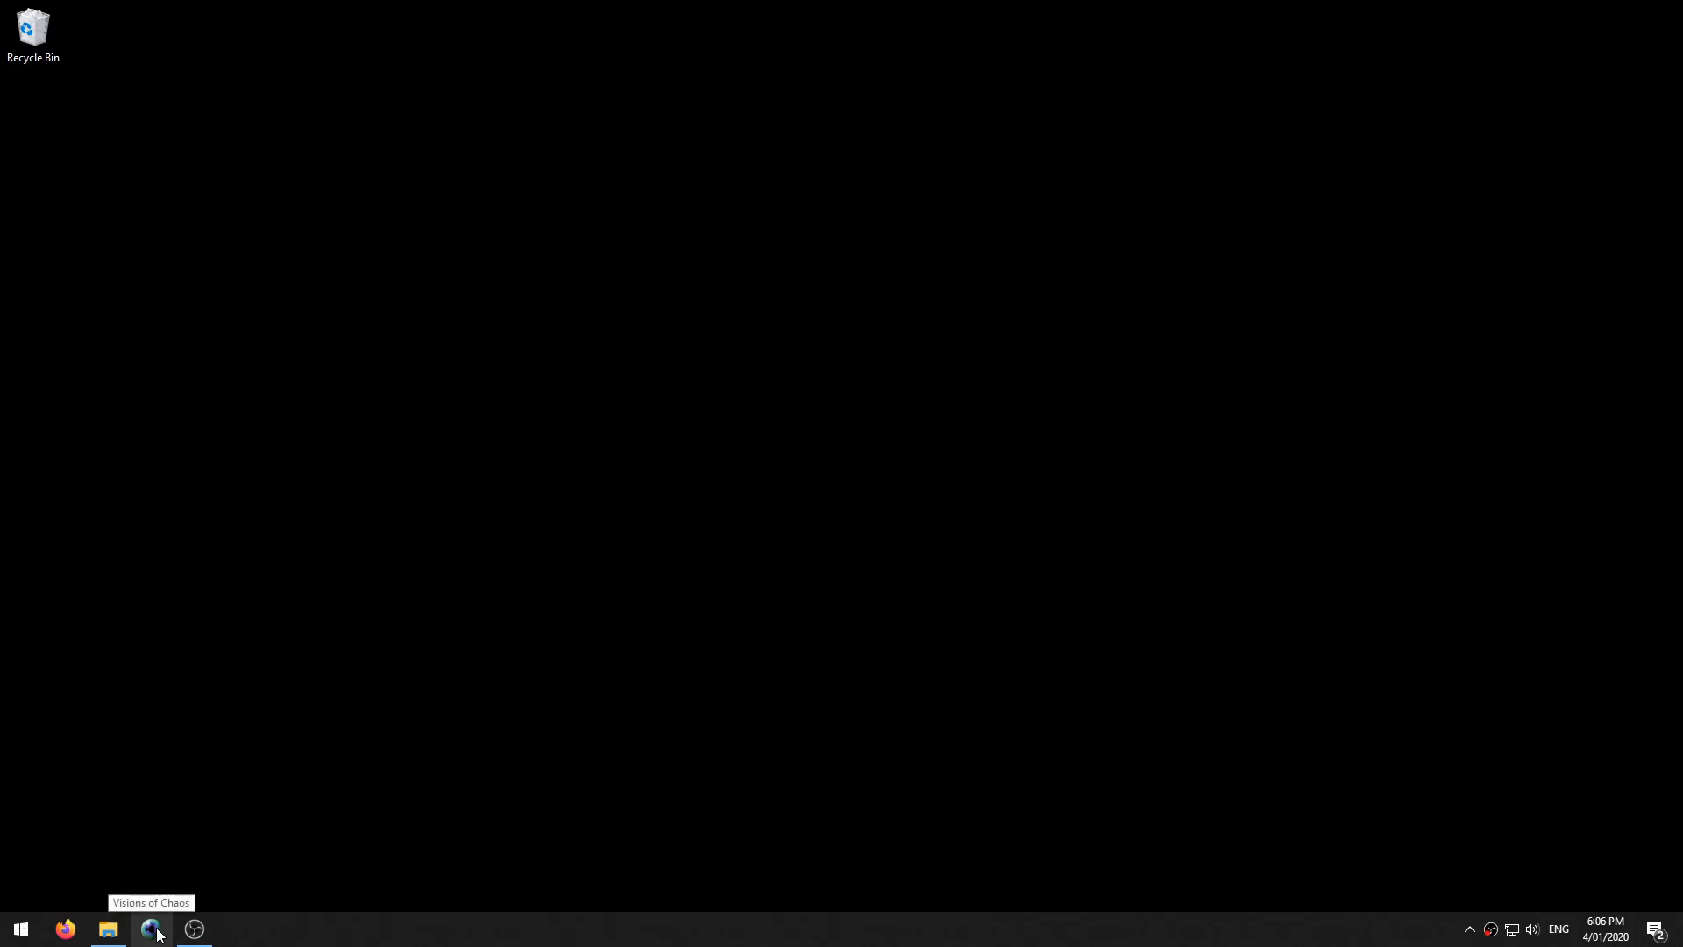
Launch Visions of Chaos from its taskbar icon.
{"action": "left_click", "coordinate": [154, 928]}
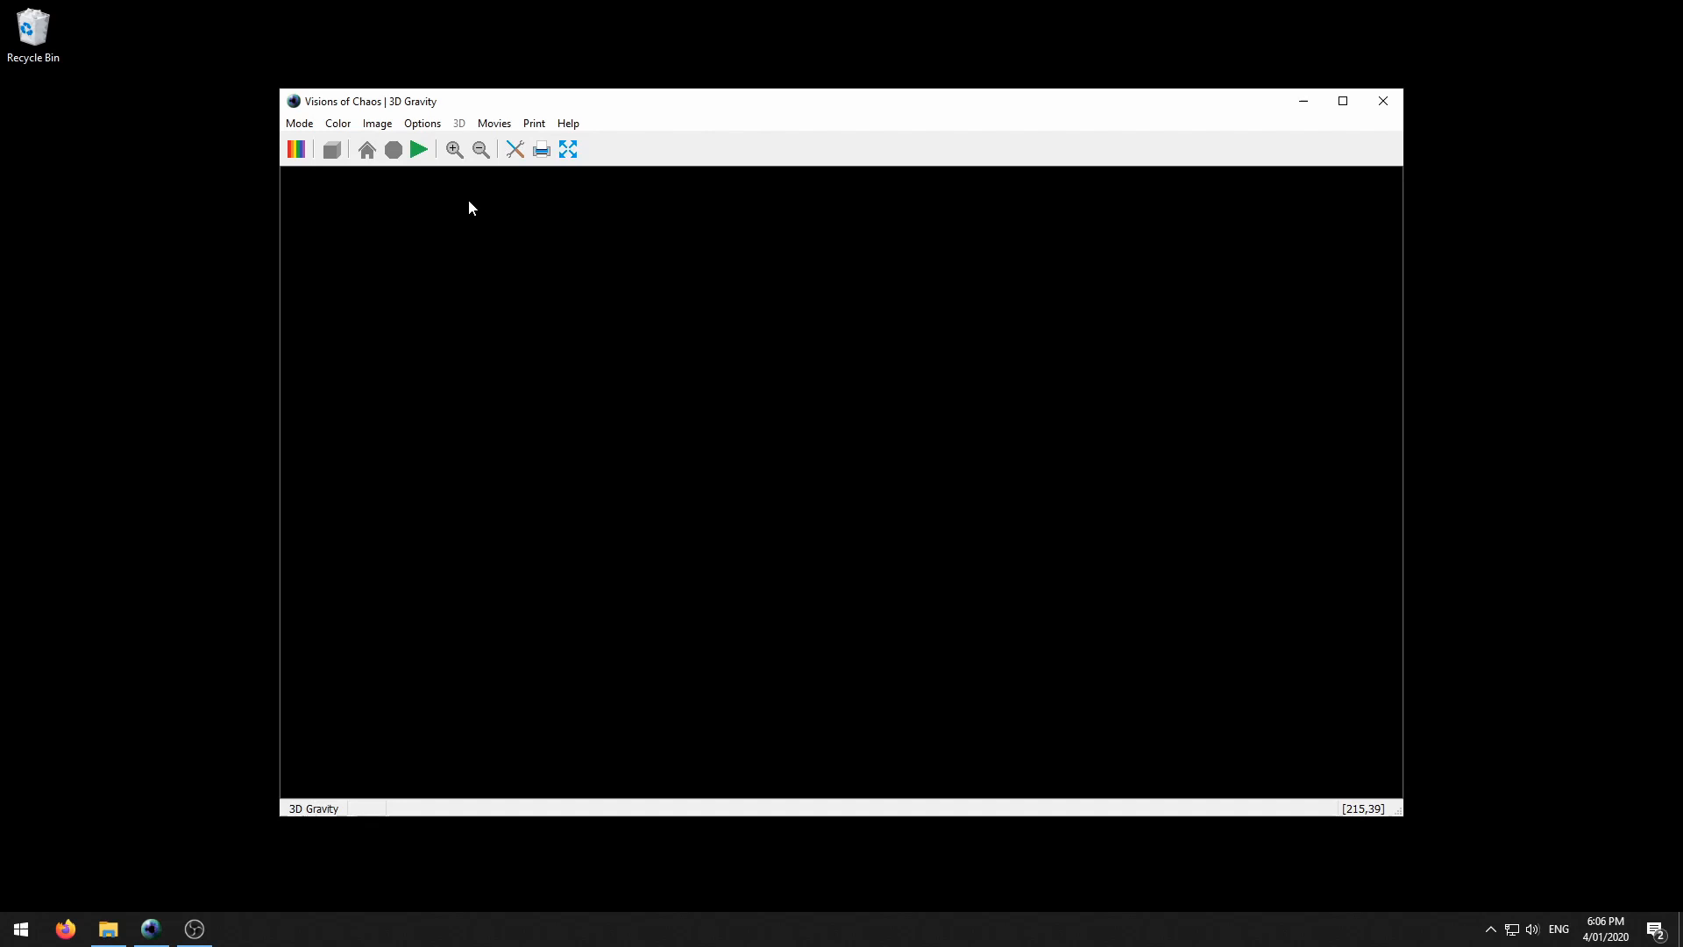
{"action": "mouse_move", "coordinate": [516, 149]}
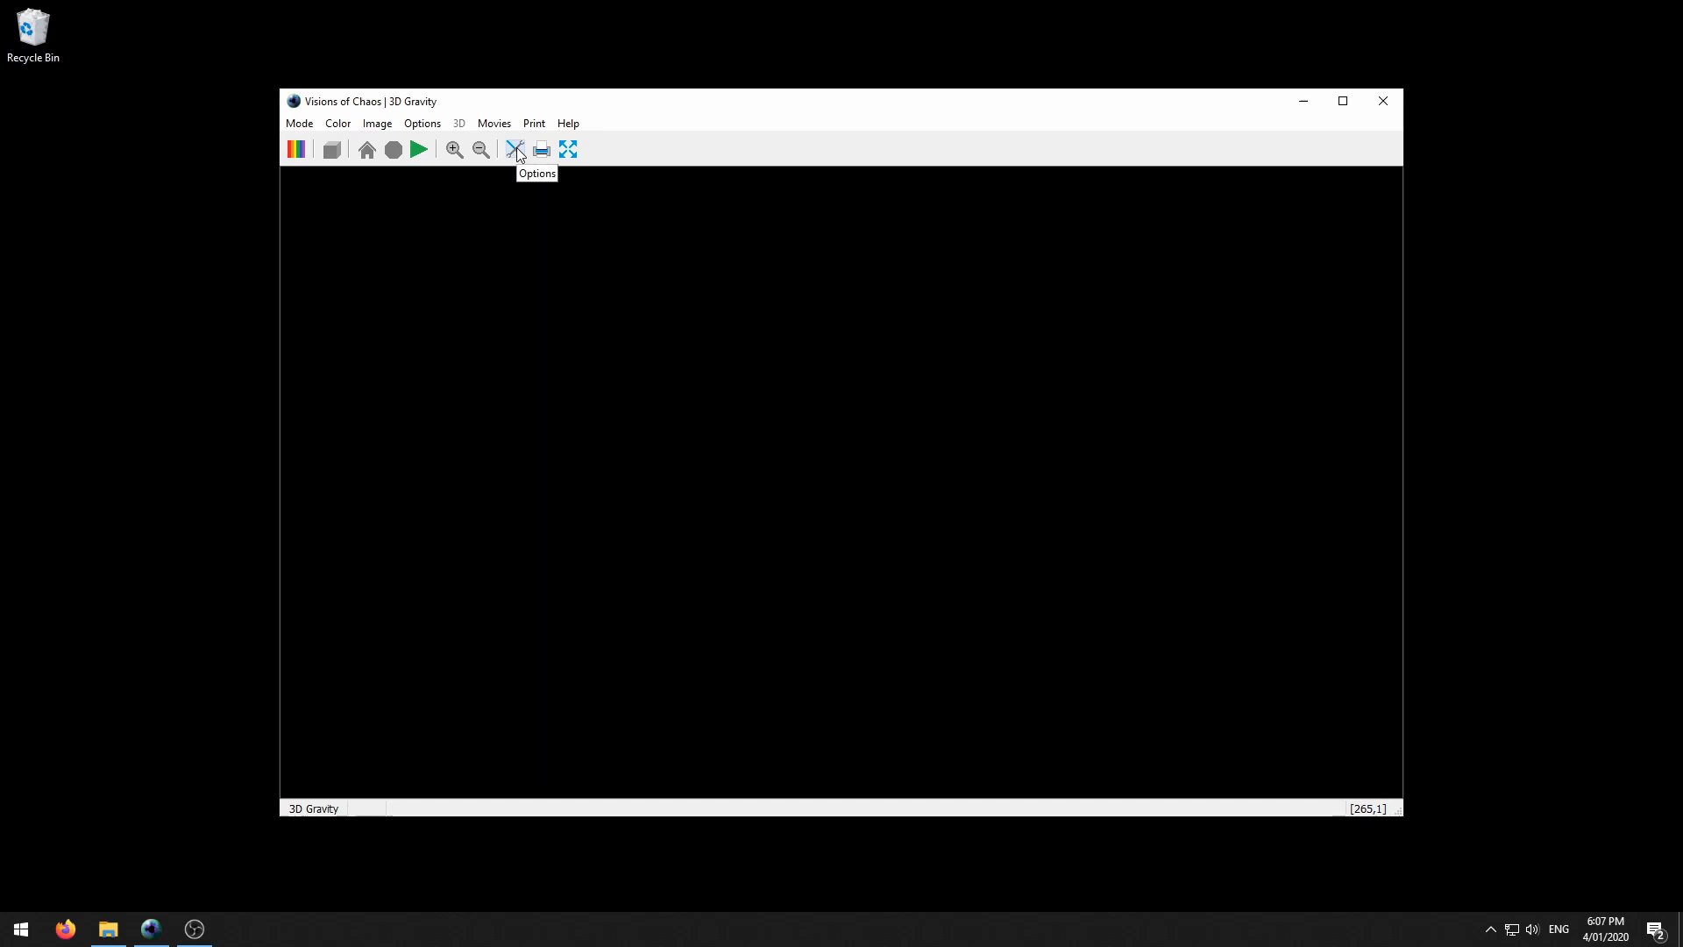
{"action": "left_click", "coordinate": [516, 149]}
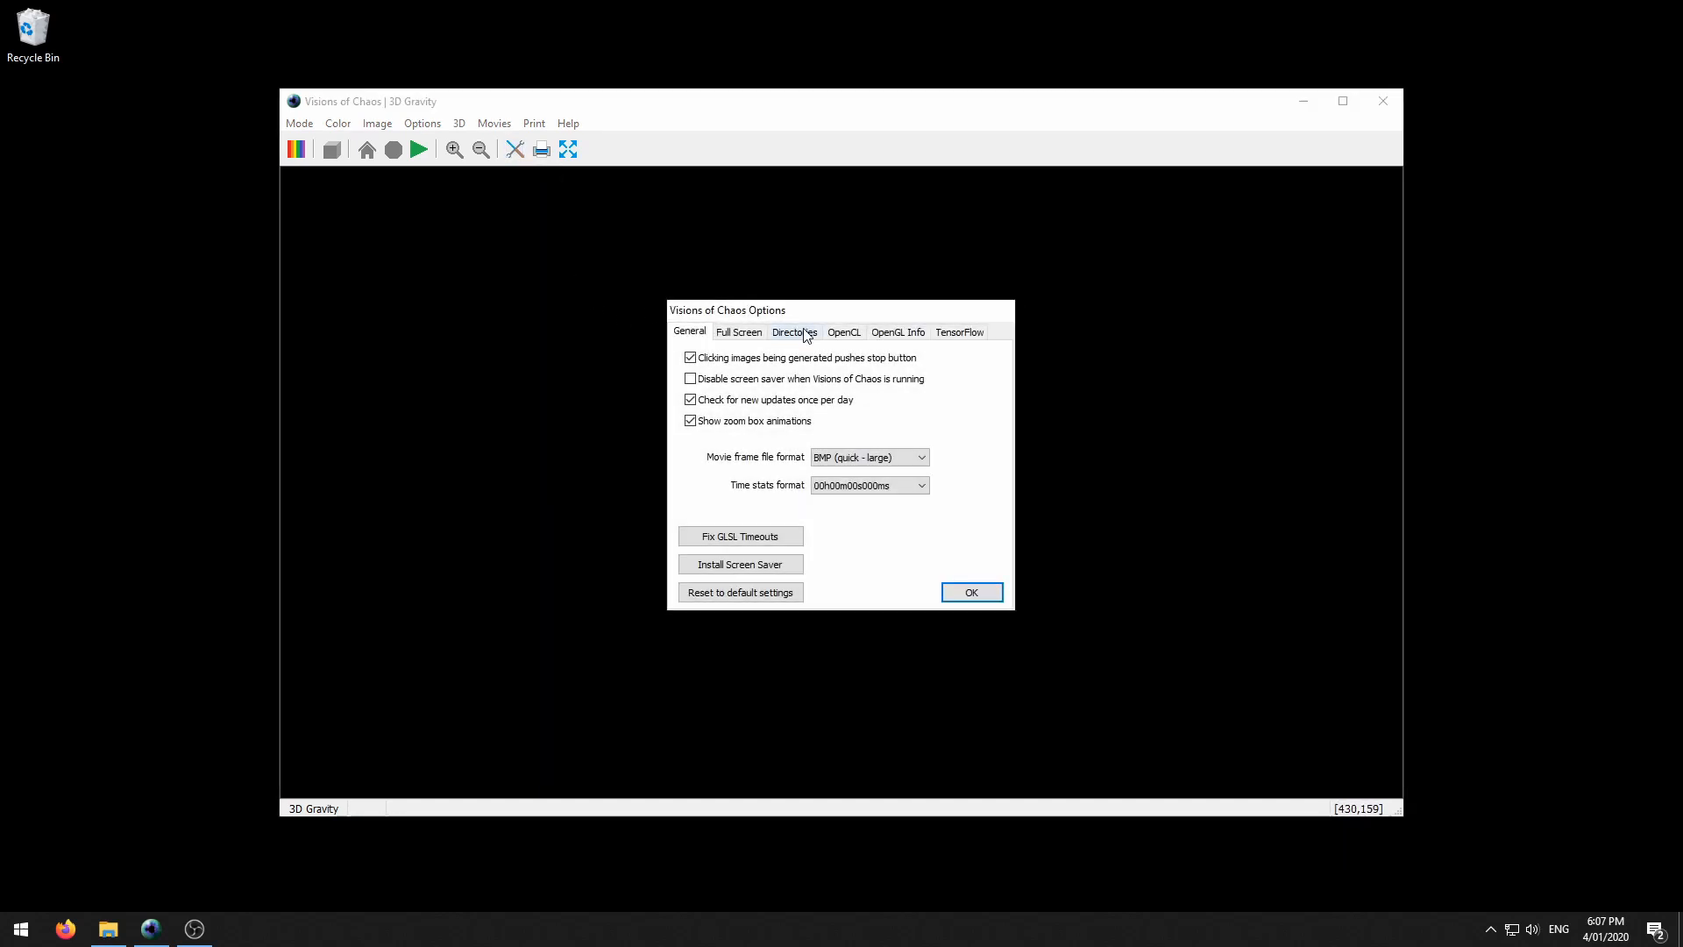
{"action": "left_click", "coordinate": [794, 331]}
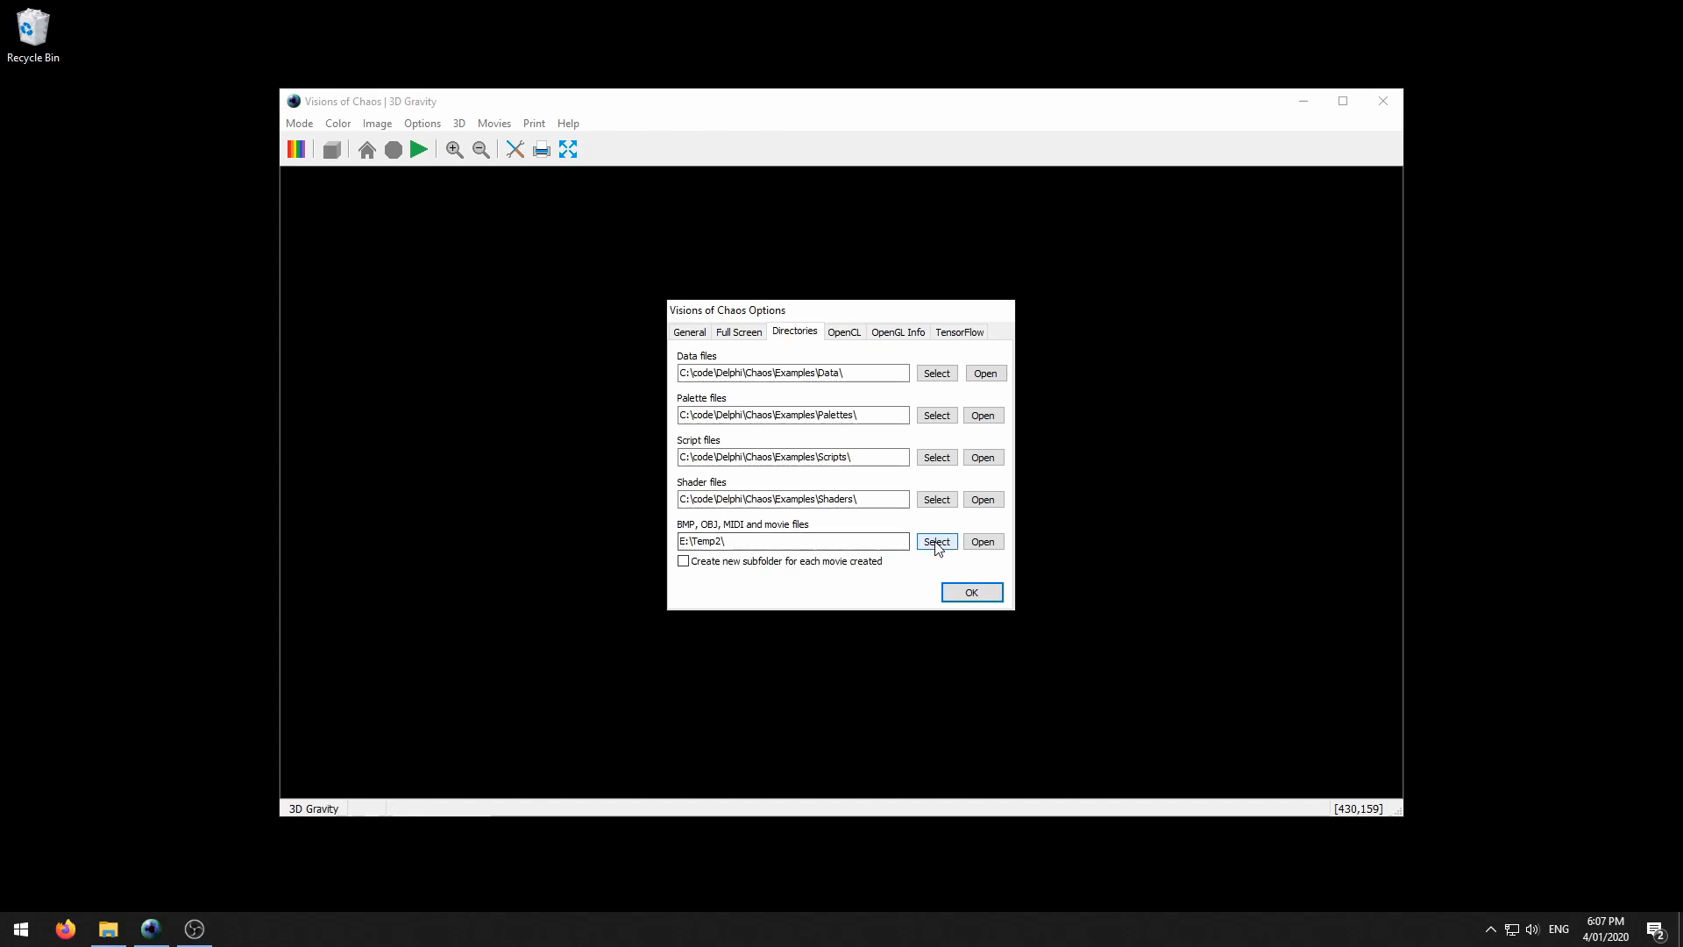
{"action": "left_click", "coordinate": [936, 541]}
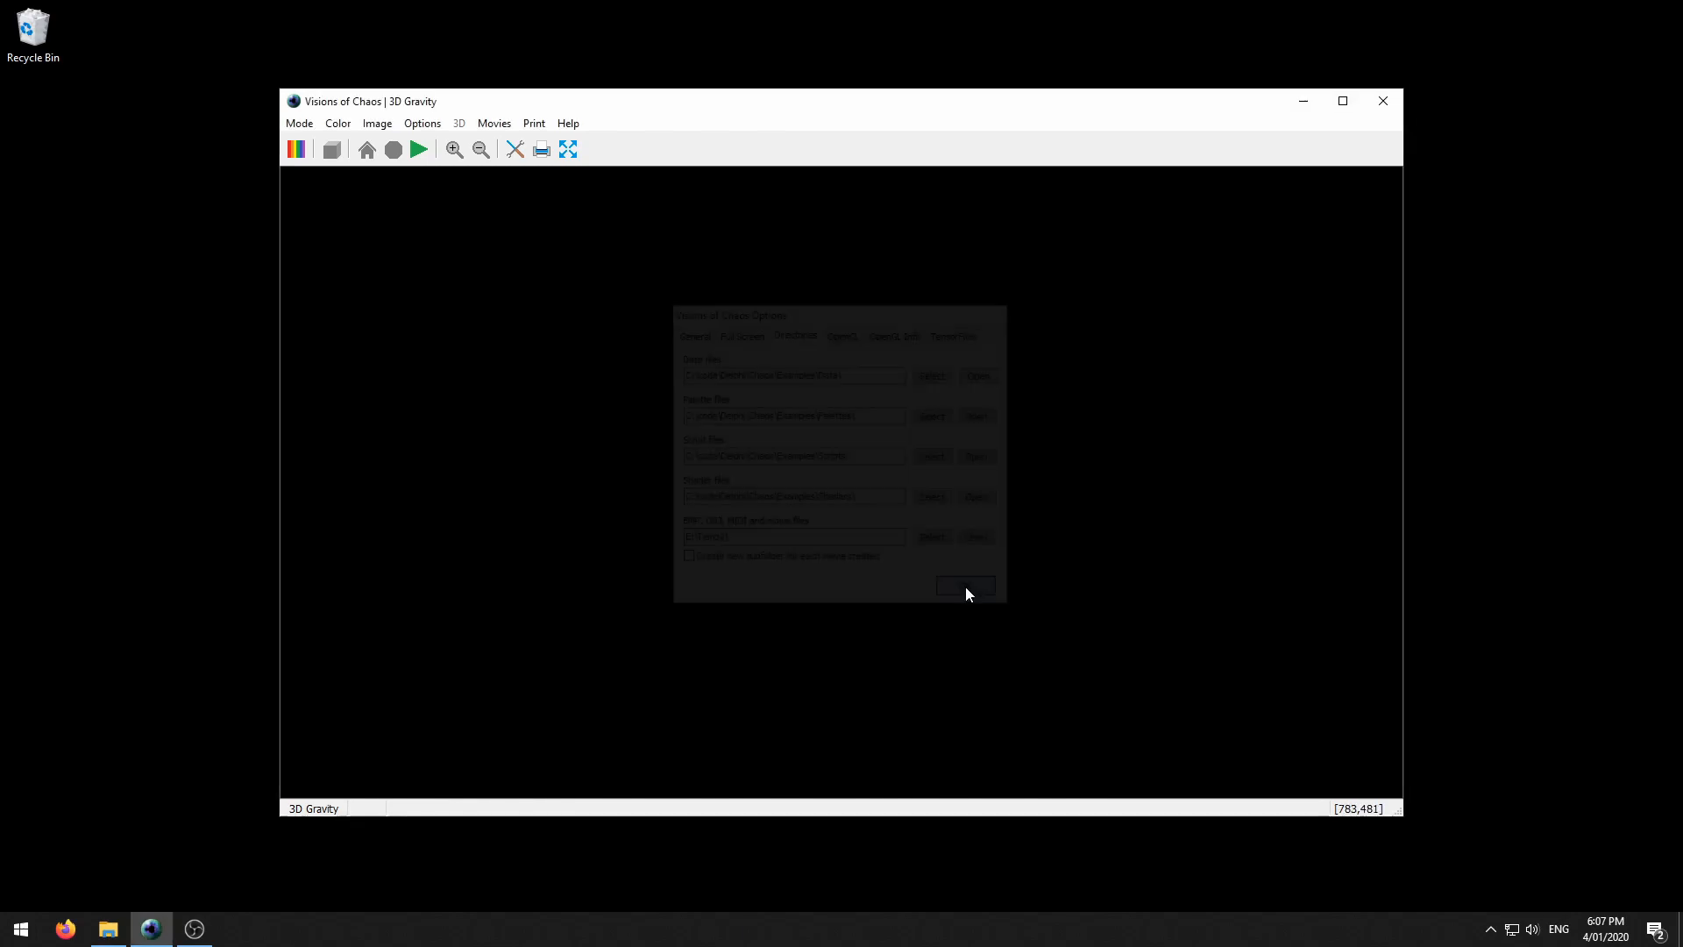
{"action": "left_click", "coordinate": [962, 587]}
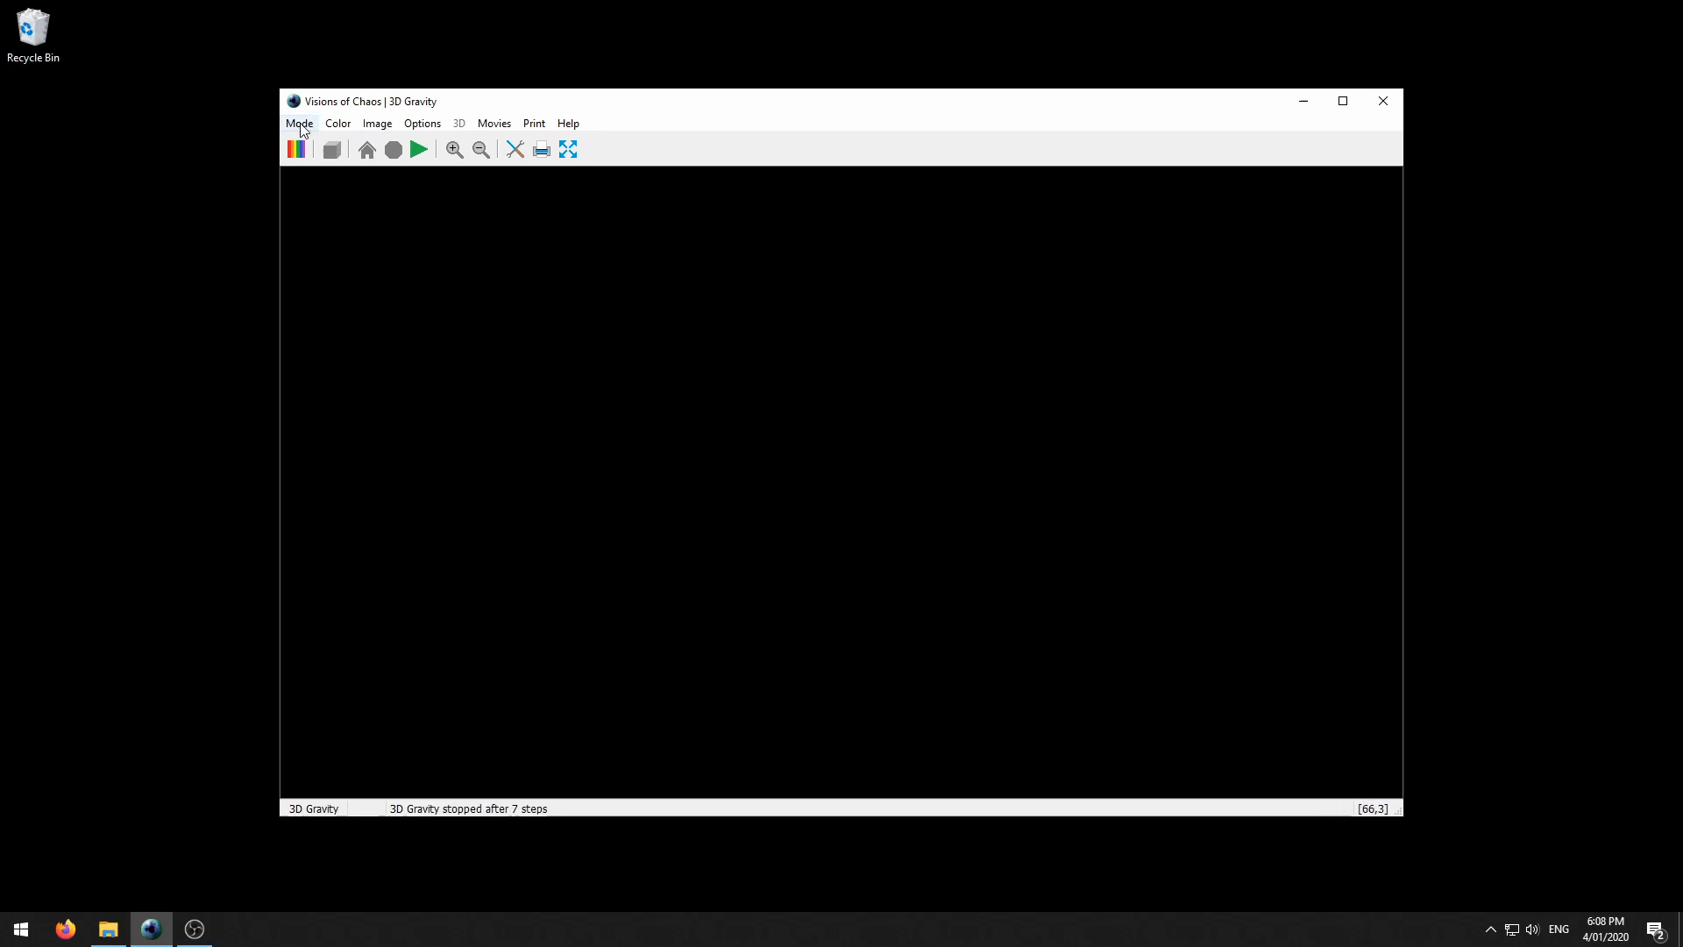
Switch to 3D Gravity mode with 50,000 objects and movie frame saving enabled.
{"action": "left_click", "coordinate": [299, 122]}
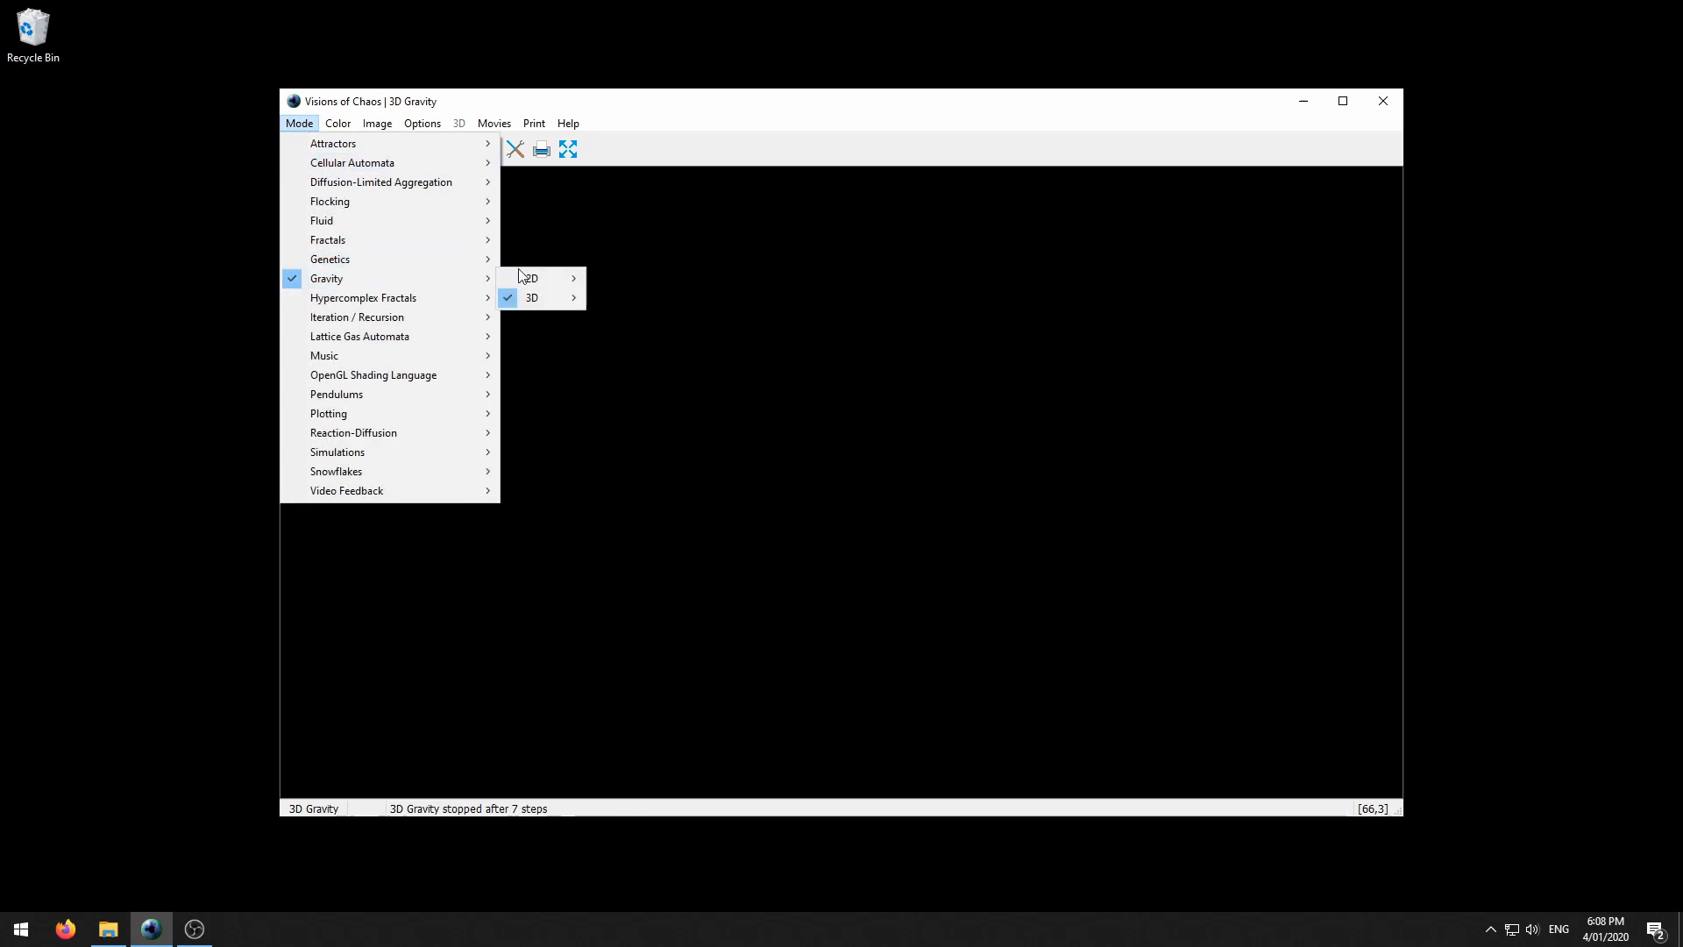
{"action": "left_click", "coordinate": [531, 297]}
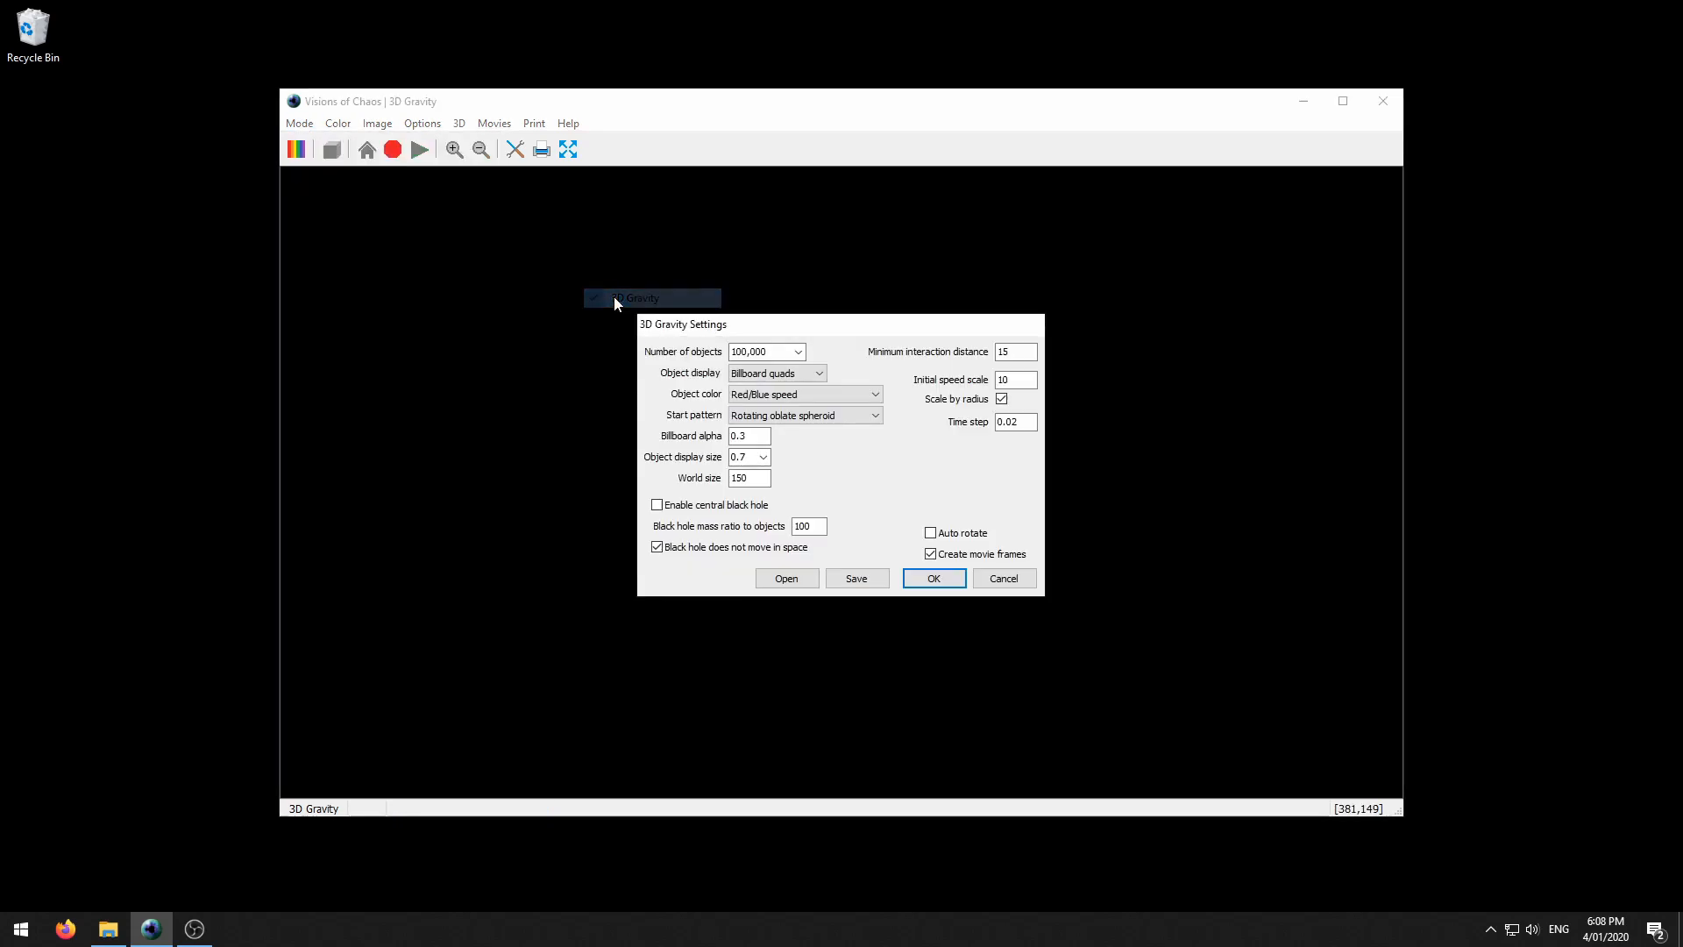
{"action": "left_click", "coordinate": [751, 351]}
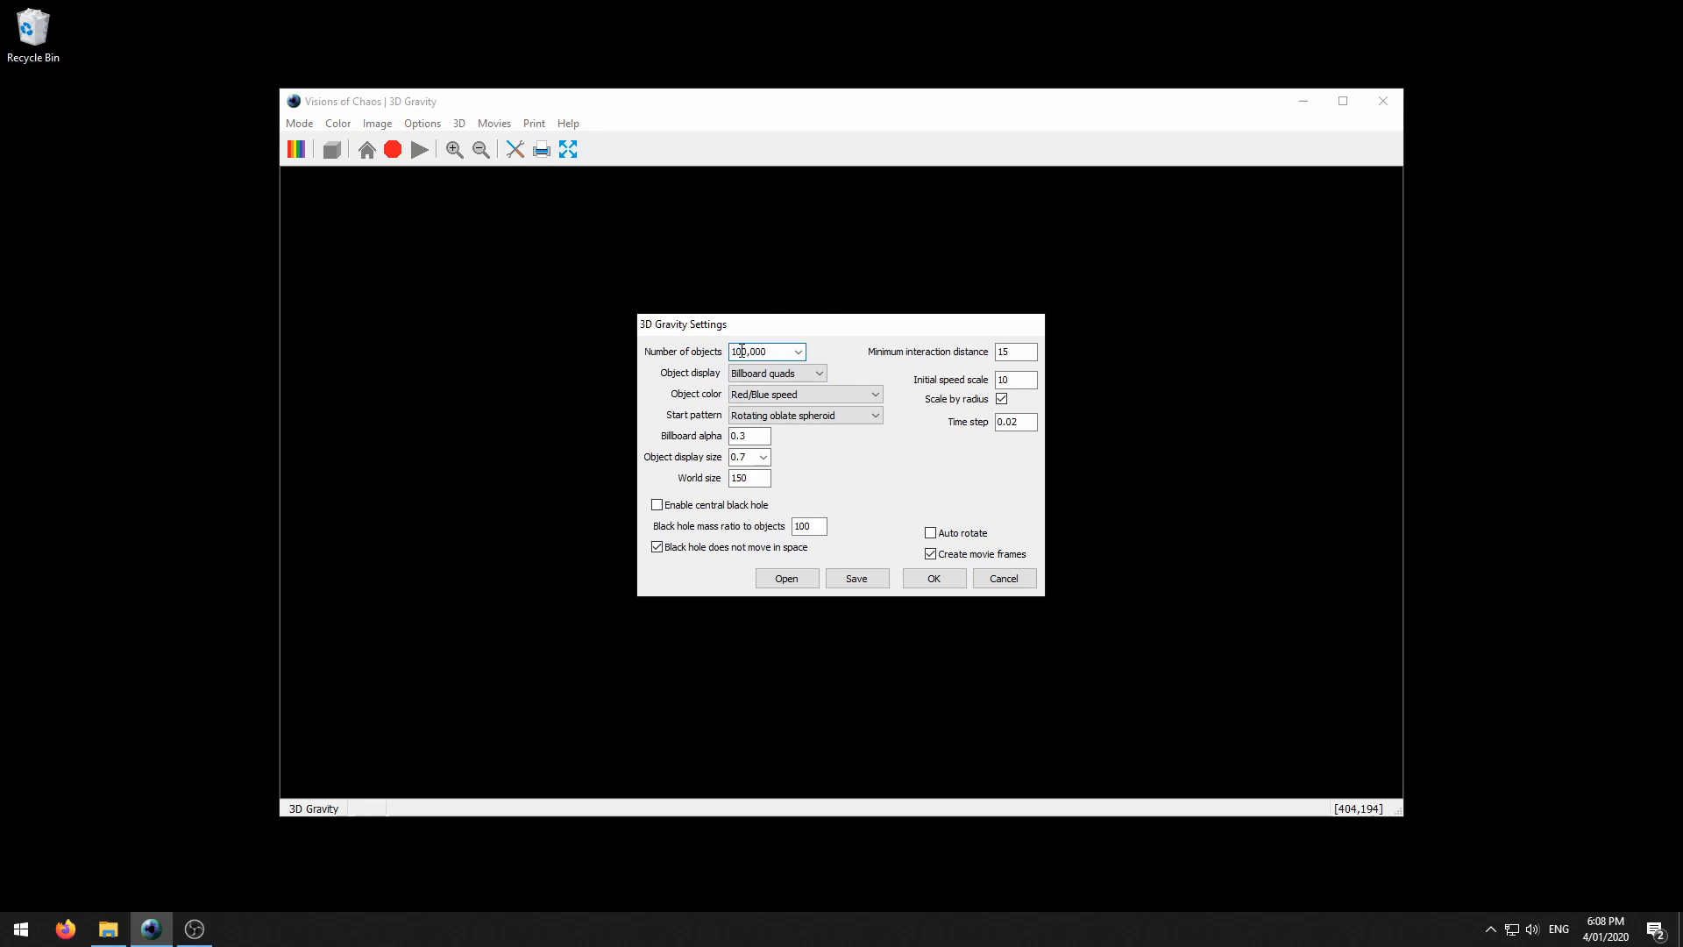
{"action": "type", "text": "50,000"}
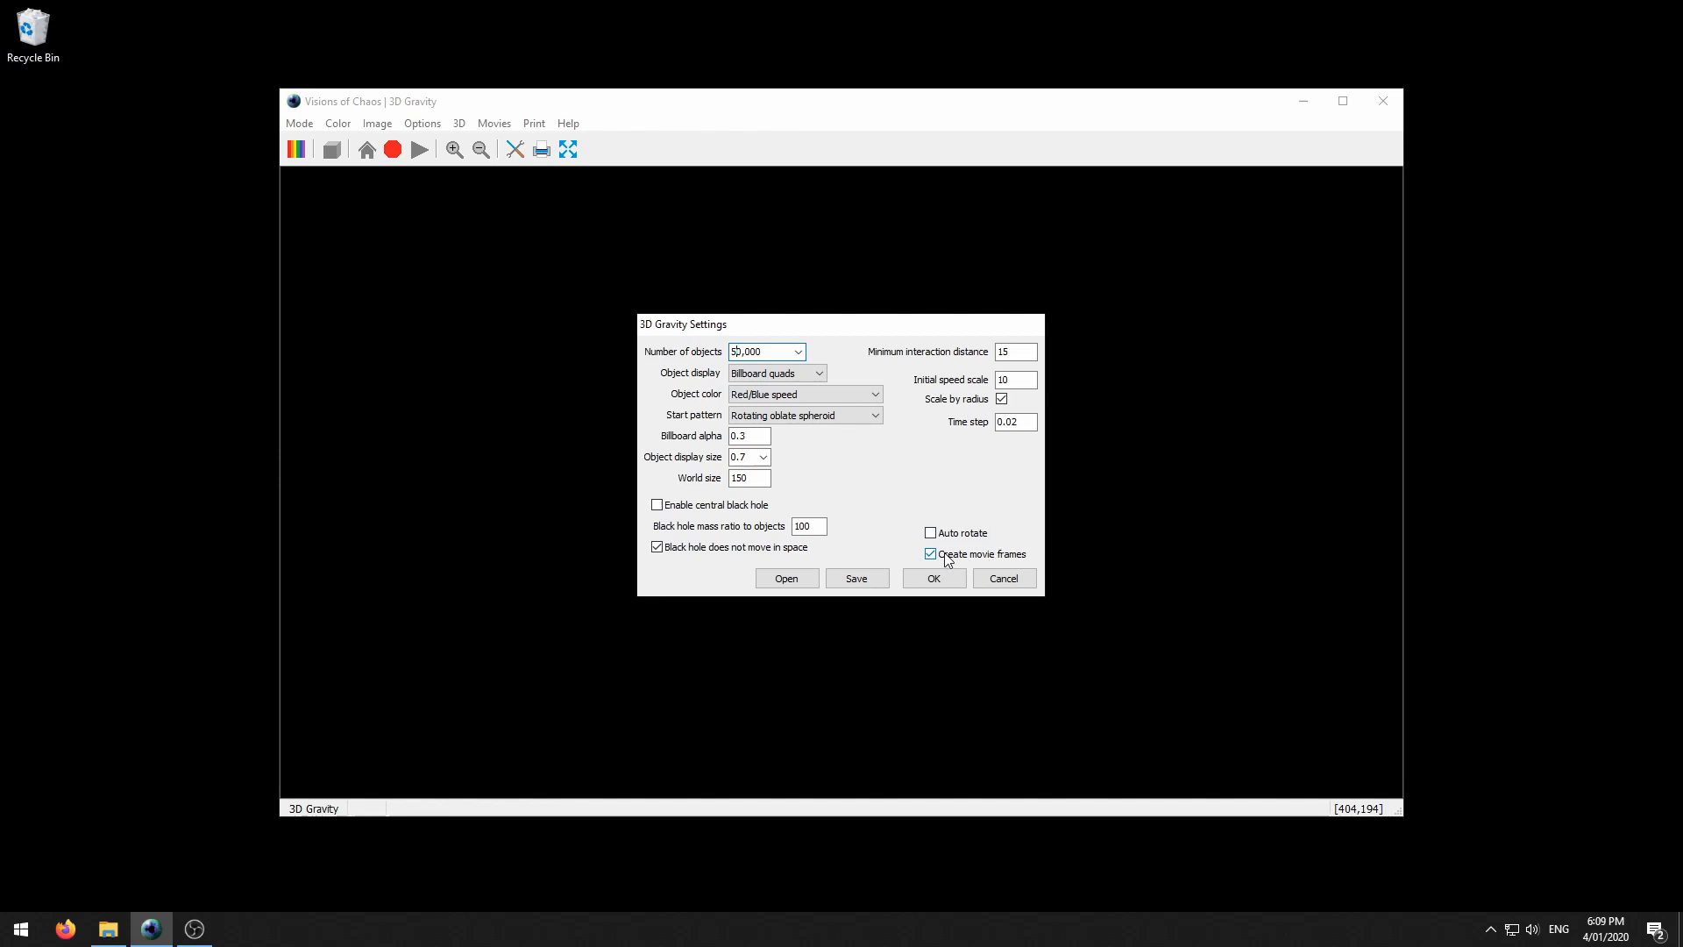
{"action": "left_click", "coordinate": [929, 554]}
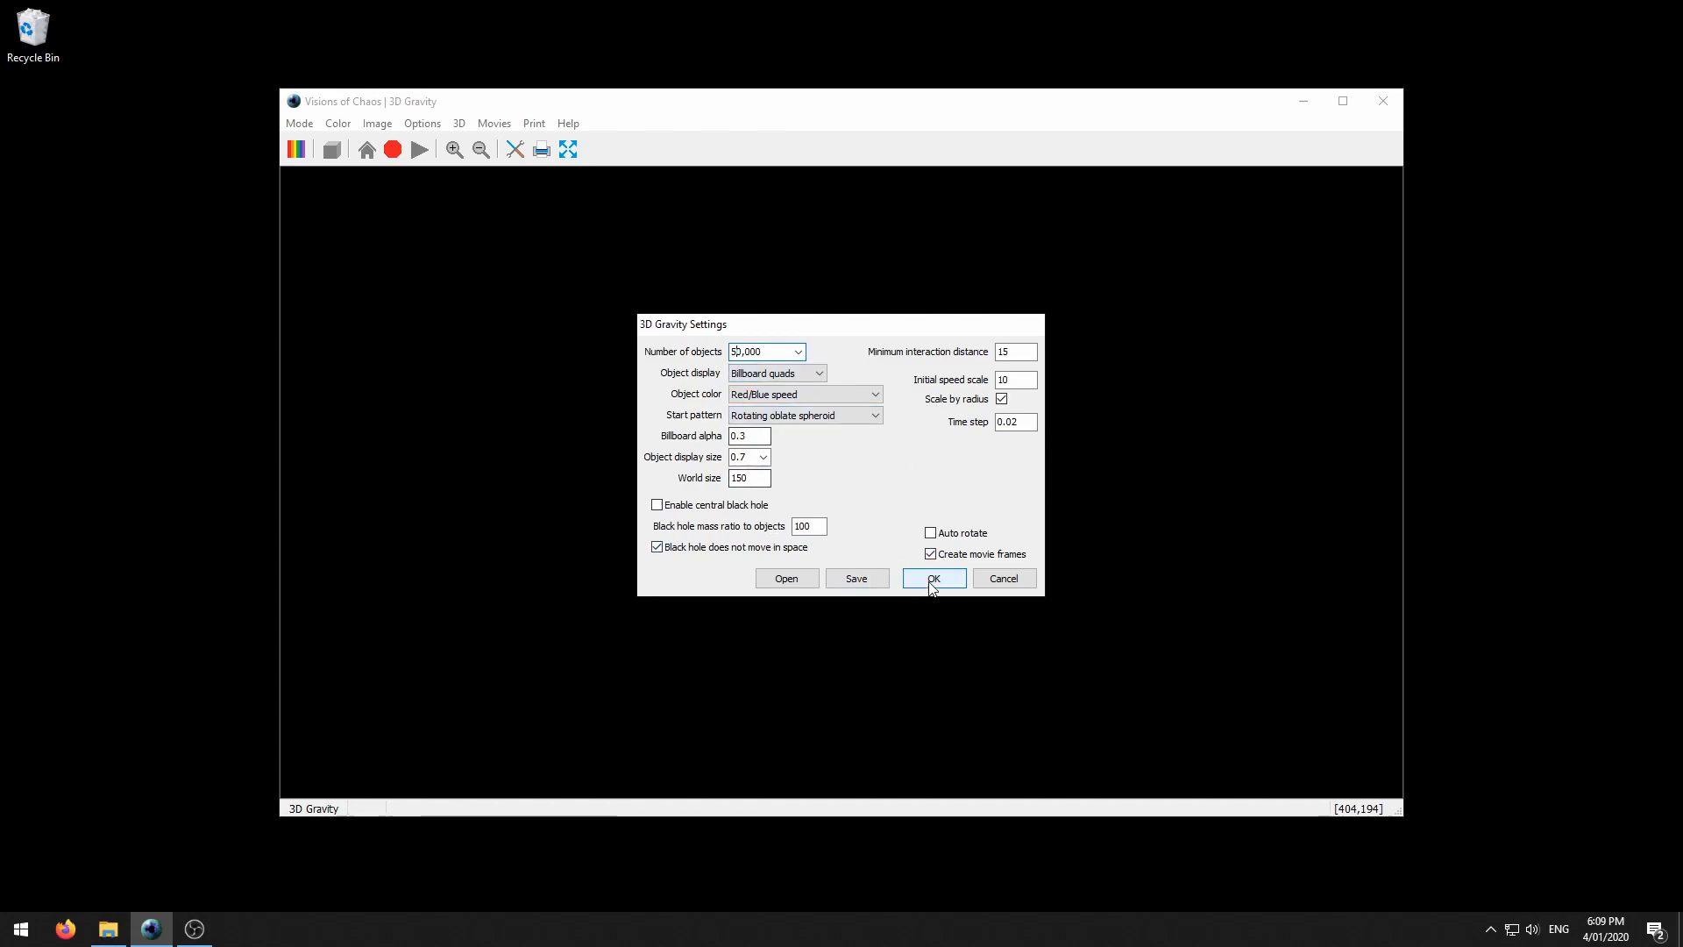
{"action": "left_click", "coordinate": [932, 578]}
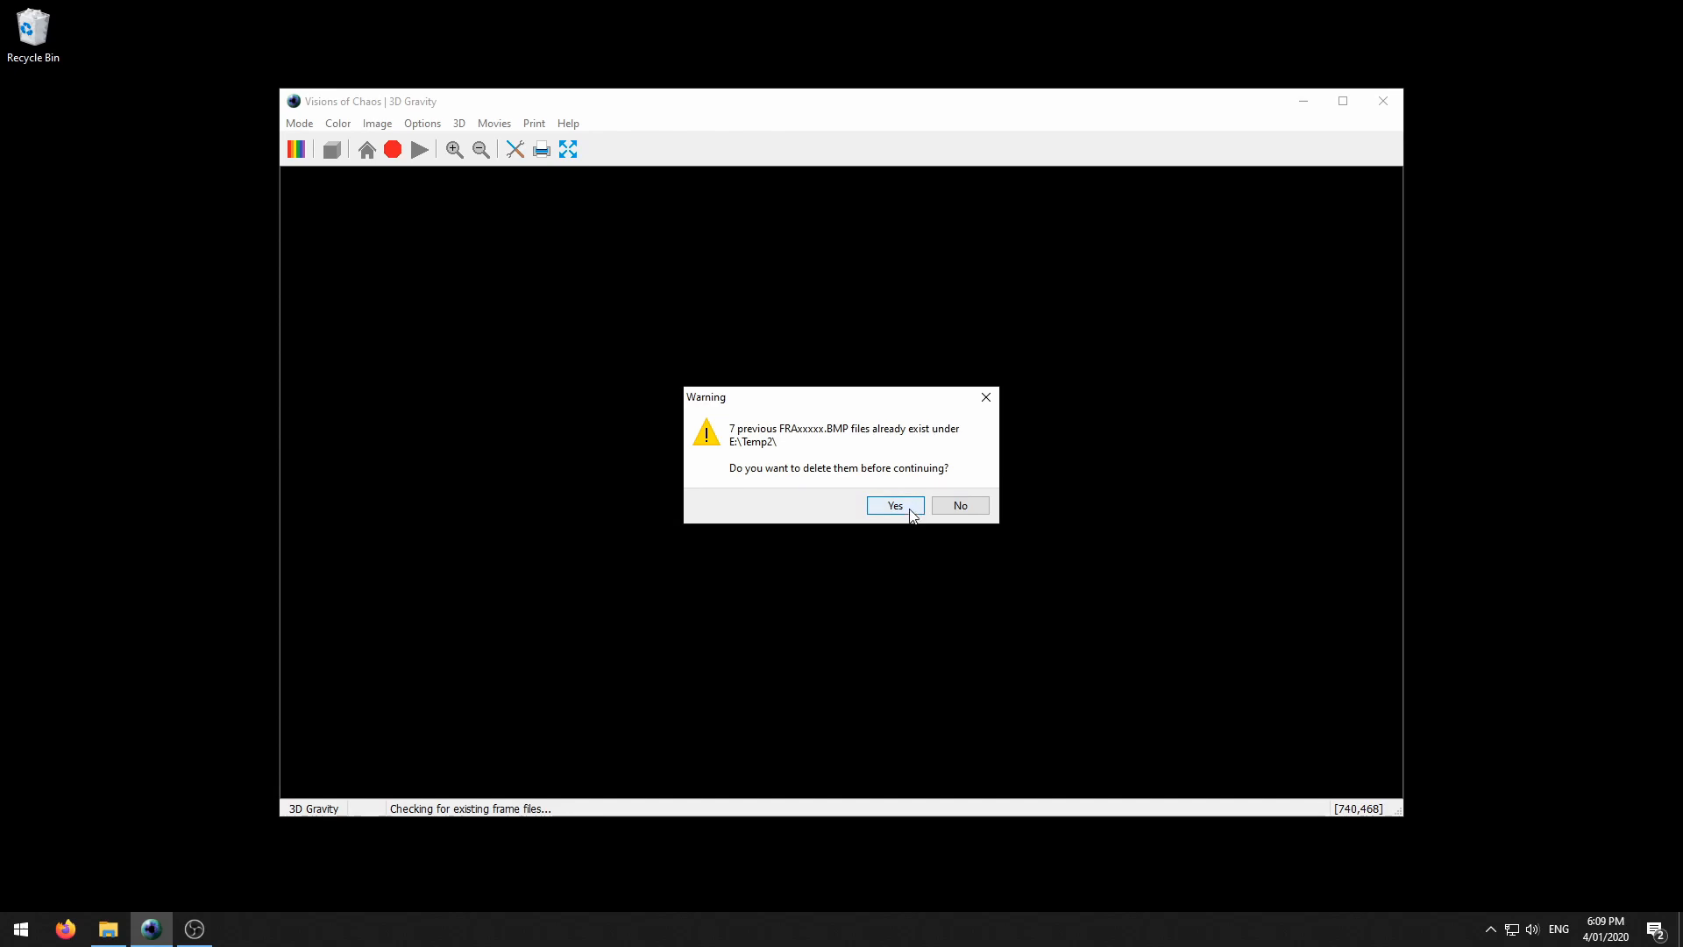
Confirm deleting the 7 old frames, dismiss the notice, and keep the default 3D settings.
{"action": "left_click", "coordinate": [894, 505]}
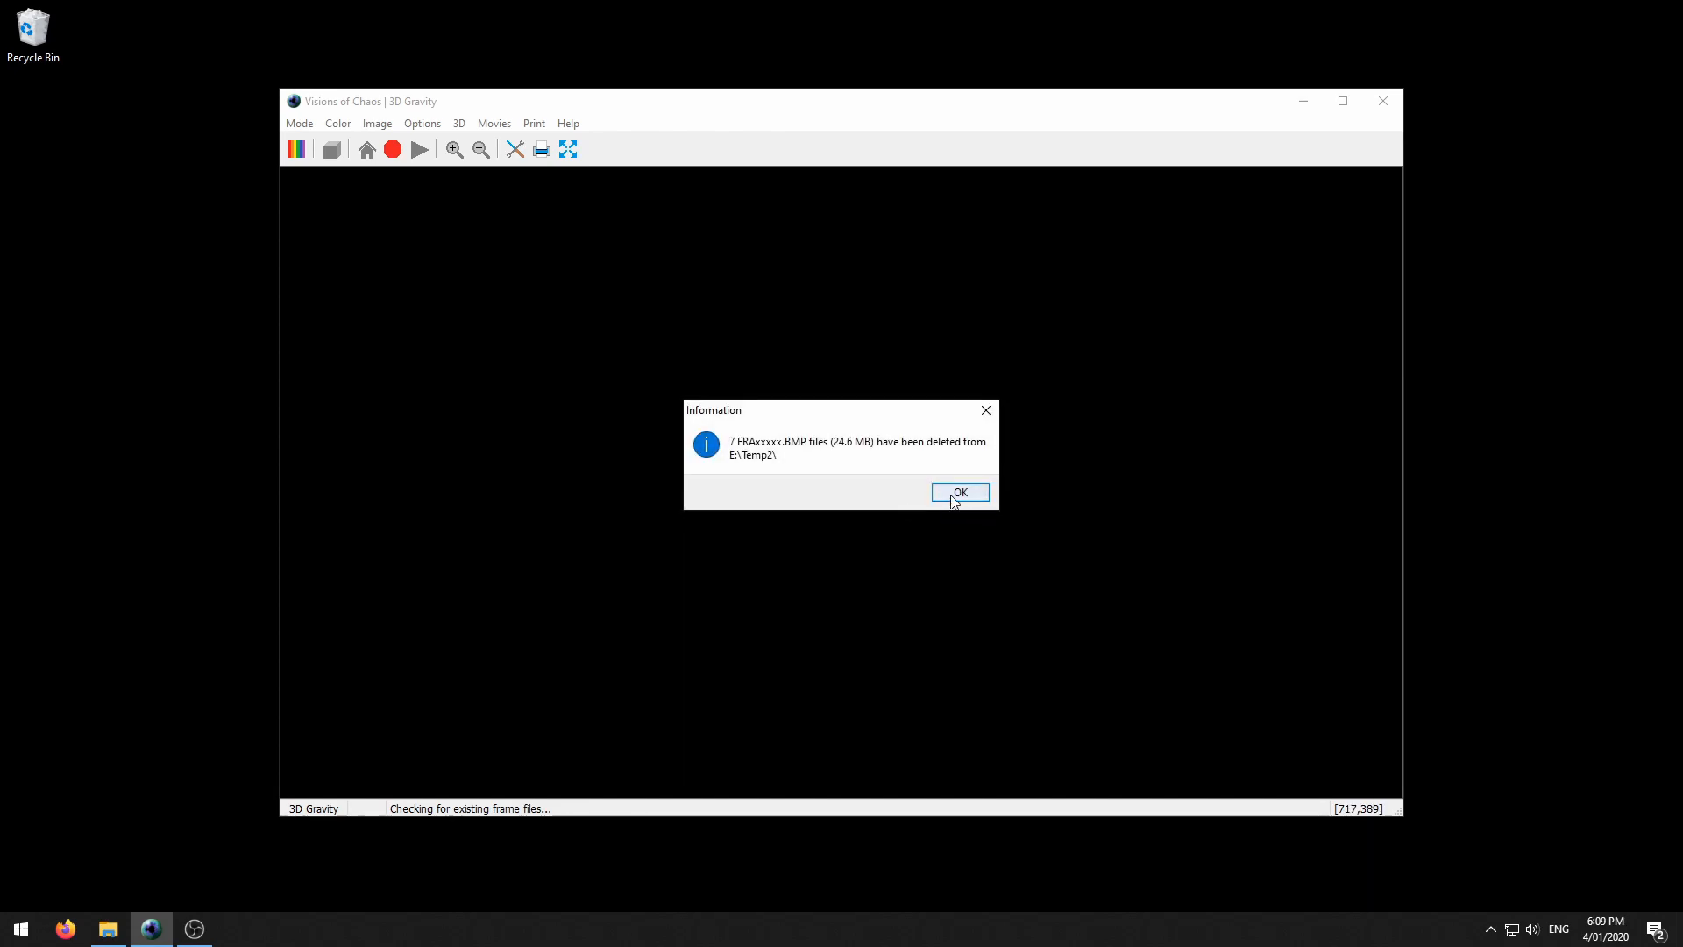
{"action": "left_click", "coordinate": [957, 493]}
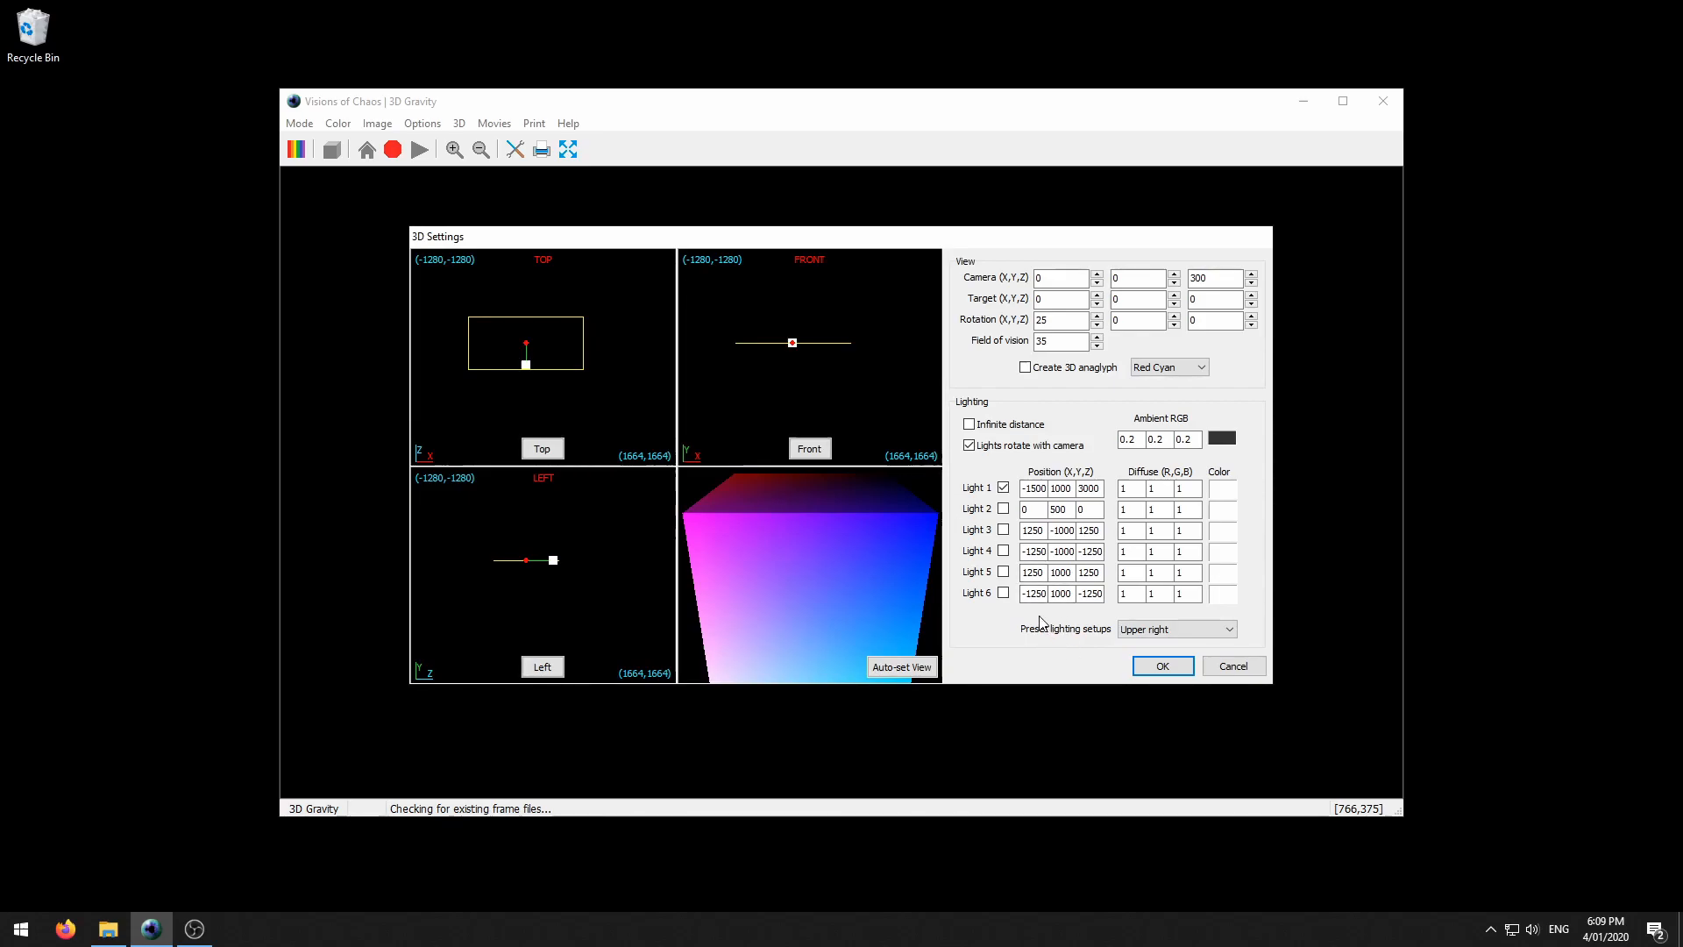
{"action": "mouse_move", "coordinate": [1027, 636]}
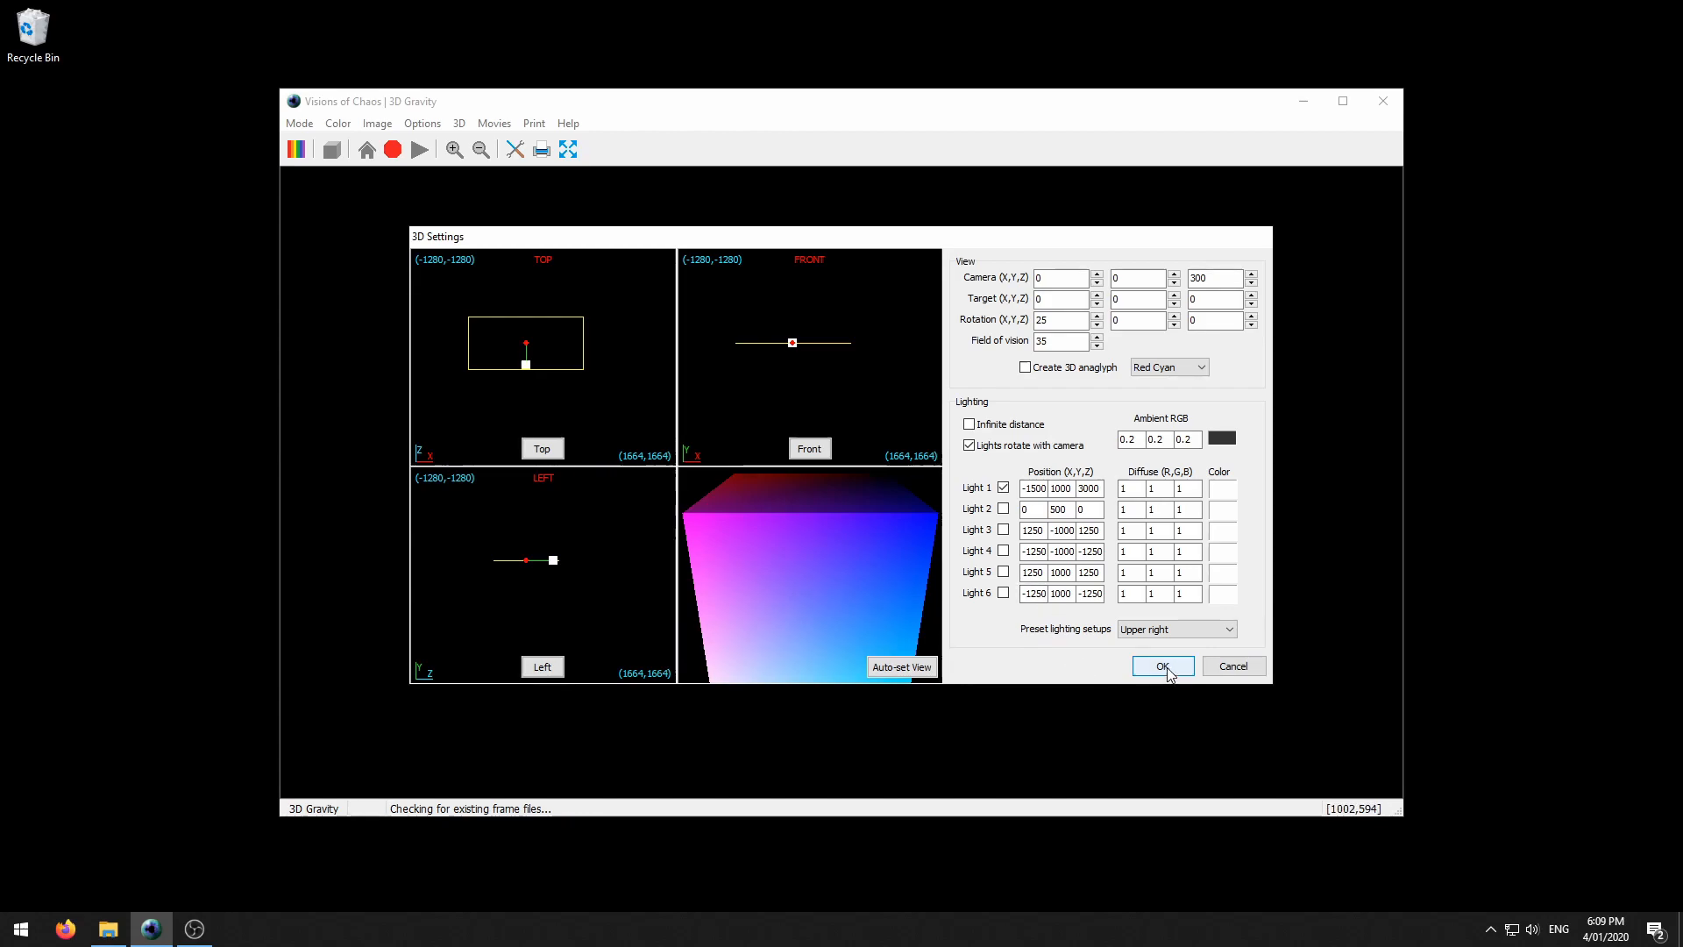
{"action": "left_click", "coordinate": [1162, 665]}
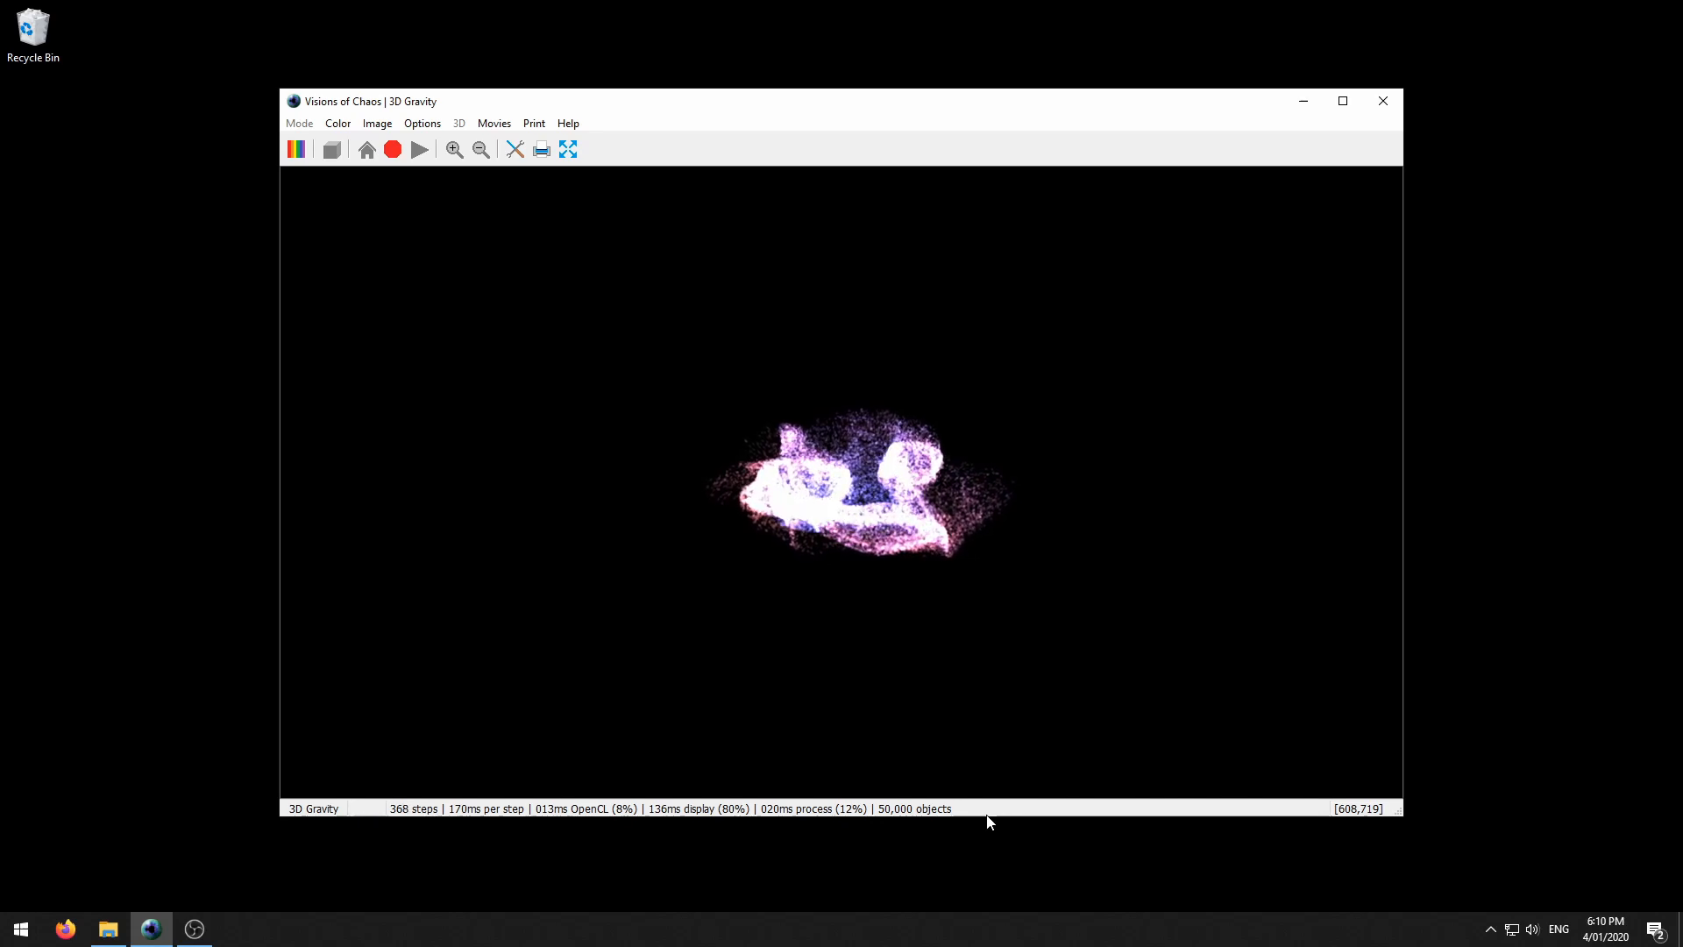
{"action": "mouse_move", "coordinate": [766, 598]}
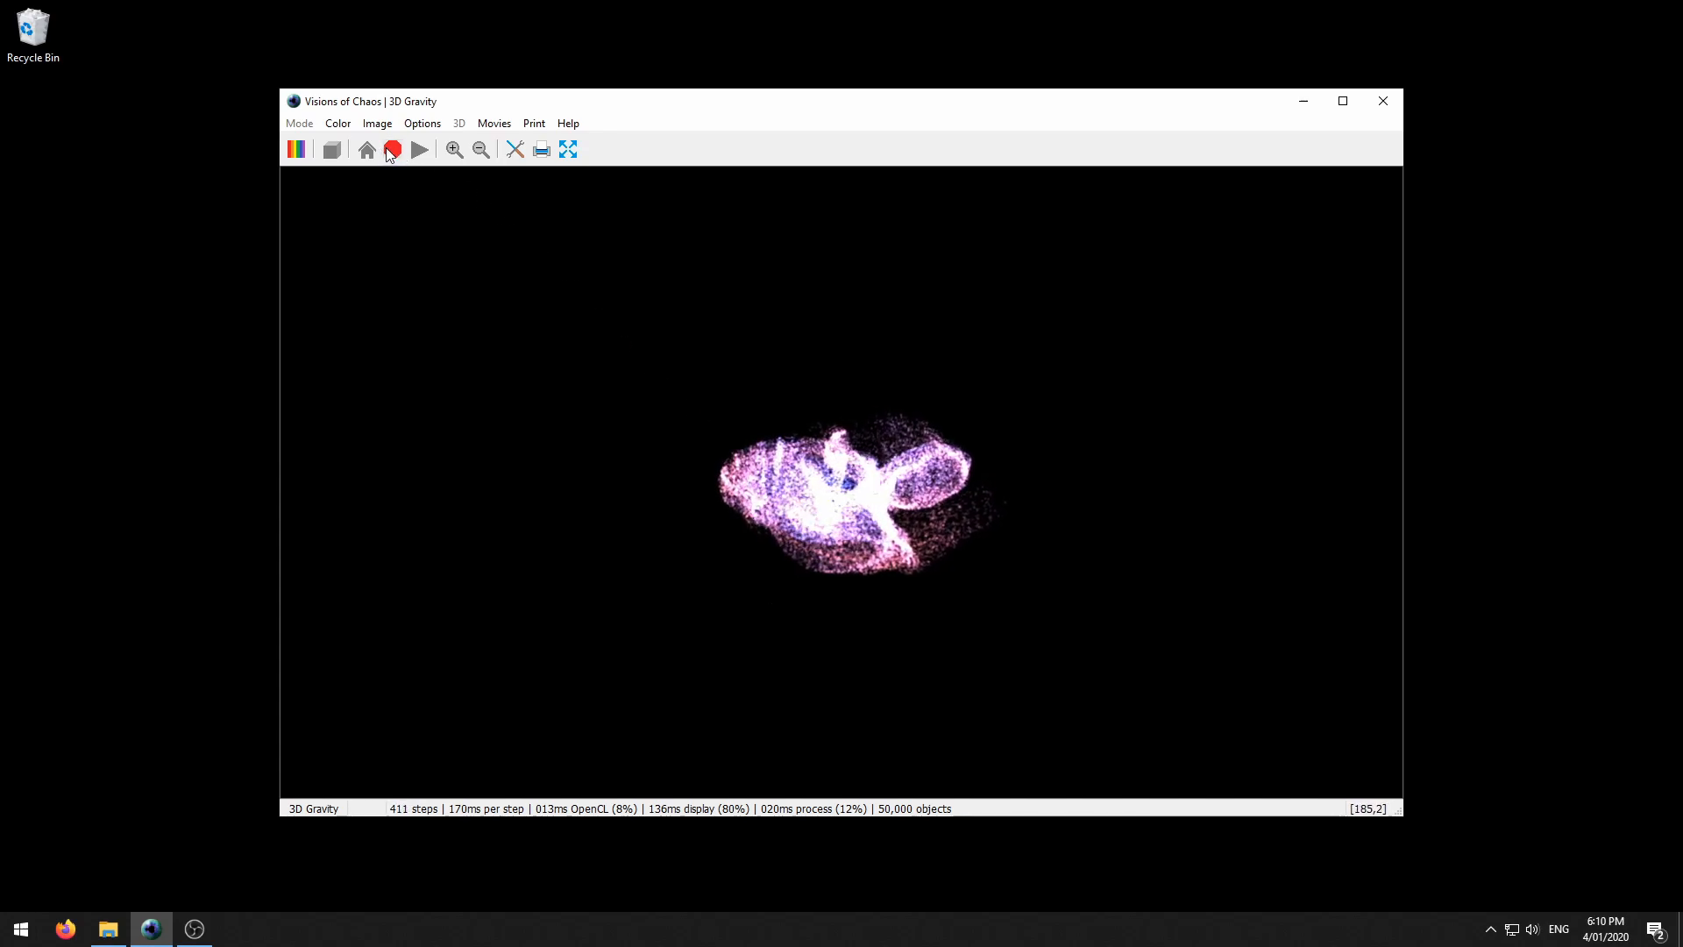
Stop the simulation at 418 steps and build the frames into VOC00001.AVI.
{"action": "left_click", "coordinate": [420, 149]}
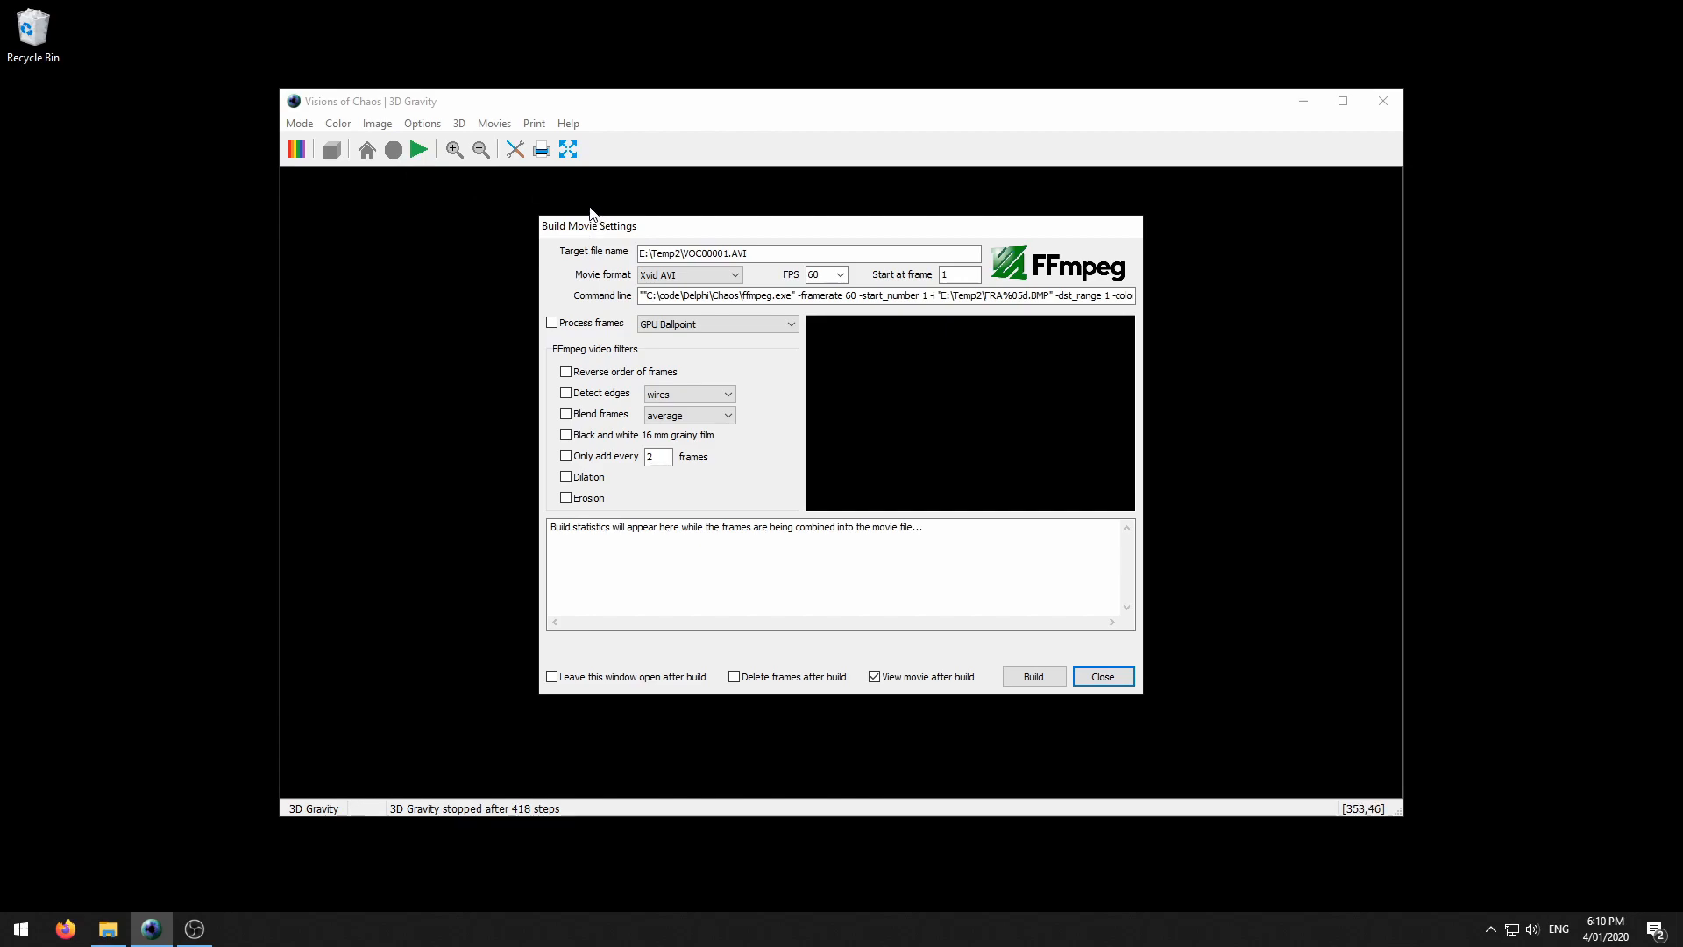
{"action": "left_click", "coordinate": [805, 253]}
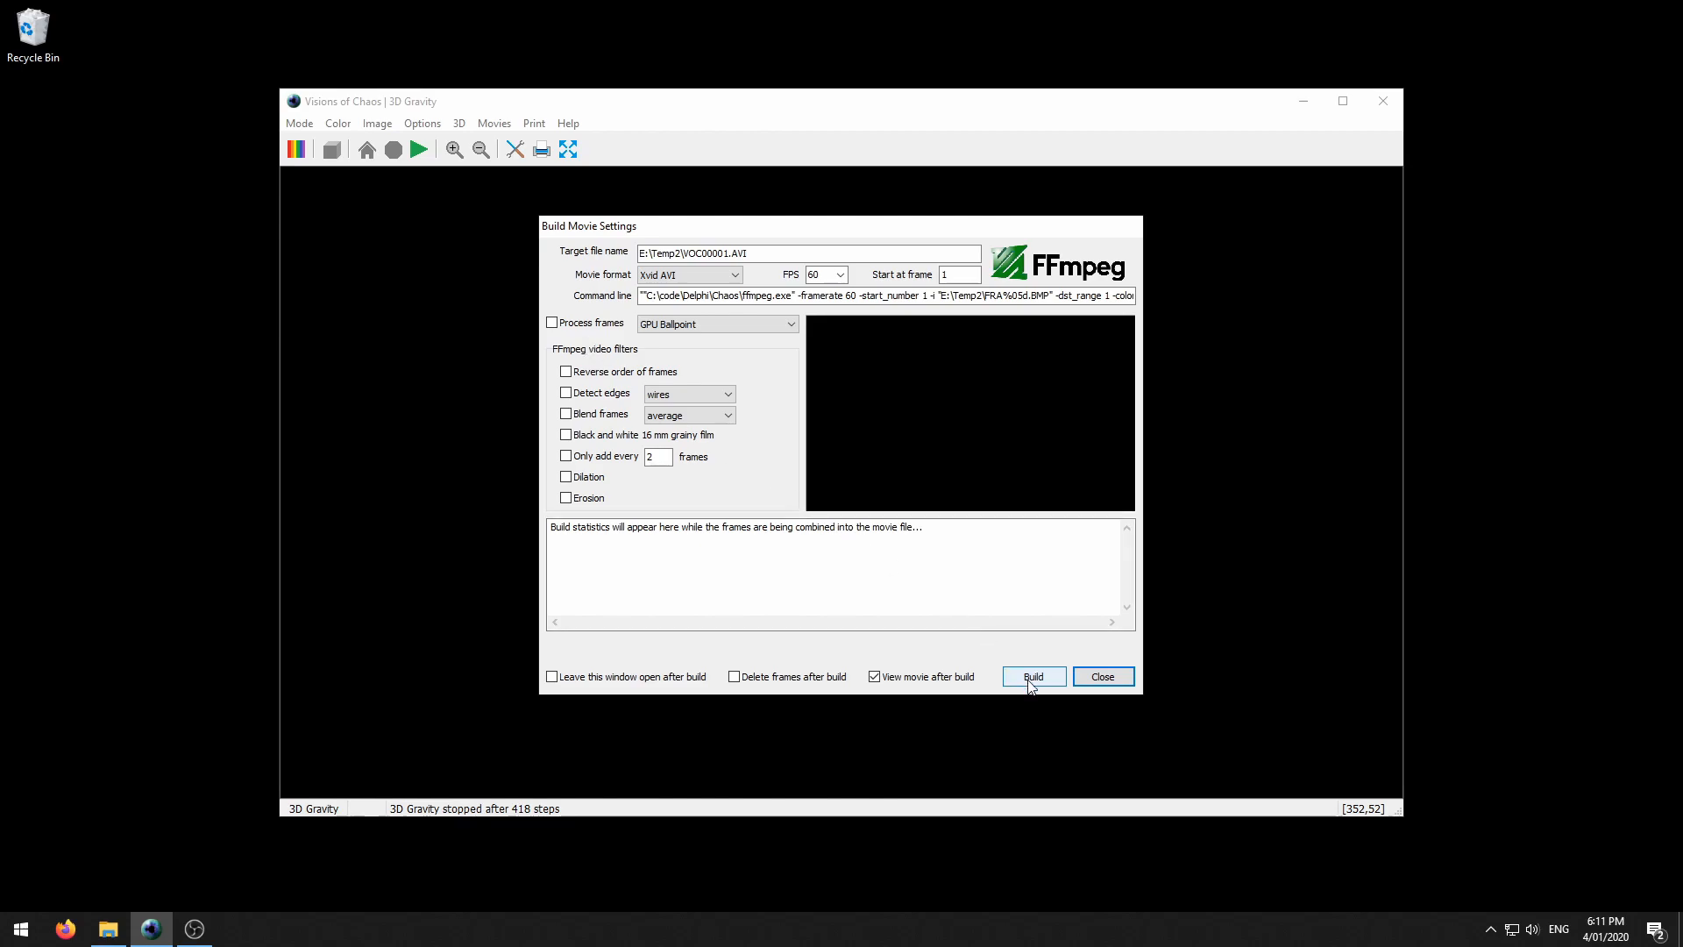
{"action": "left_click", "coordinate": [1031, 676]}
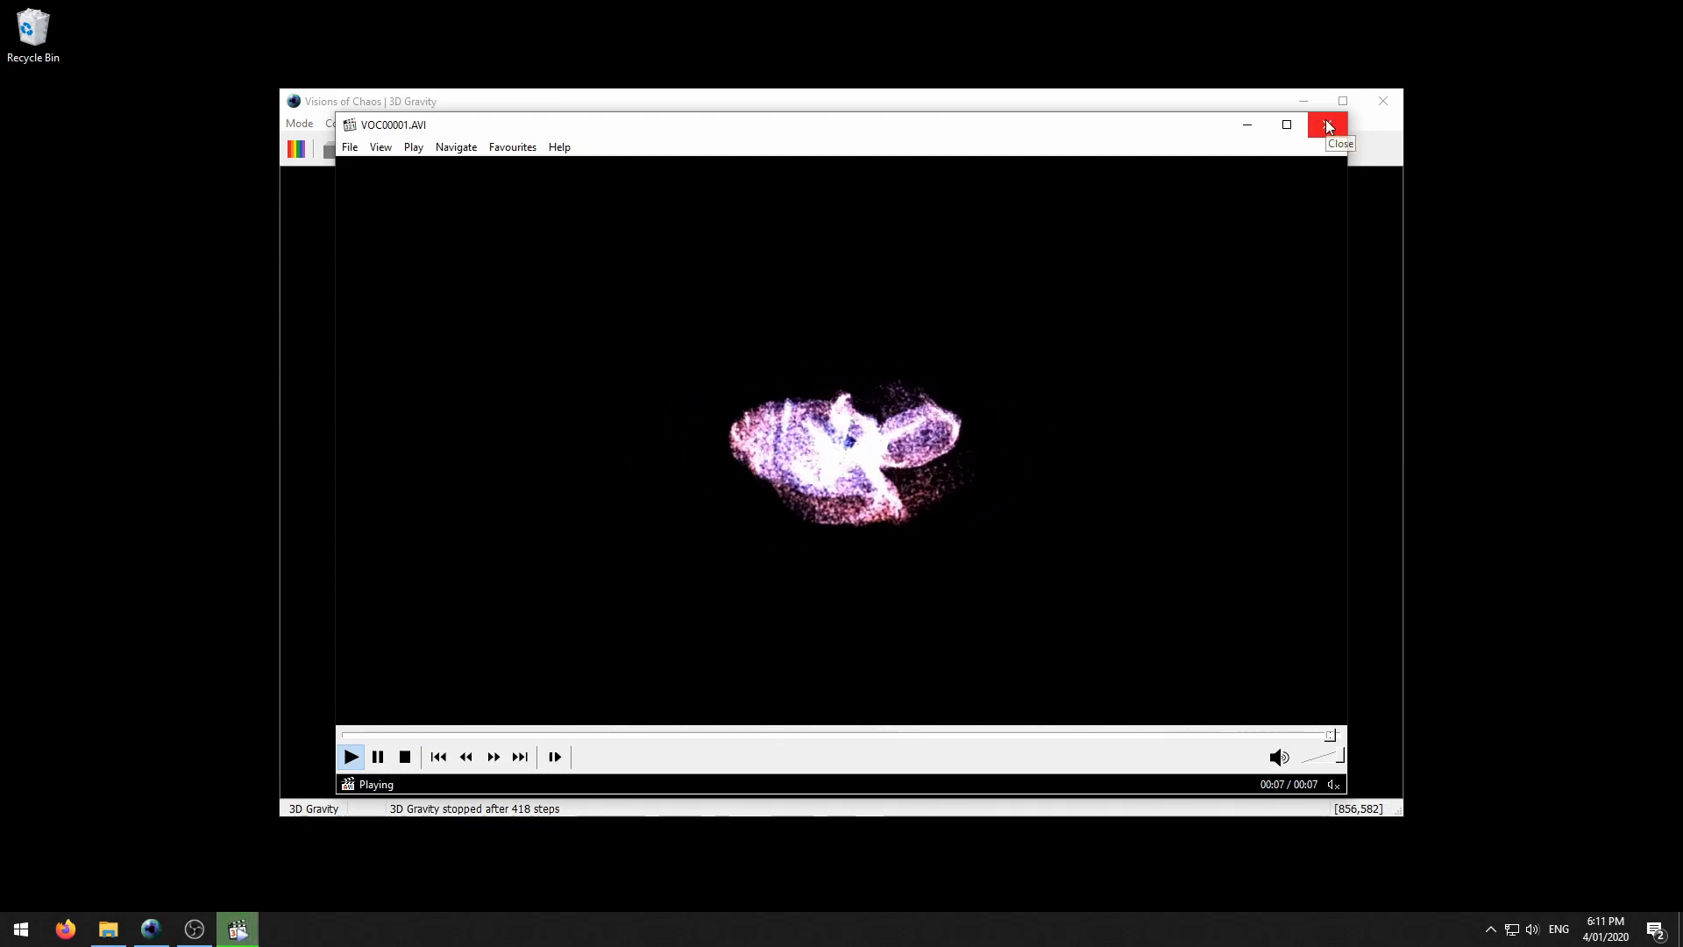
Close the Windows Media Player window showing VOC00001.AVI.
{"action": "left_click", "coordinate": [1328, 124]}
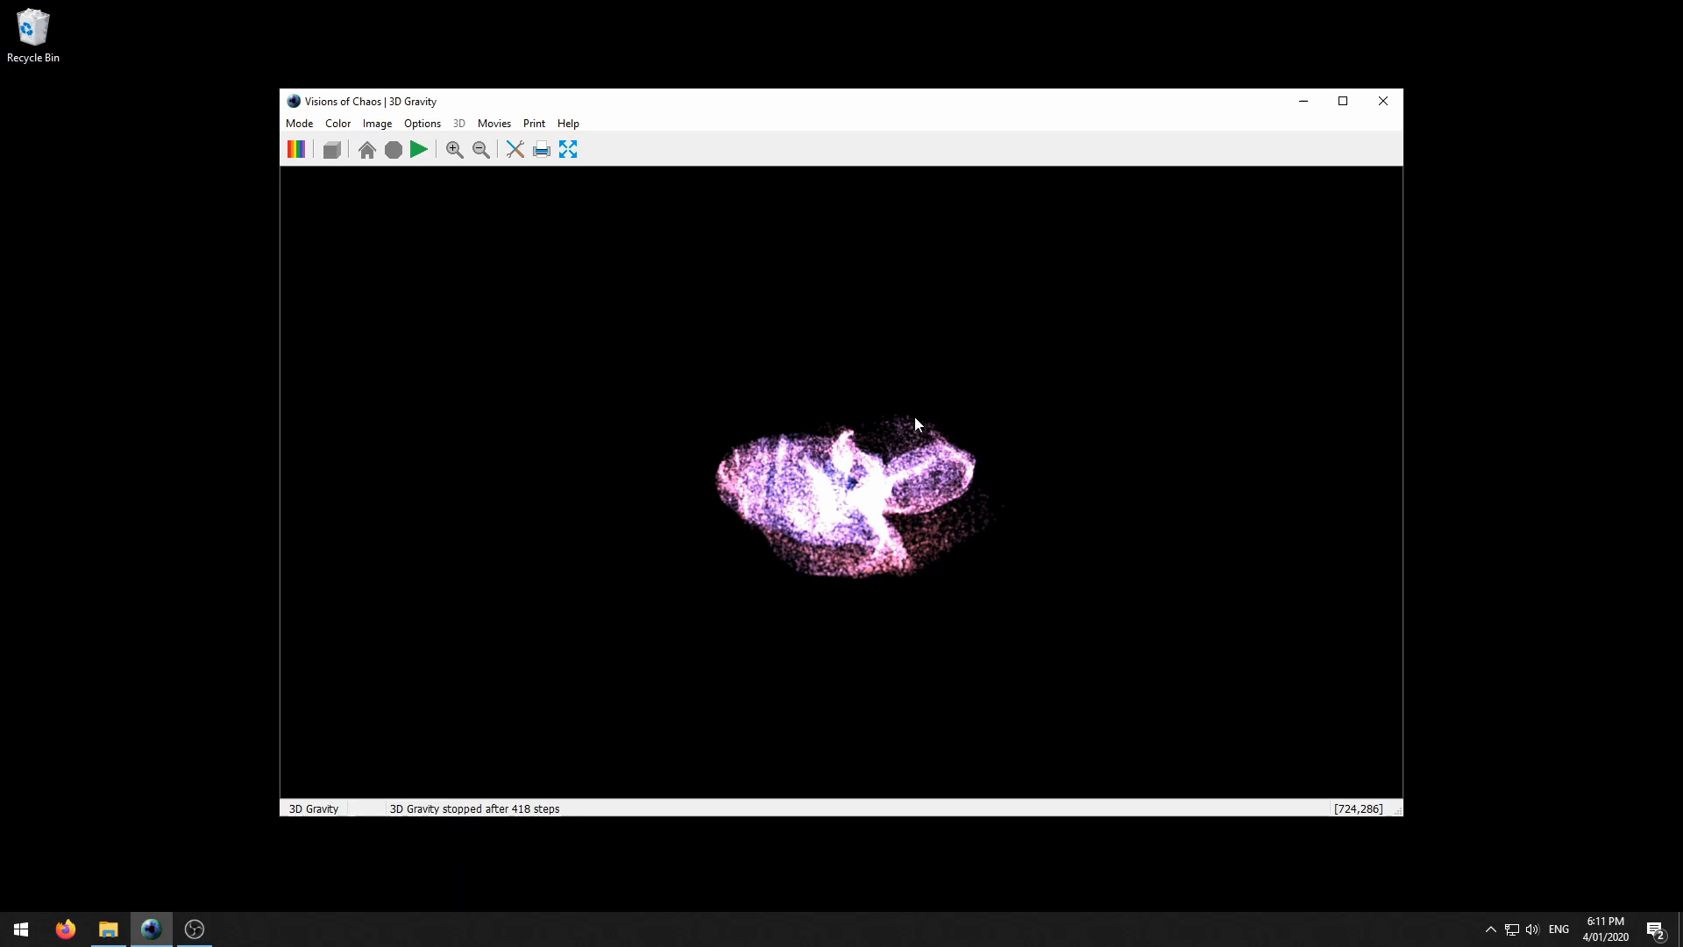
{"action": "mouse_move", "coordinate": [565, 349]}
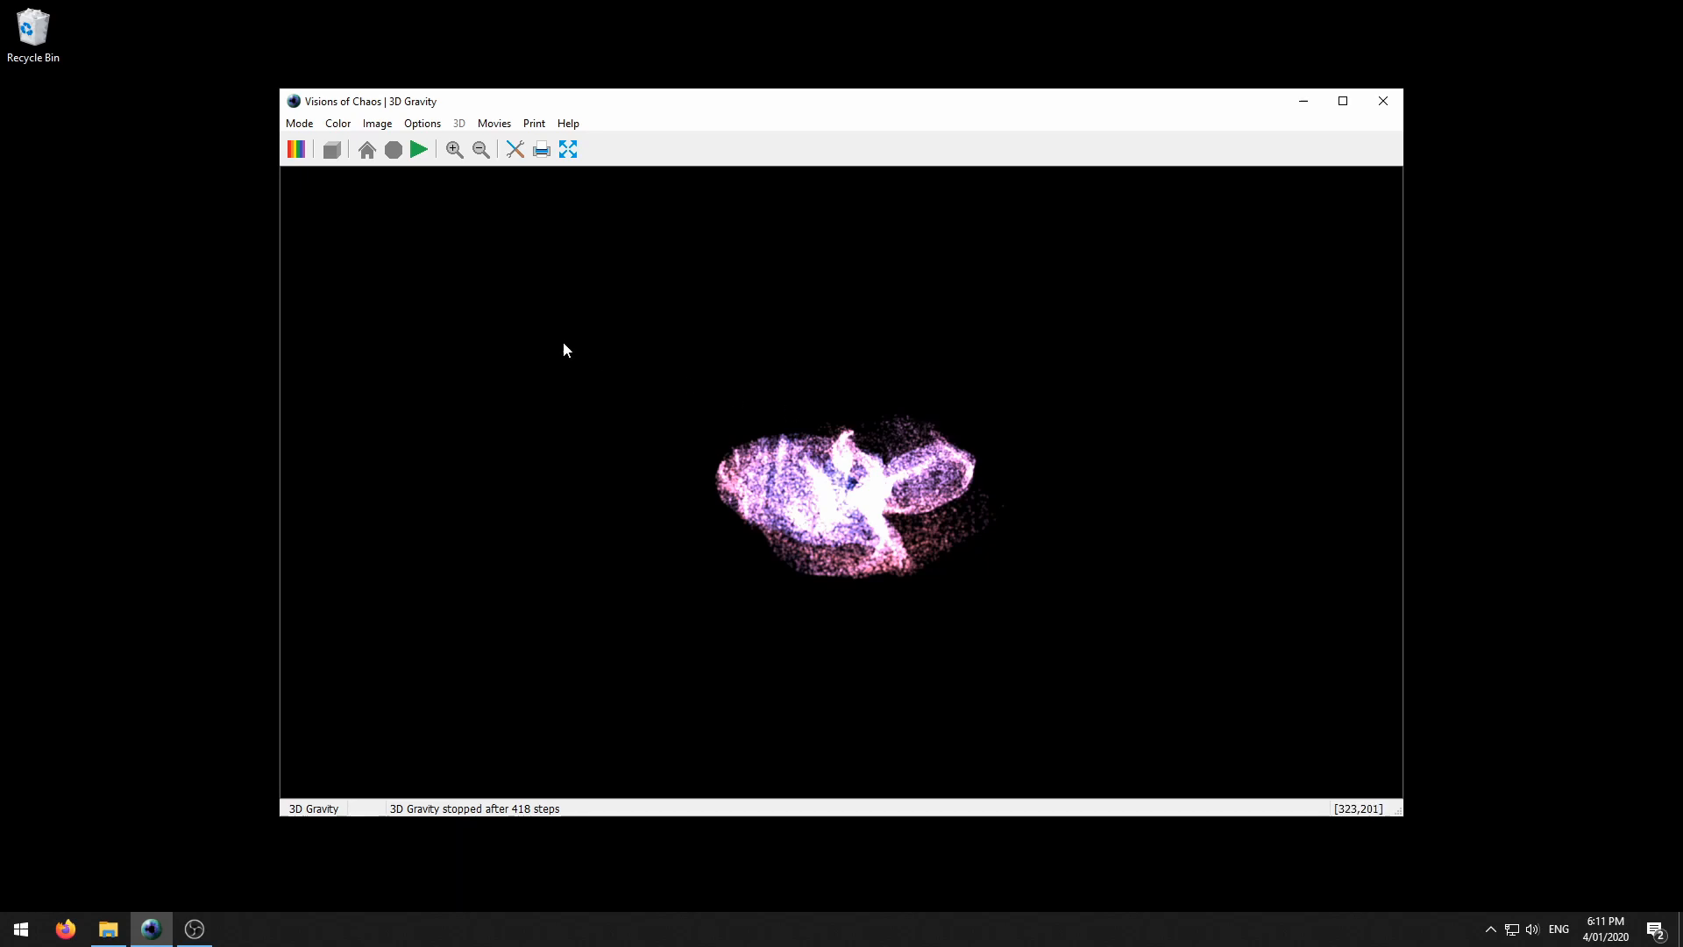
{"action": "mouse_move", "coordinate": [576, 348]}
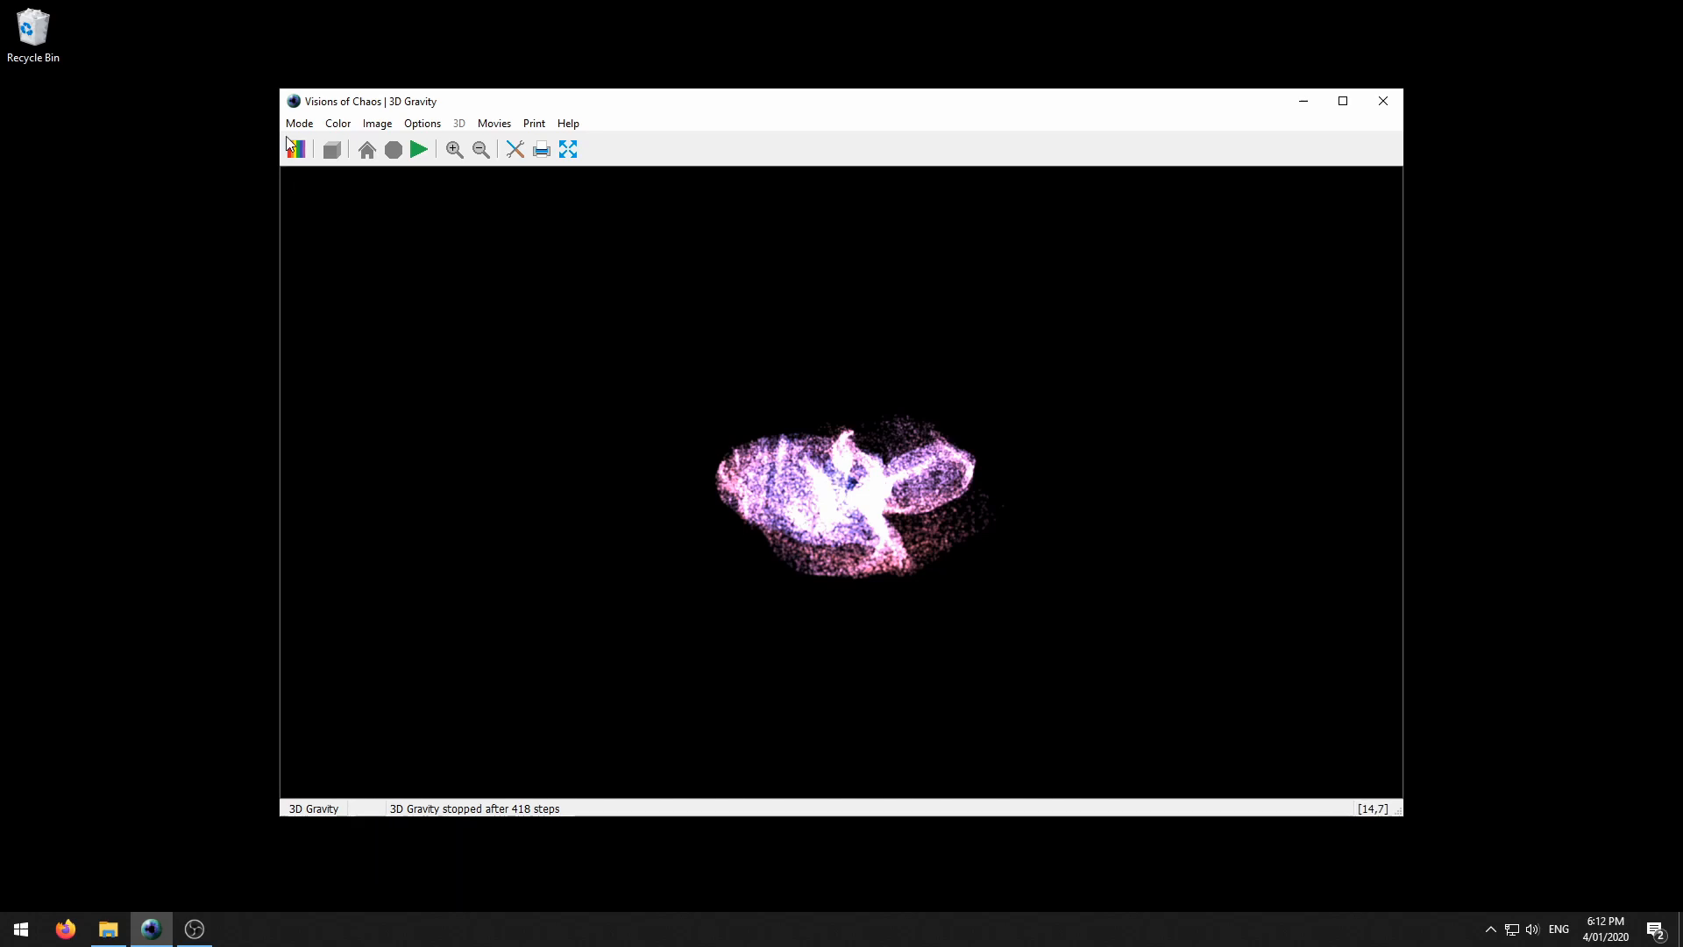
Open the Custom Formula Editor and browse for a saved formula file.
{"action": "left_click", "coordinate": [298, 123]}
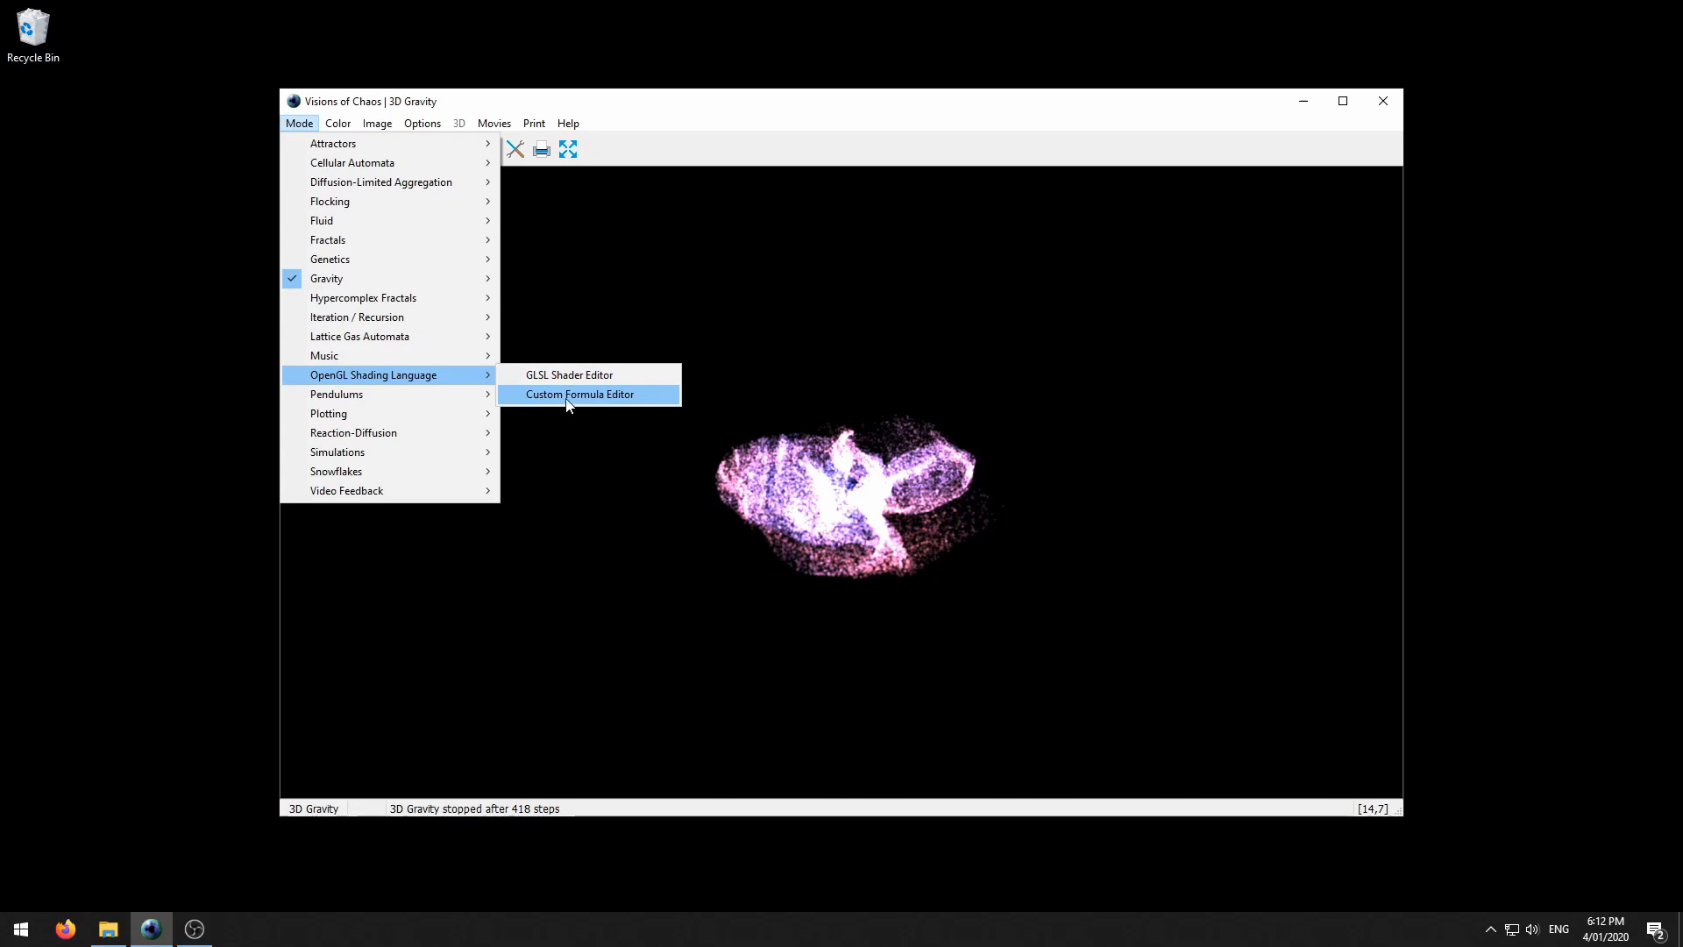
{"action": "left_click", "coordinate": [579, 394]}
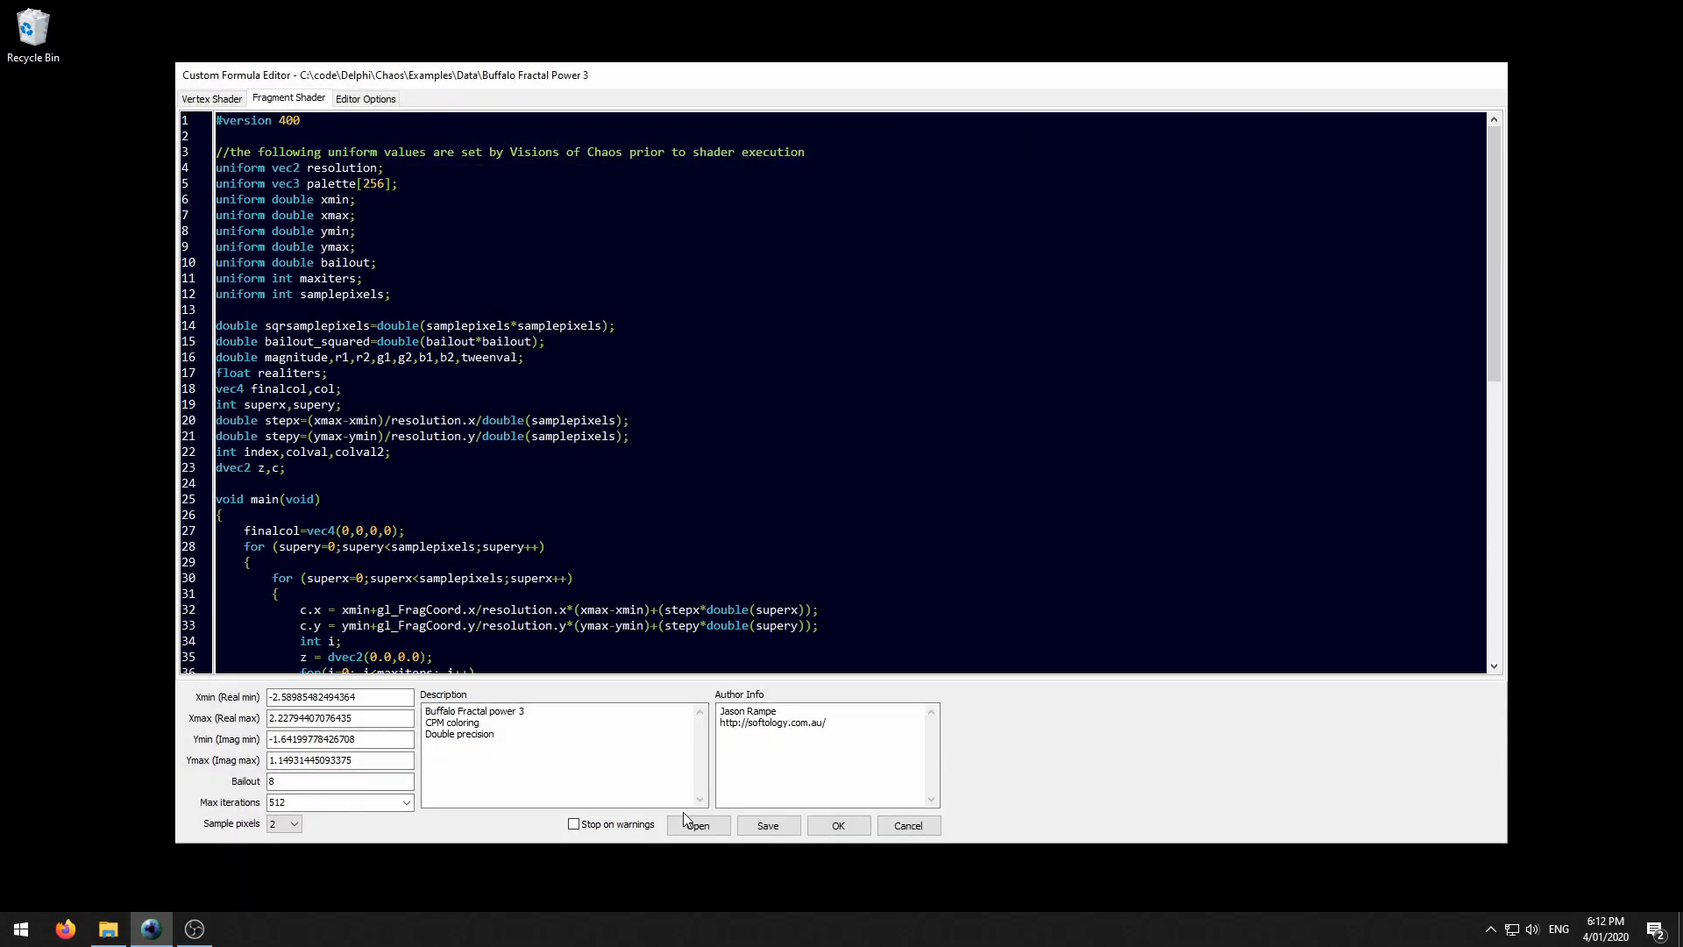
{"action": "left_click", "coordinate": [698, 824]}
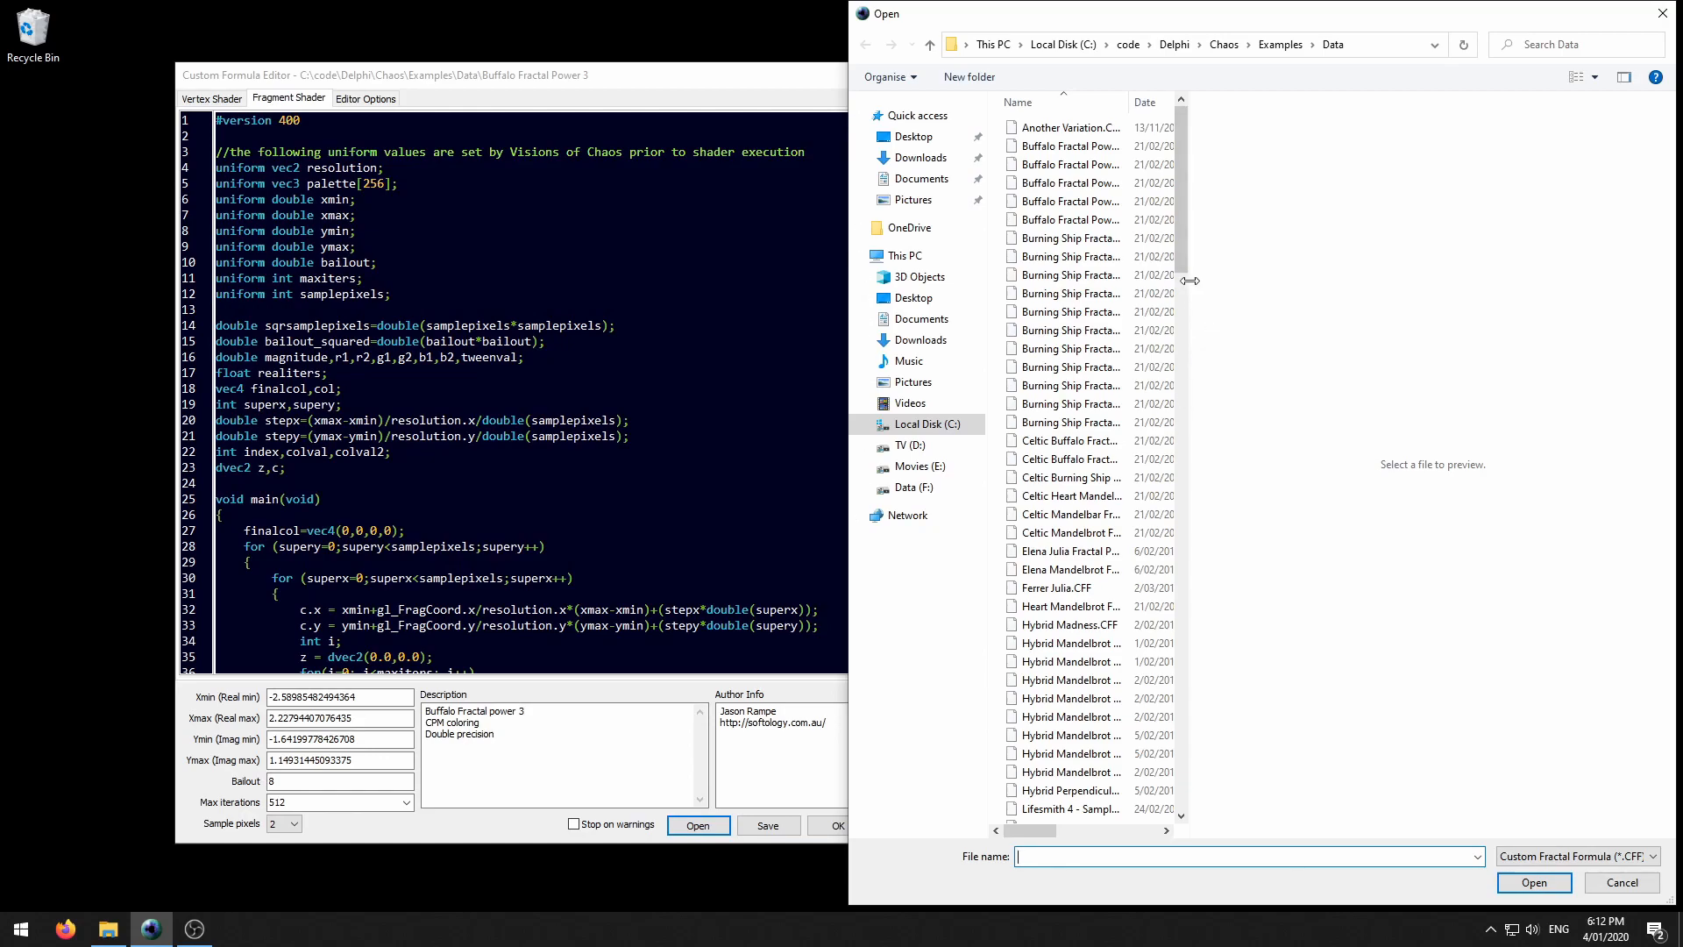
{"action": "scroll", "scroll_direction": "down", "scroll_amount": 3}
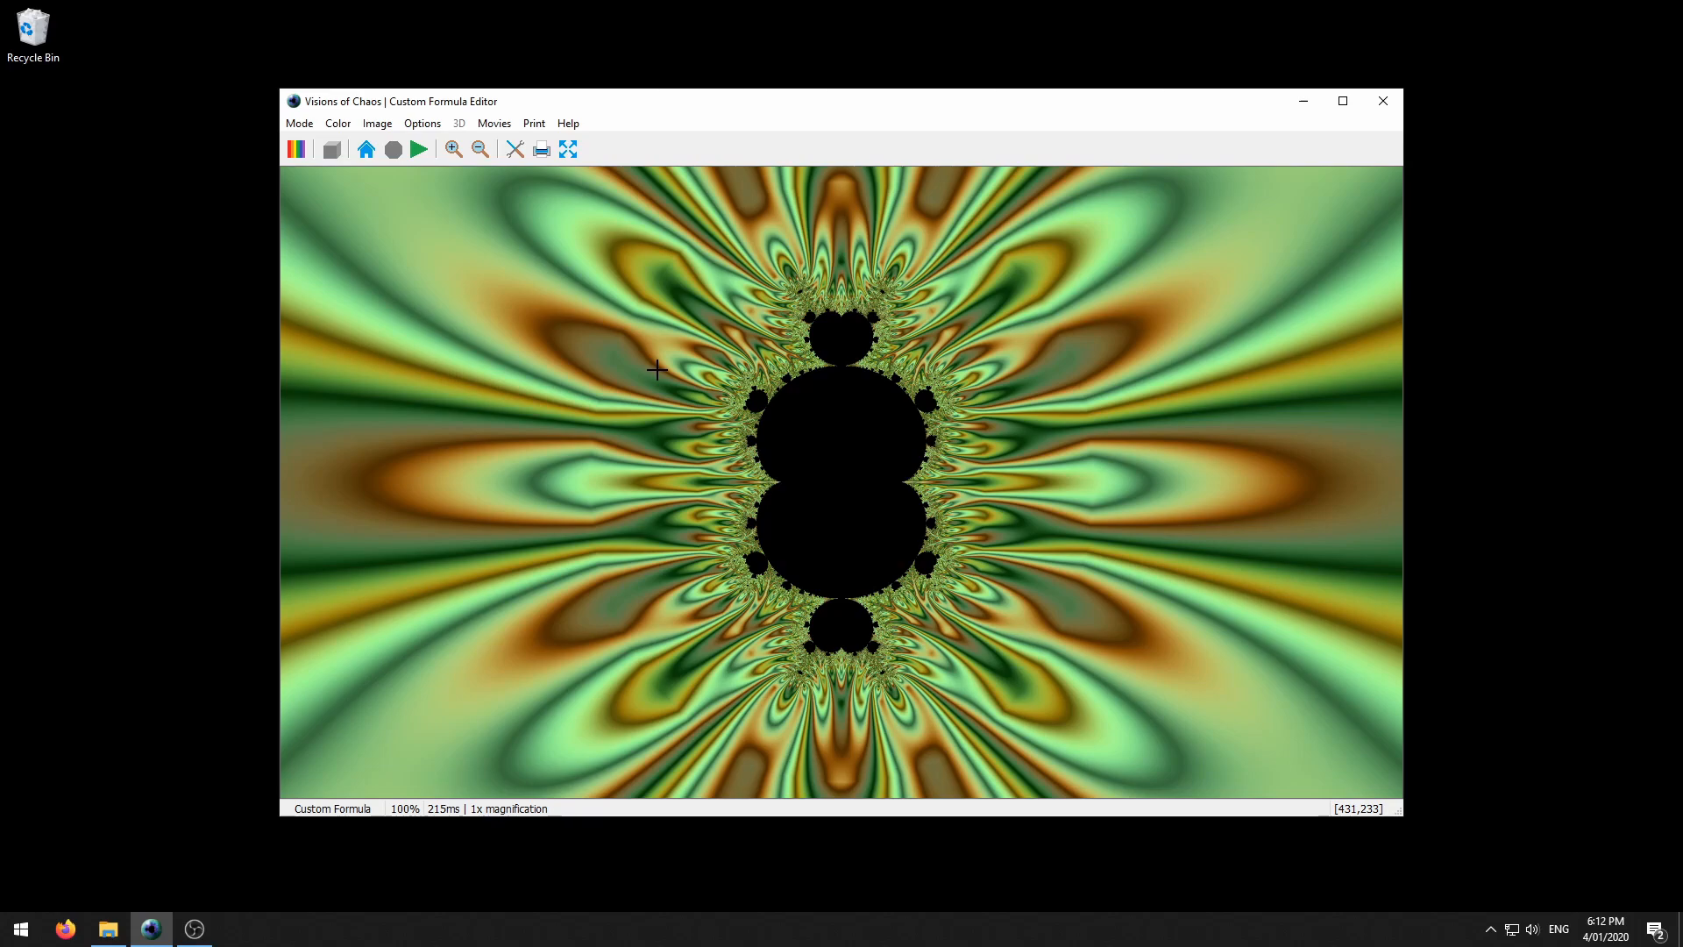
{"action": "mouse_move", "coordinate": [573, 329]}
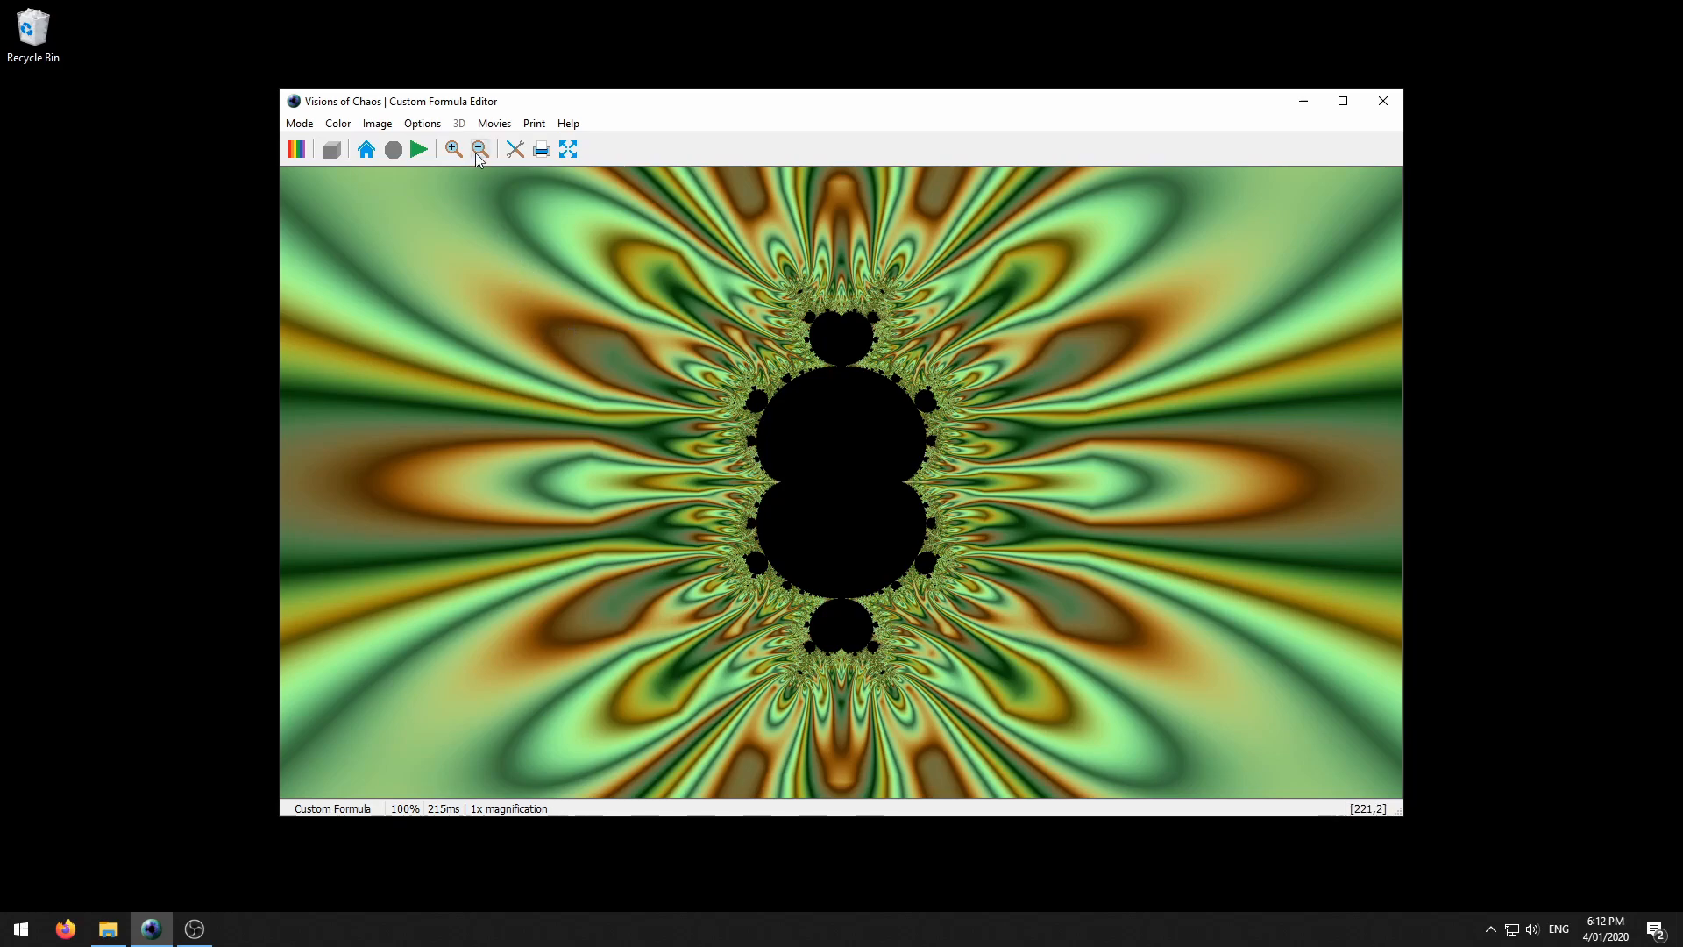
Add the starting view as a script point, then zoom below the lower bulb with 60 frames.
{"action": "left_click", "coordinate": [492, 122]}
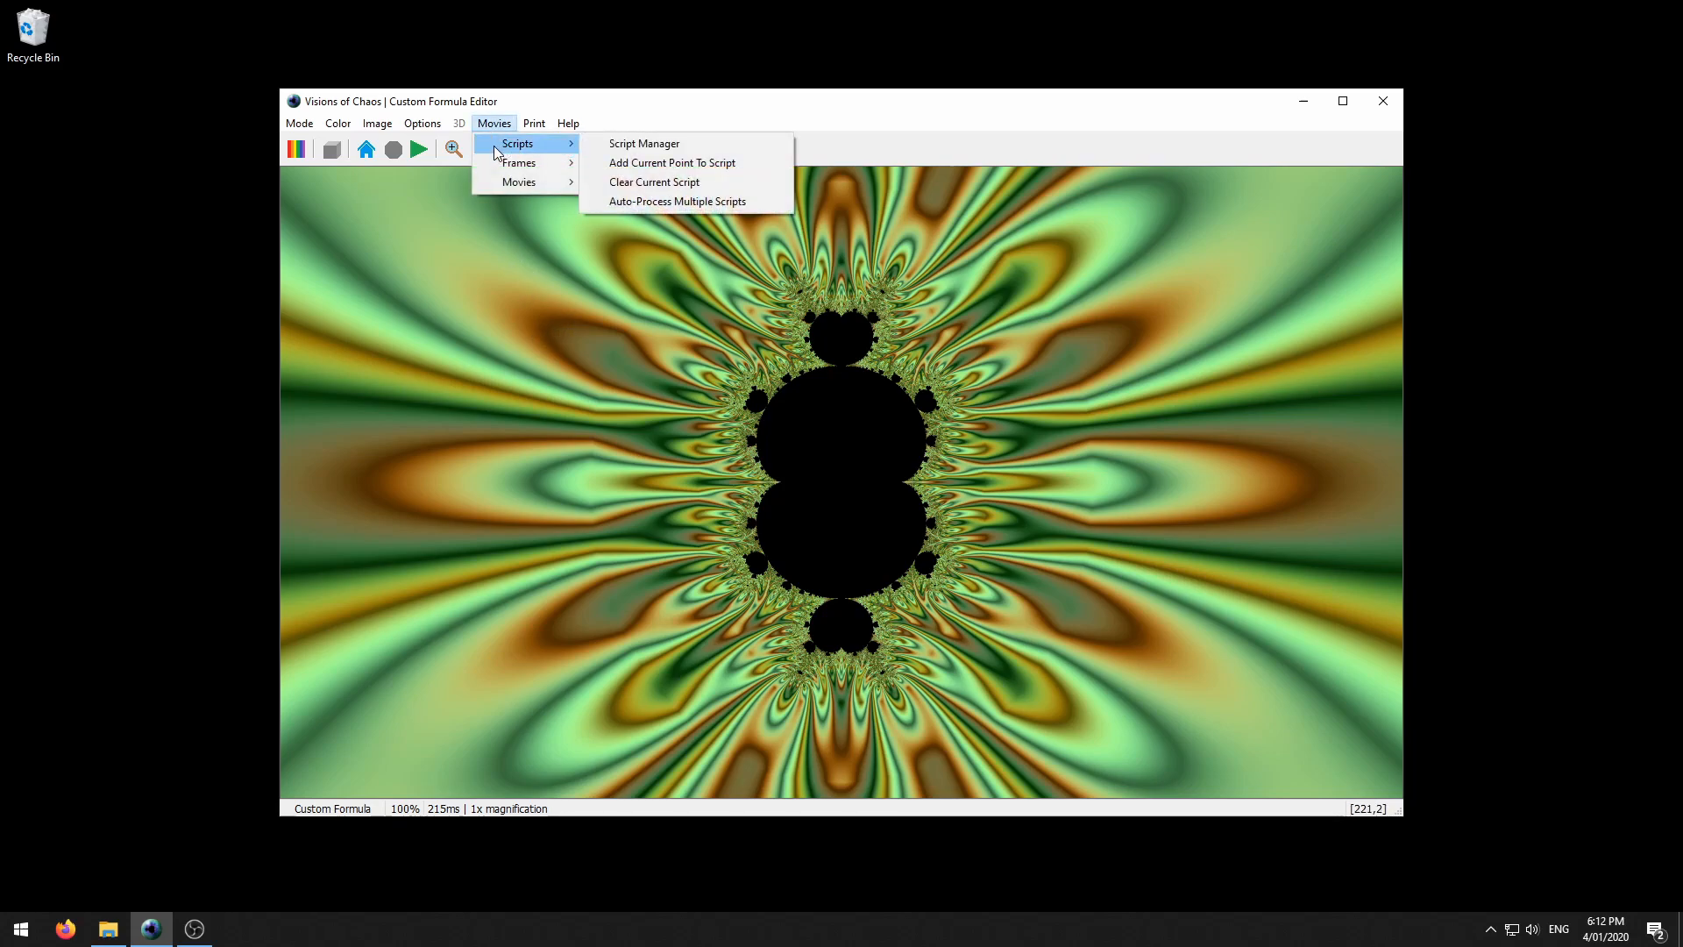
{"action": "left_click", "coordinate": [671, 162]}
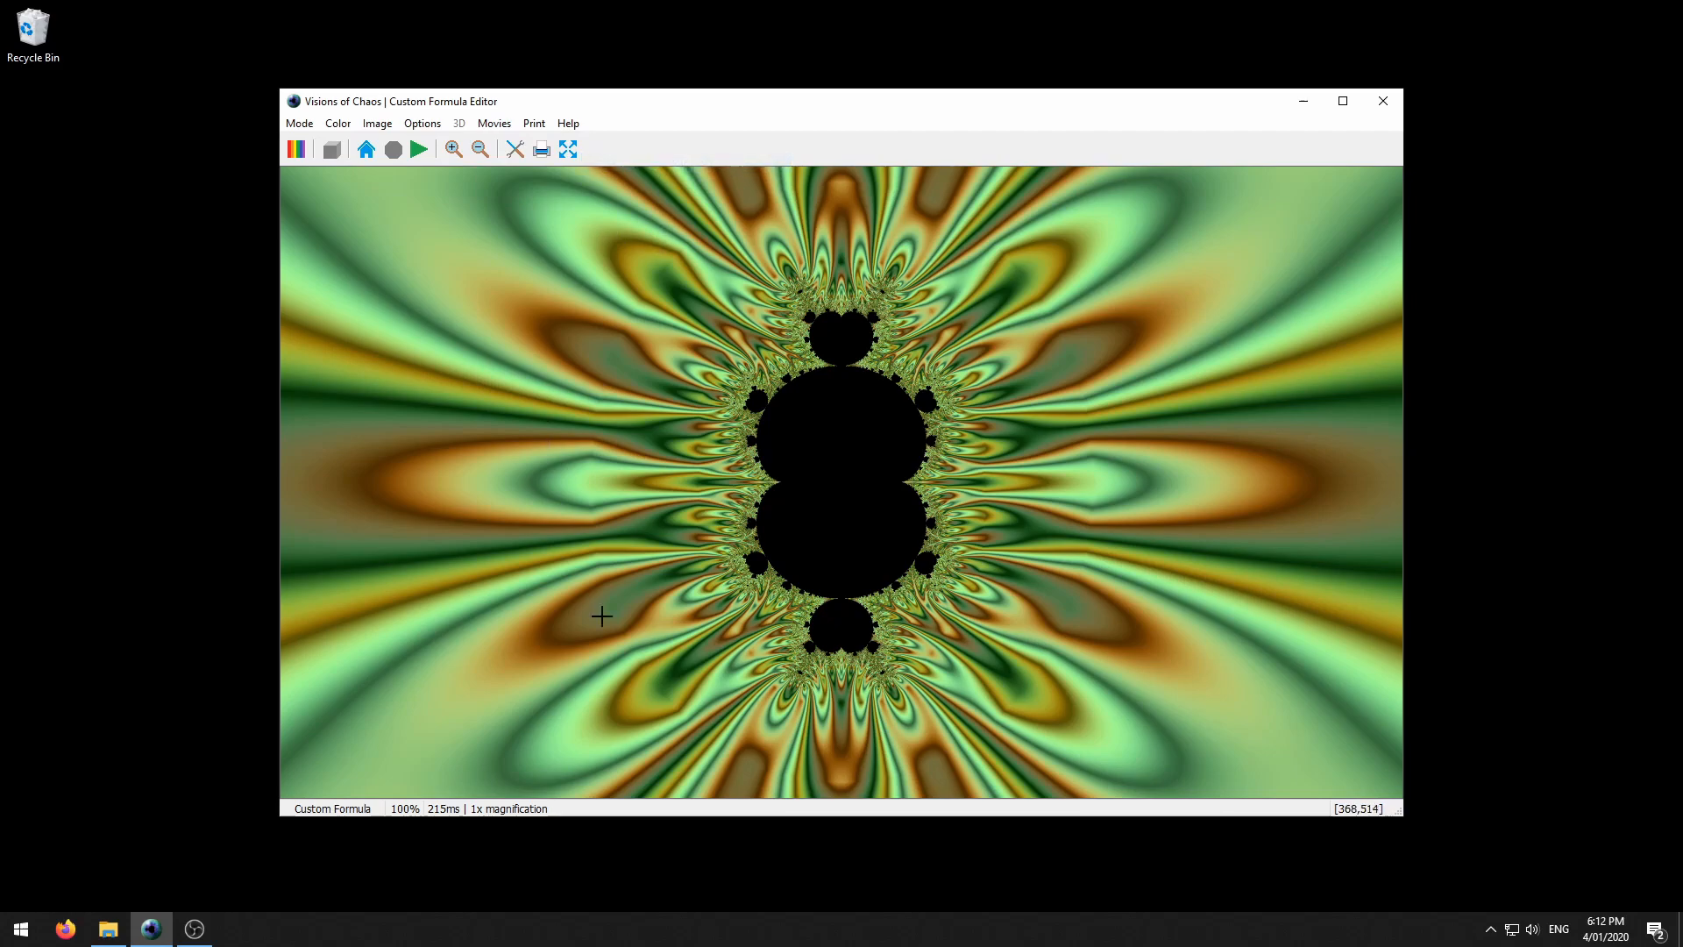
{"action": "mouse_move", "coordinate": [826, 684]}
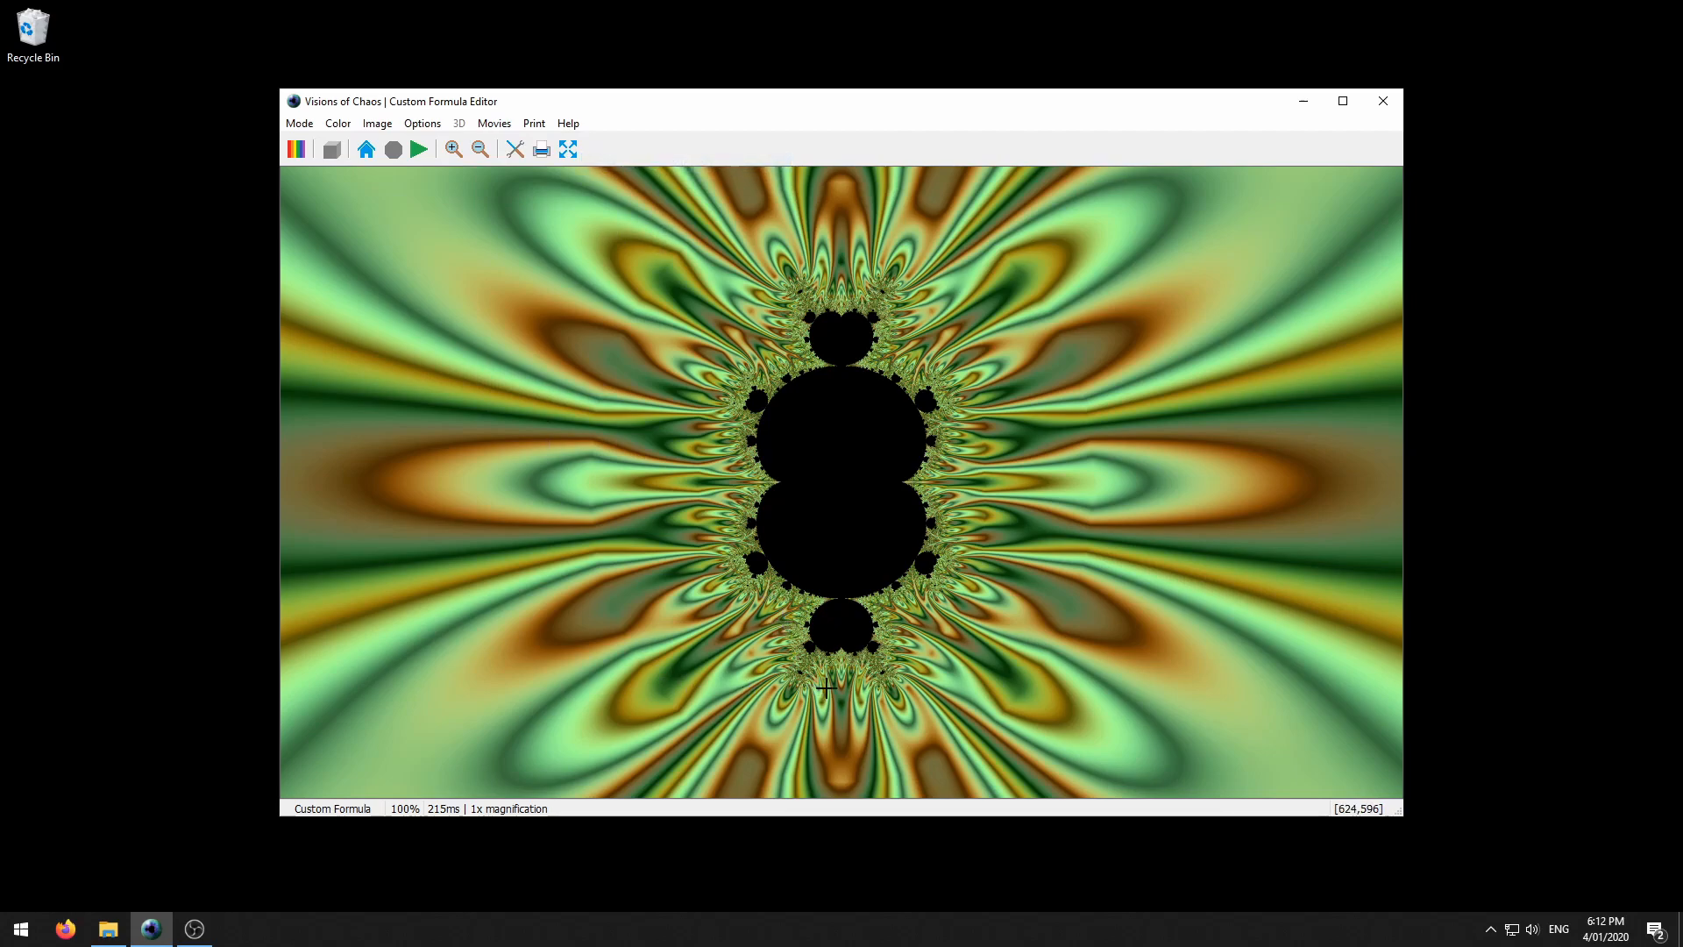
{"action": "left_click_drag", "start_coordinate": [775, 644], "coordinate": [890, 699]}
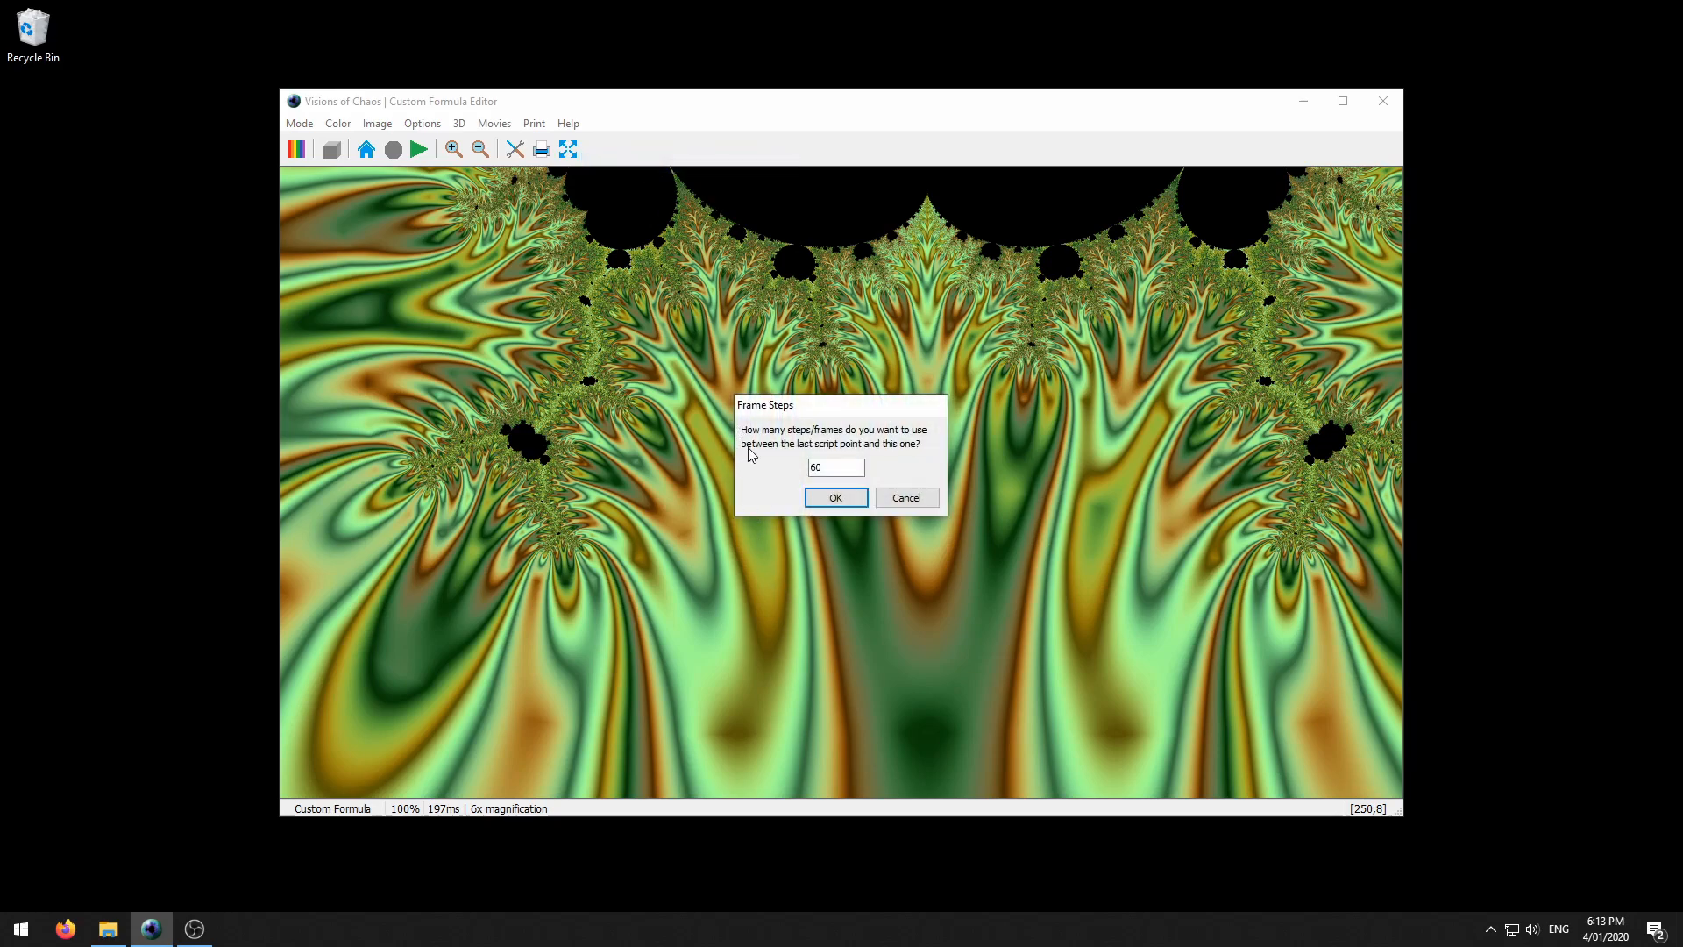
{"action": "left_click", "coordinate": [835, 468]}
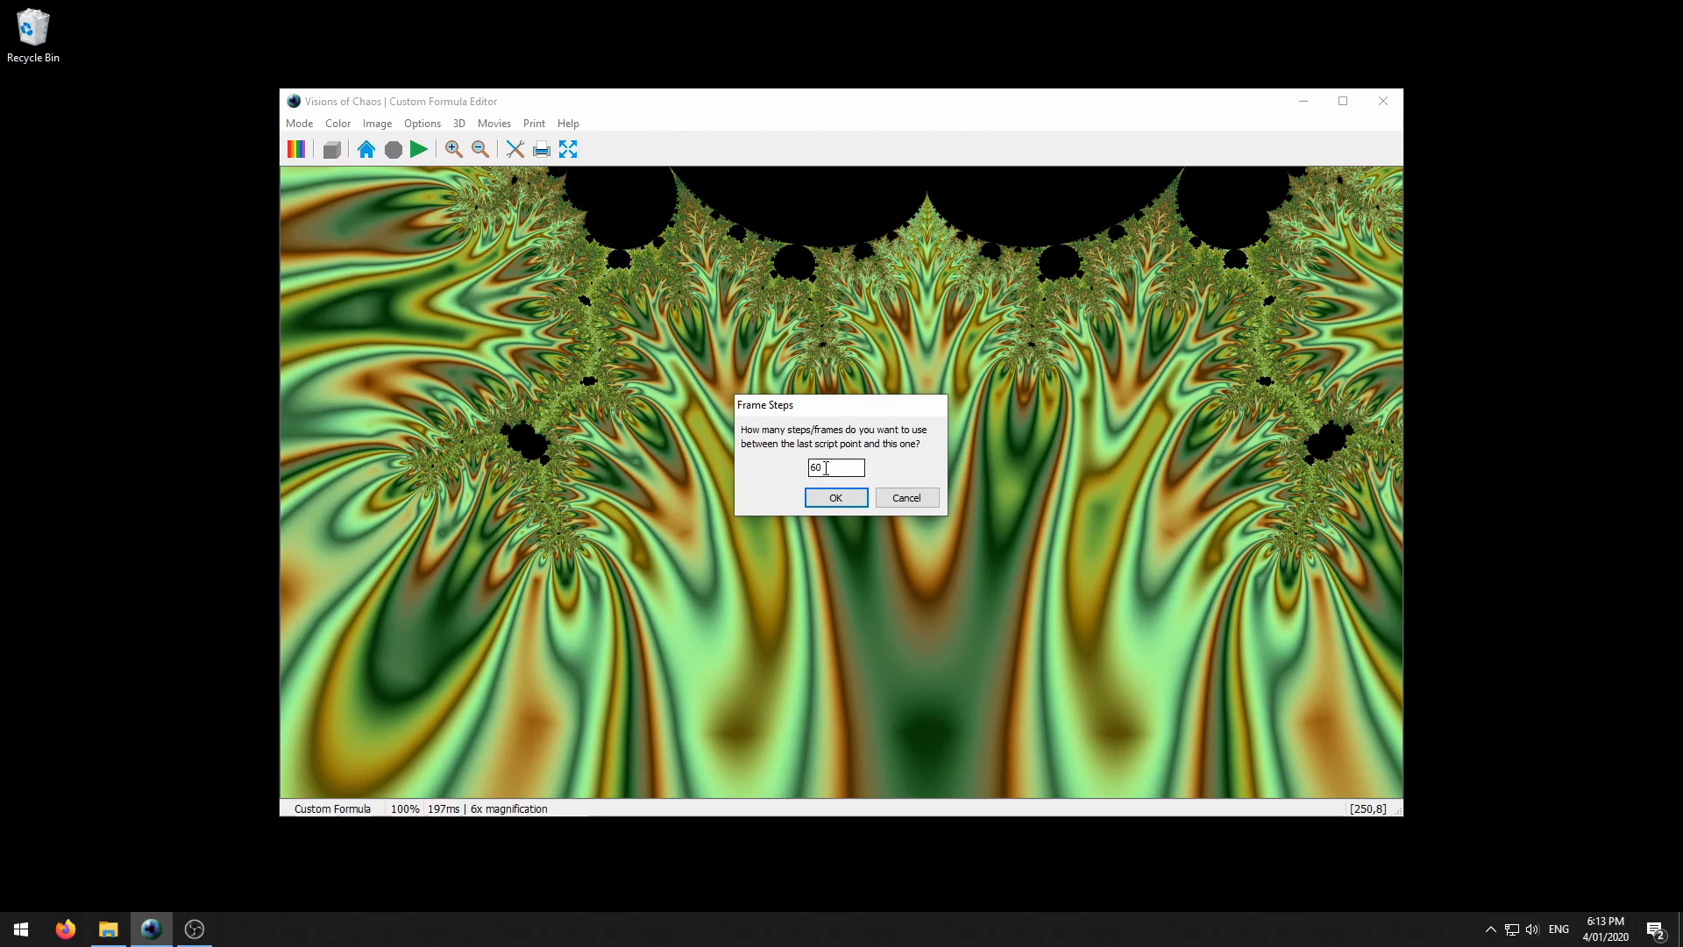
{"action": "mouse_move", "coordinate": [828, 470]}
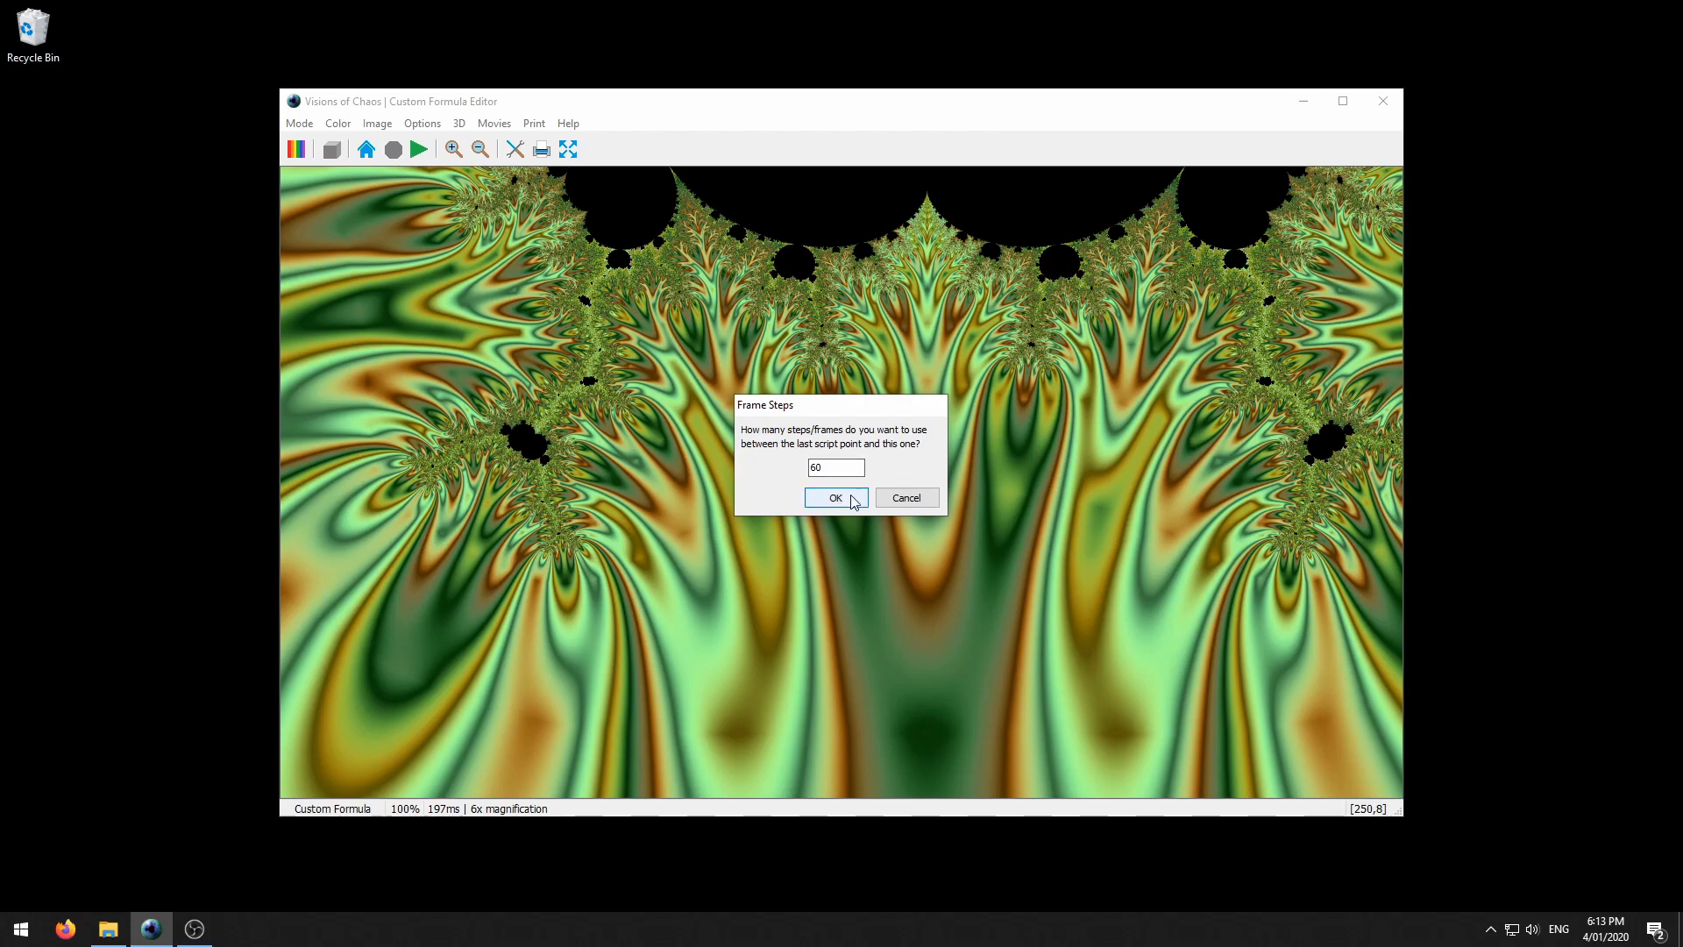
{"action": "left_click", "coordinate": [833, 497]}
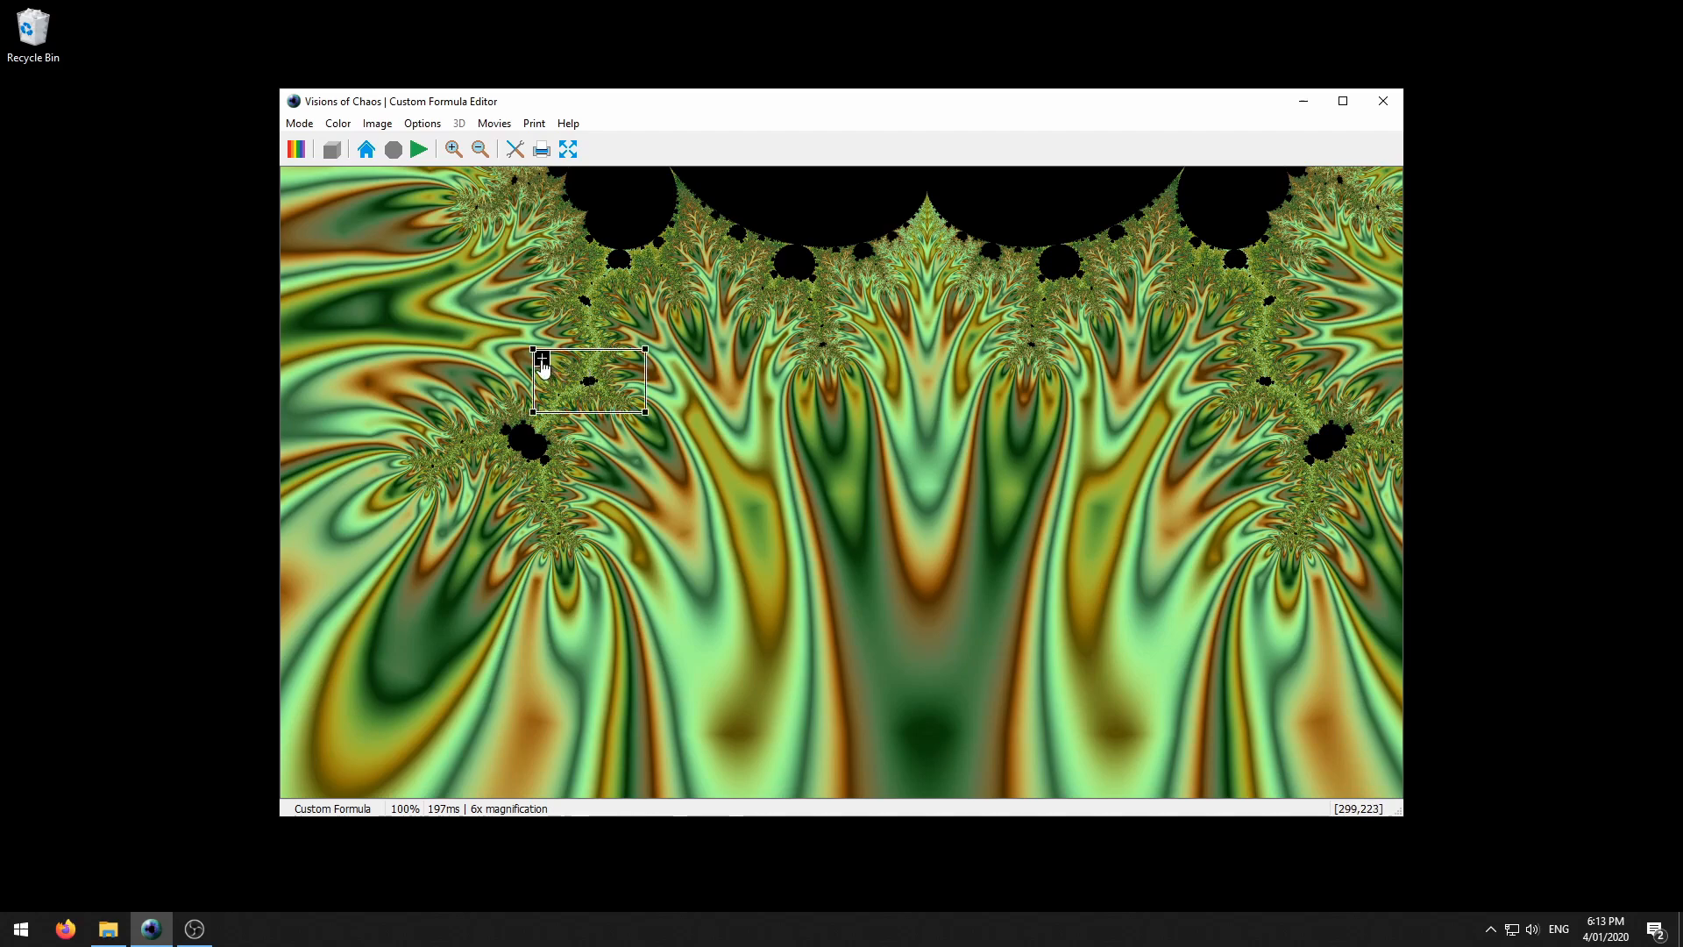
Zoom toward the small left bulb and central bulb, adding 60-frame script points.
{"action": "left_click", "coordinate": [588, 381]}
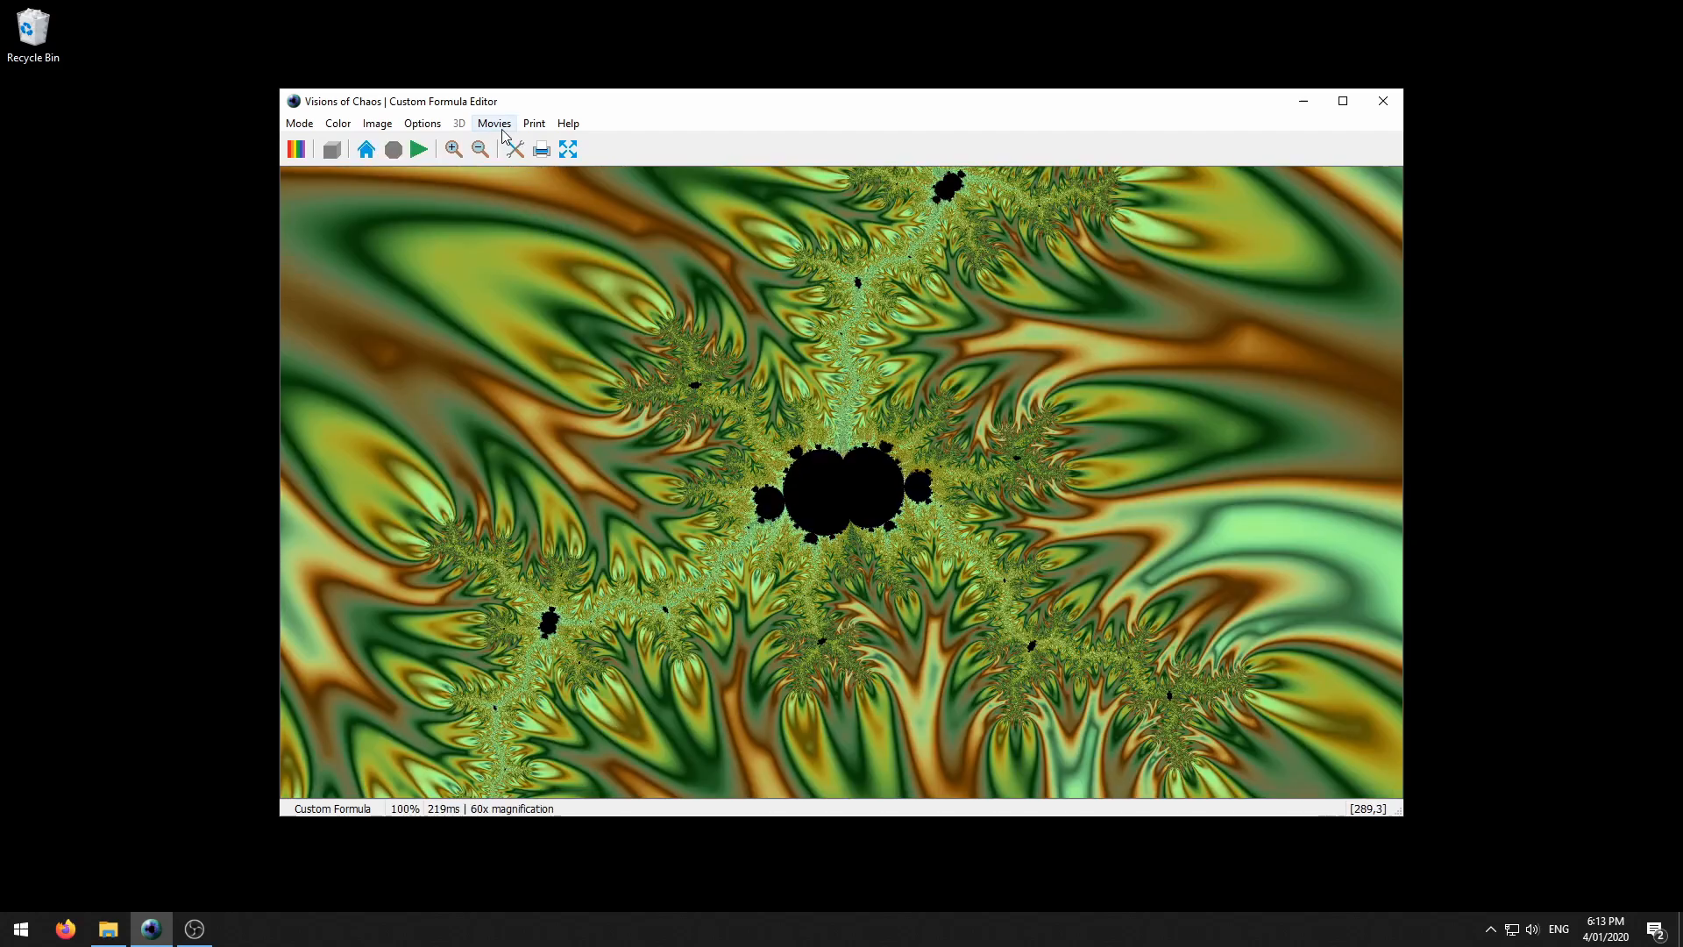
{"action": "left_click", "coordinate": [493, 123]}
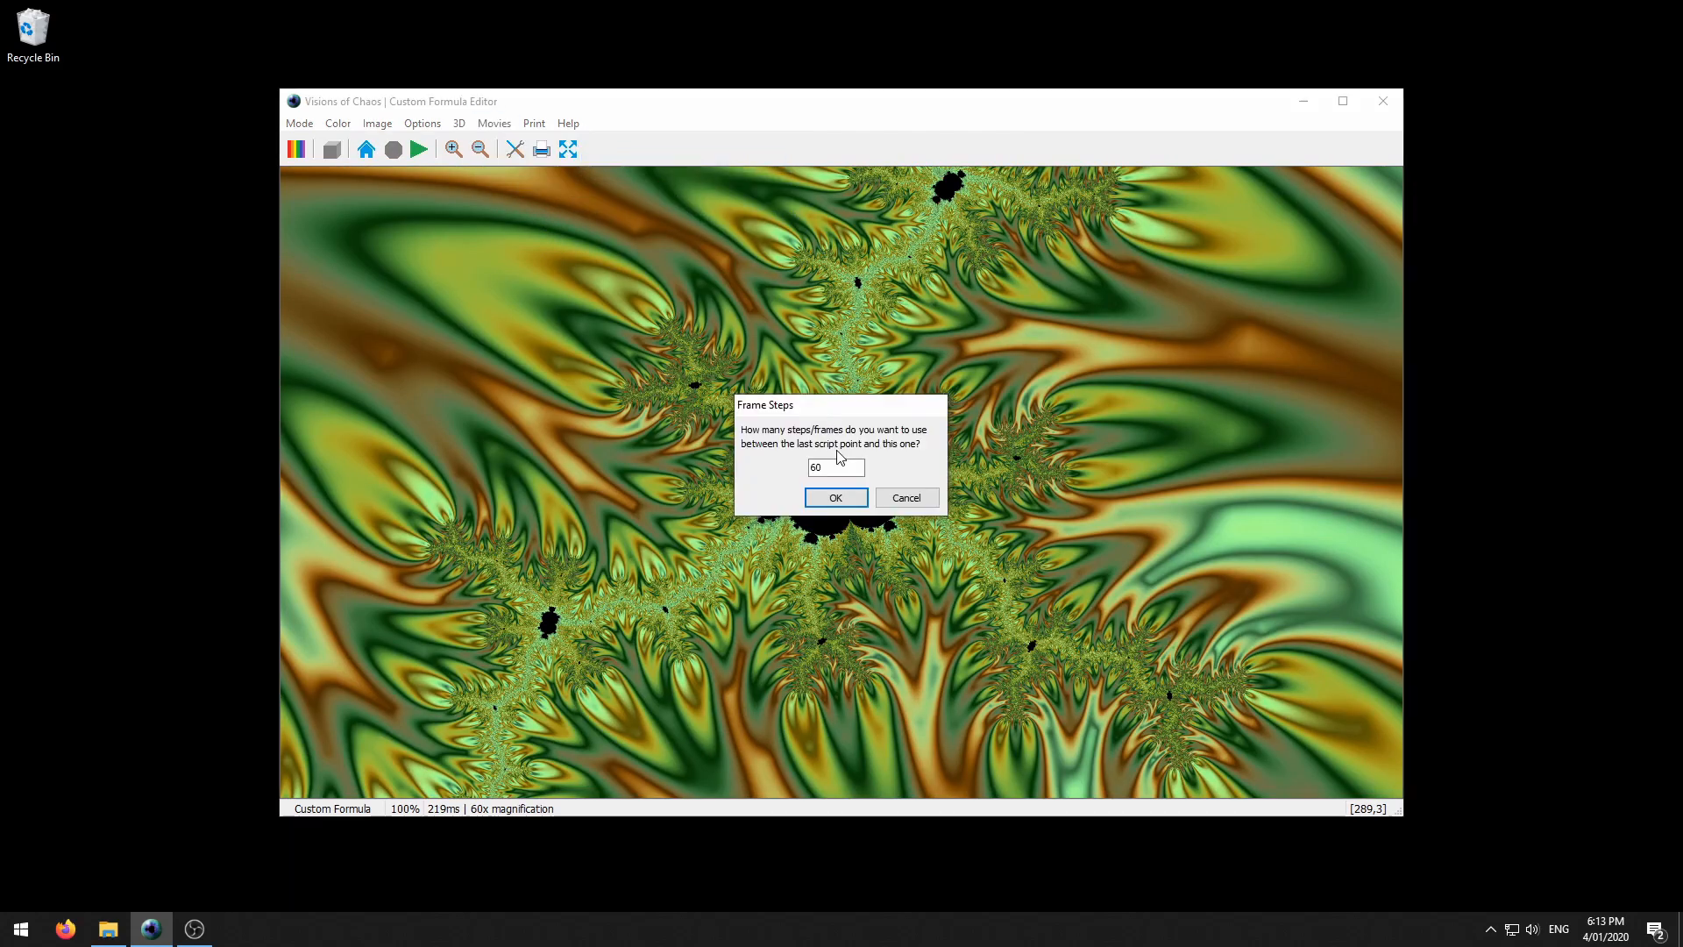
{"action": "left_click", "coordinate": [836, 497]}
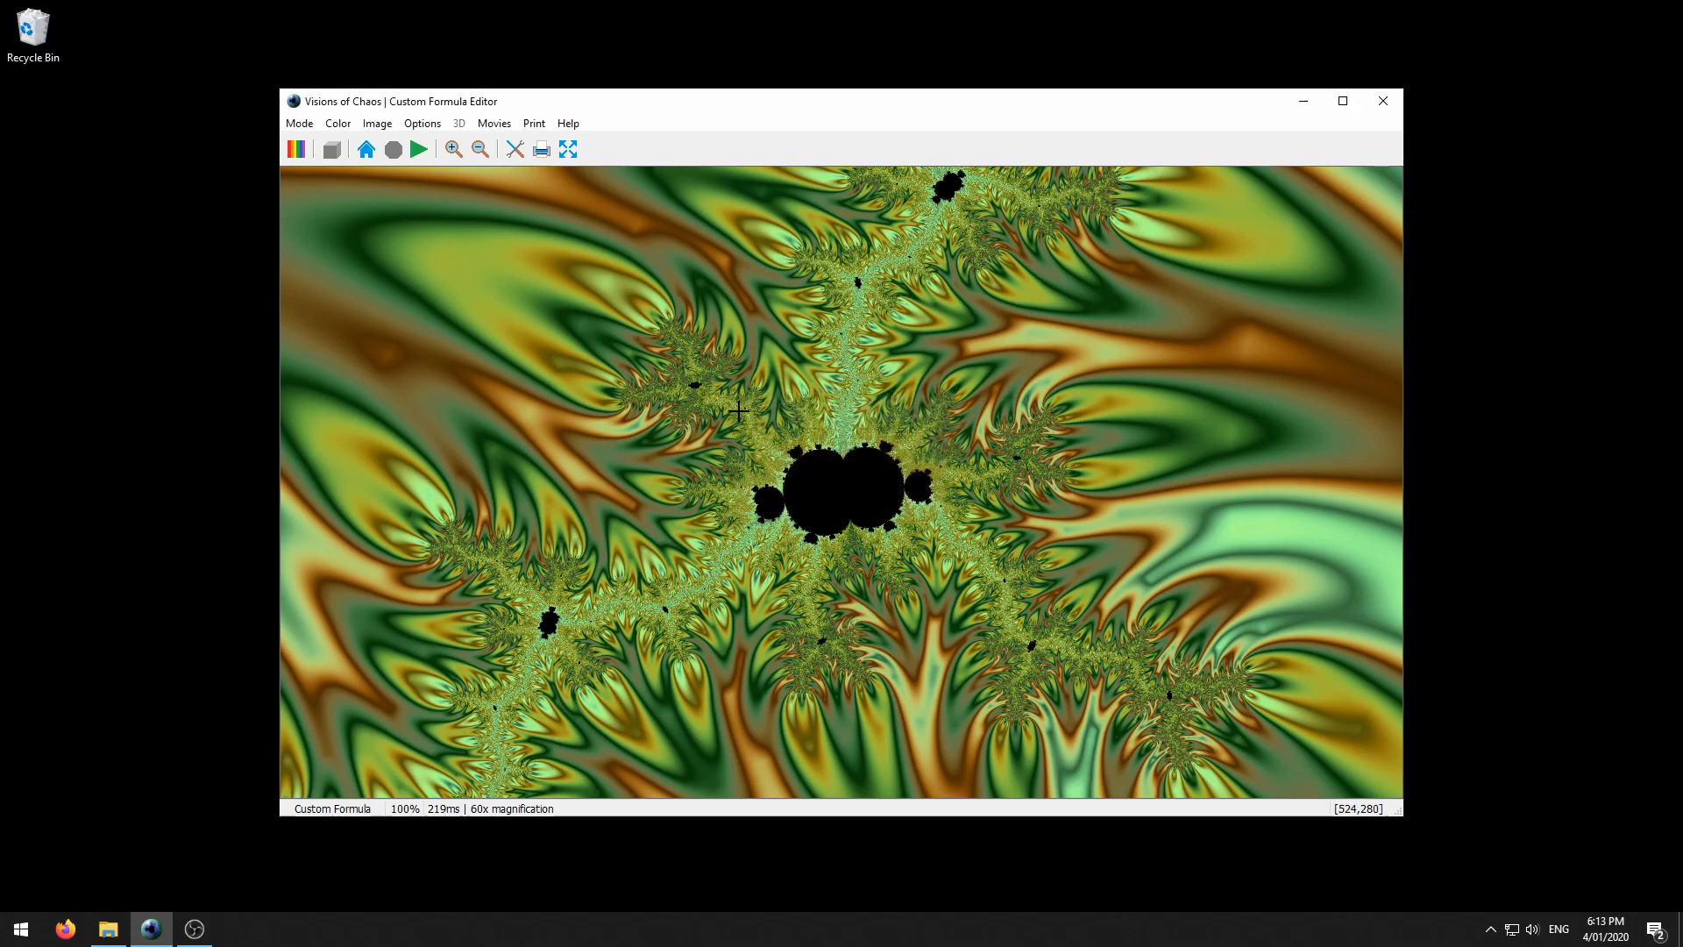
{"action": "left_click", "coordinate": [738, 411]}
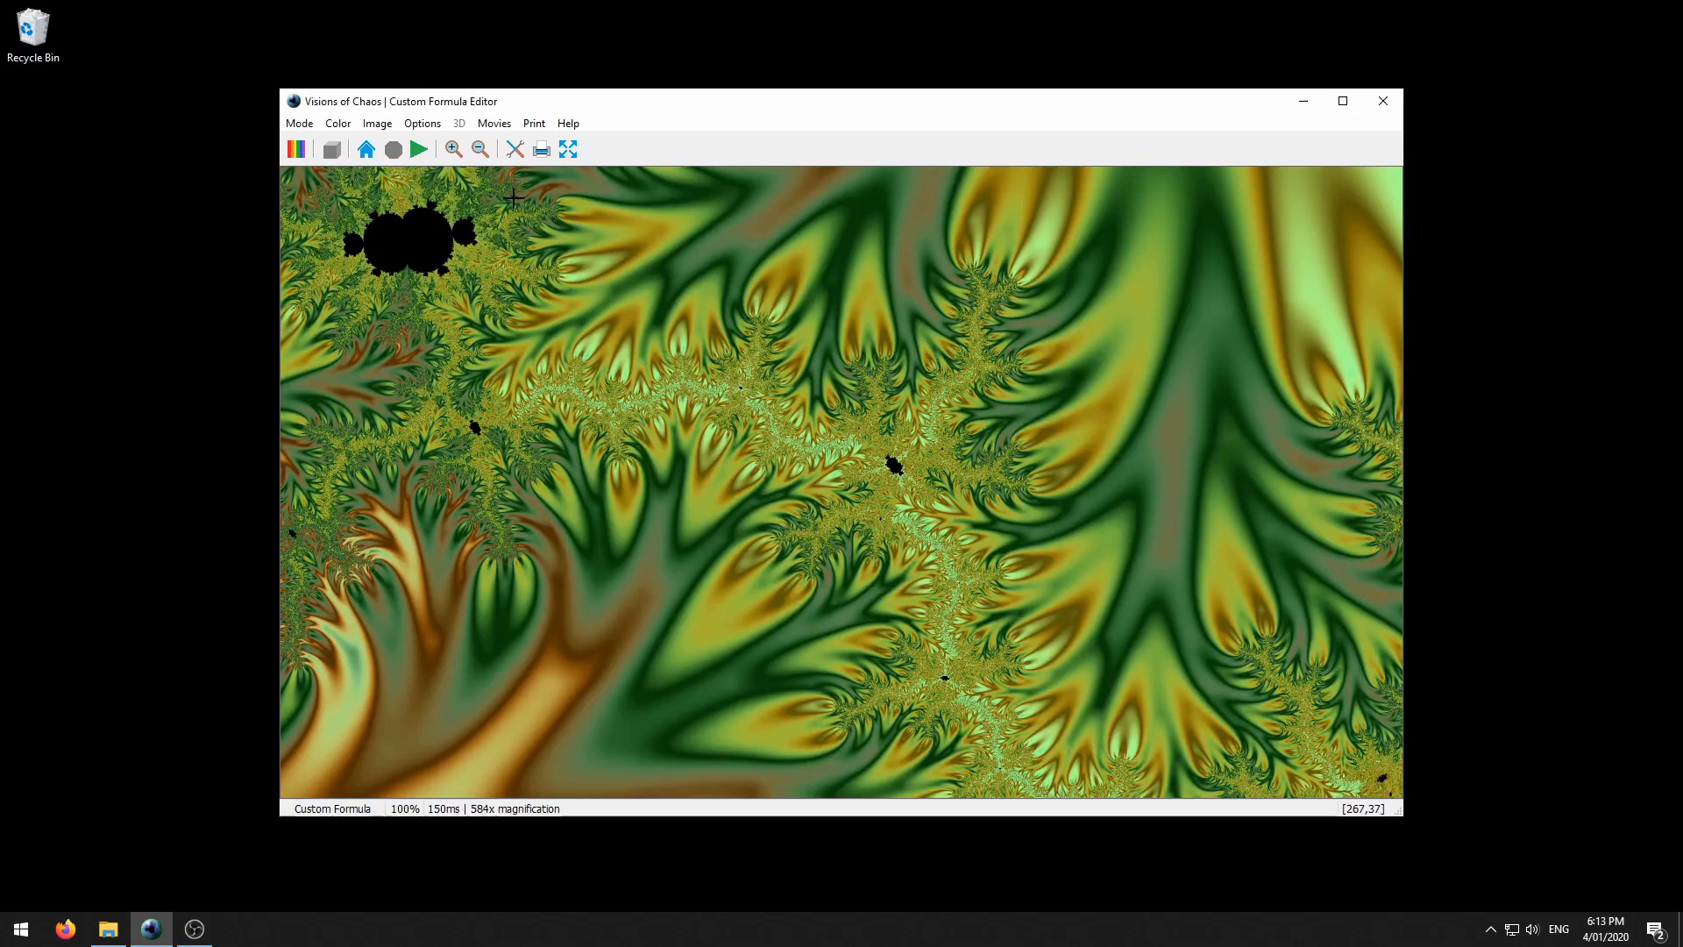
{"action": "left_click", "coordinate": [673, 162]}
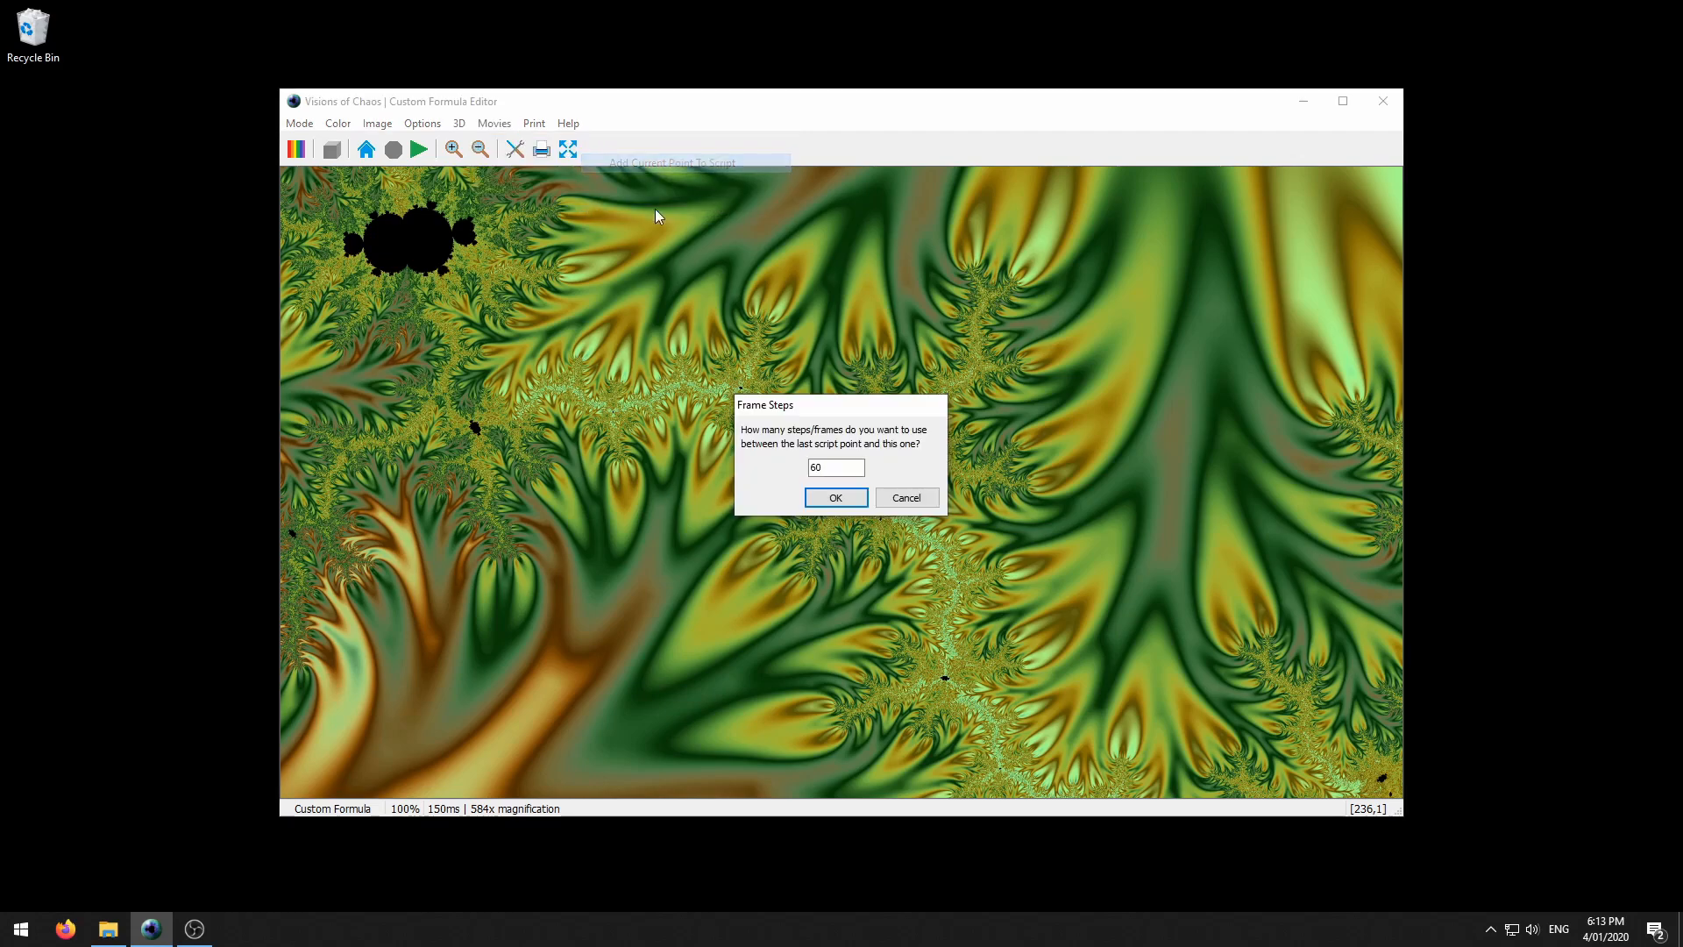
{"action": "left_click", "coordinate": [835, 497]}
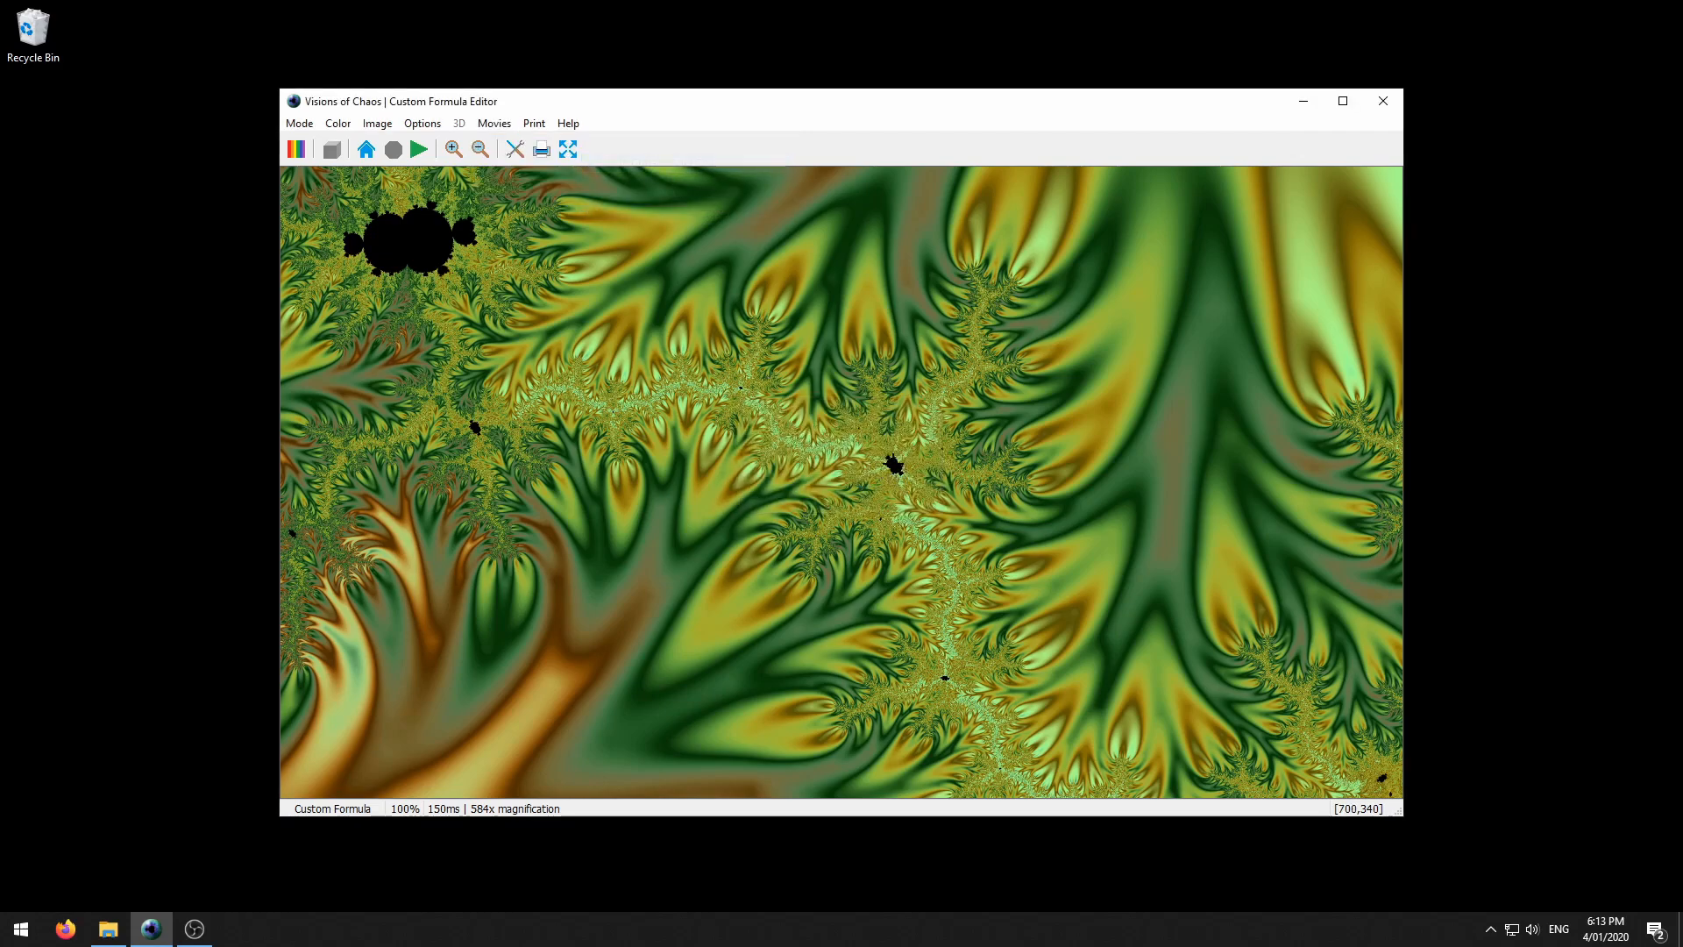
{"action": "mouse_move", "coordinate": [939, 660]}
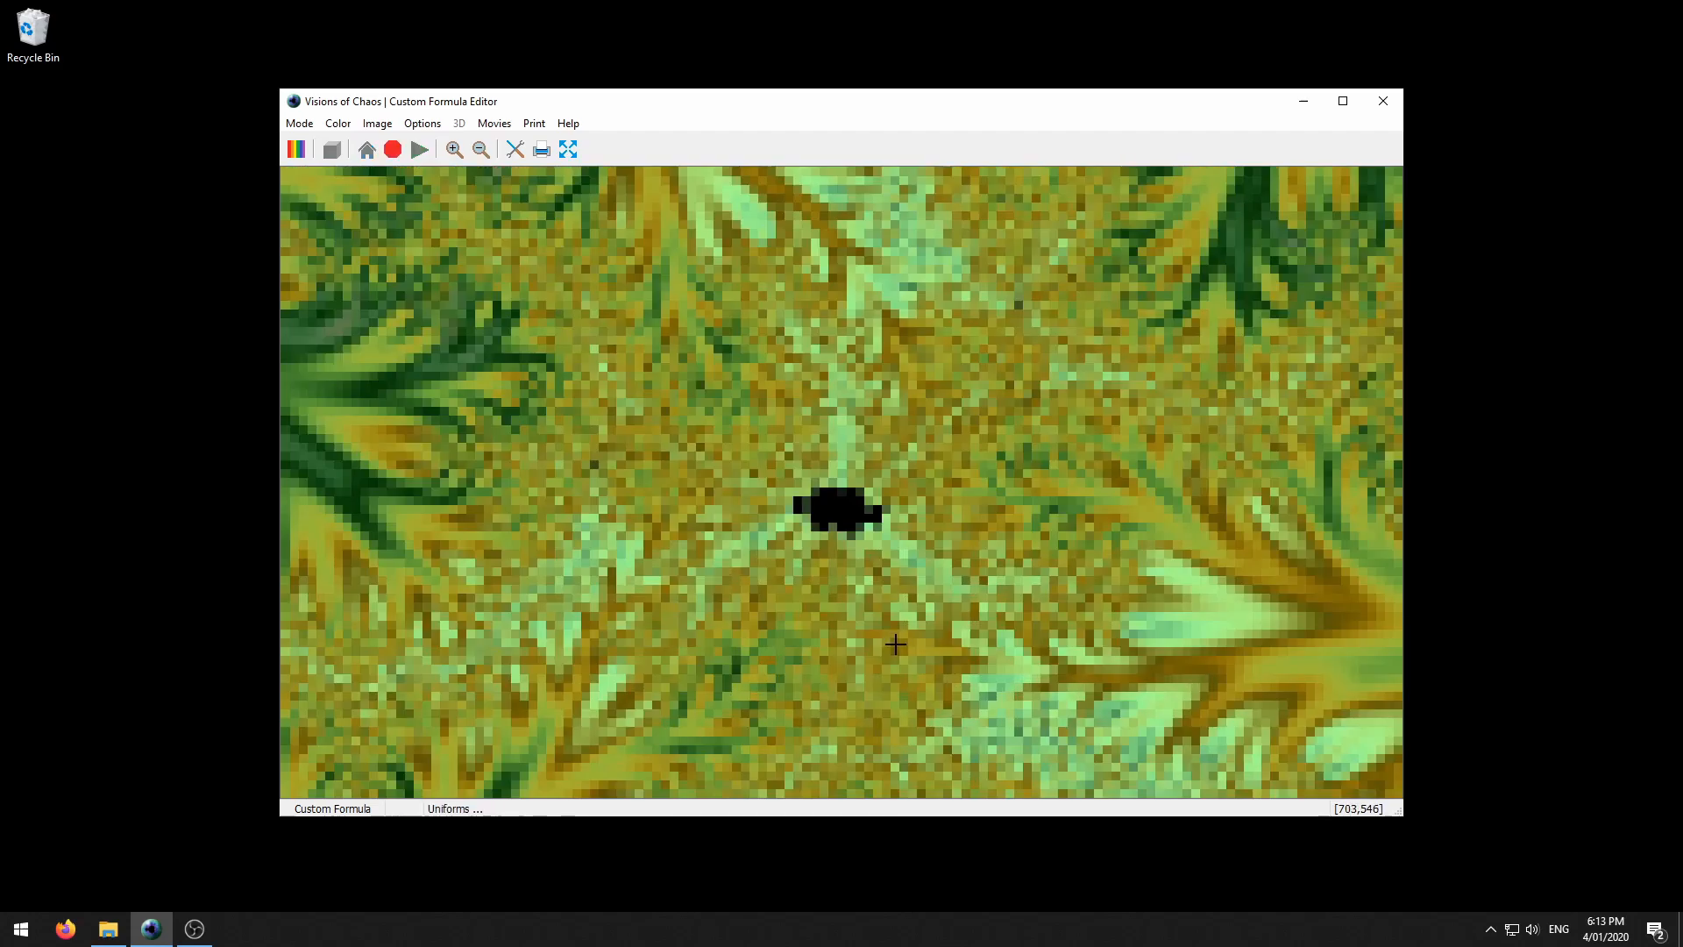
Add the 55,046x magnified view as another 60-frame script point.
{"action": "left_click", "coordinate": [493, 123]}
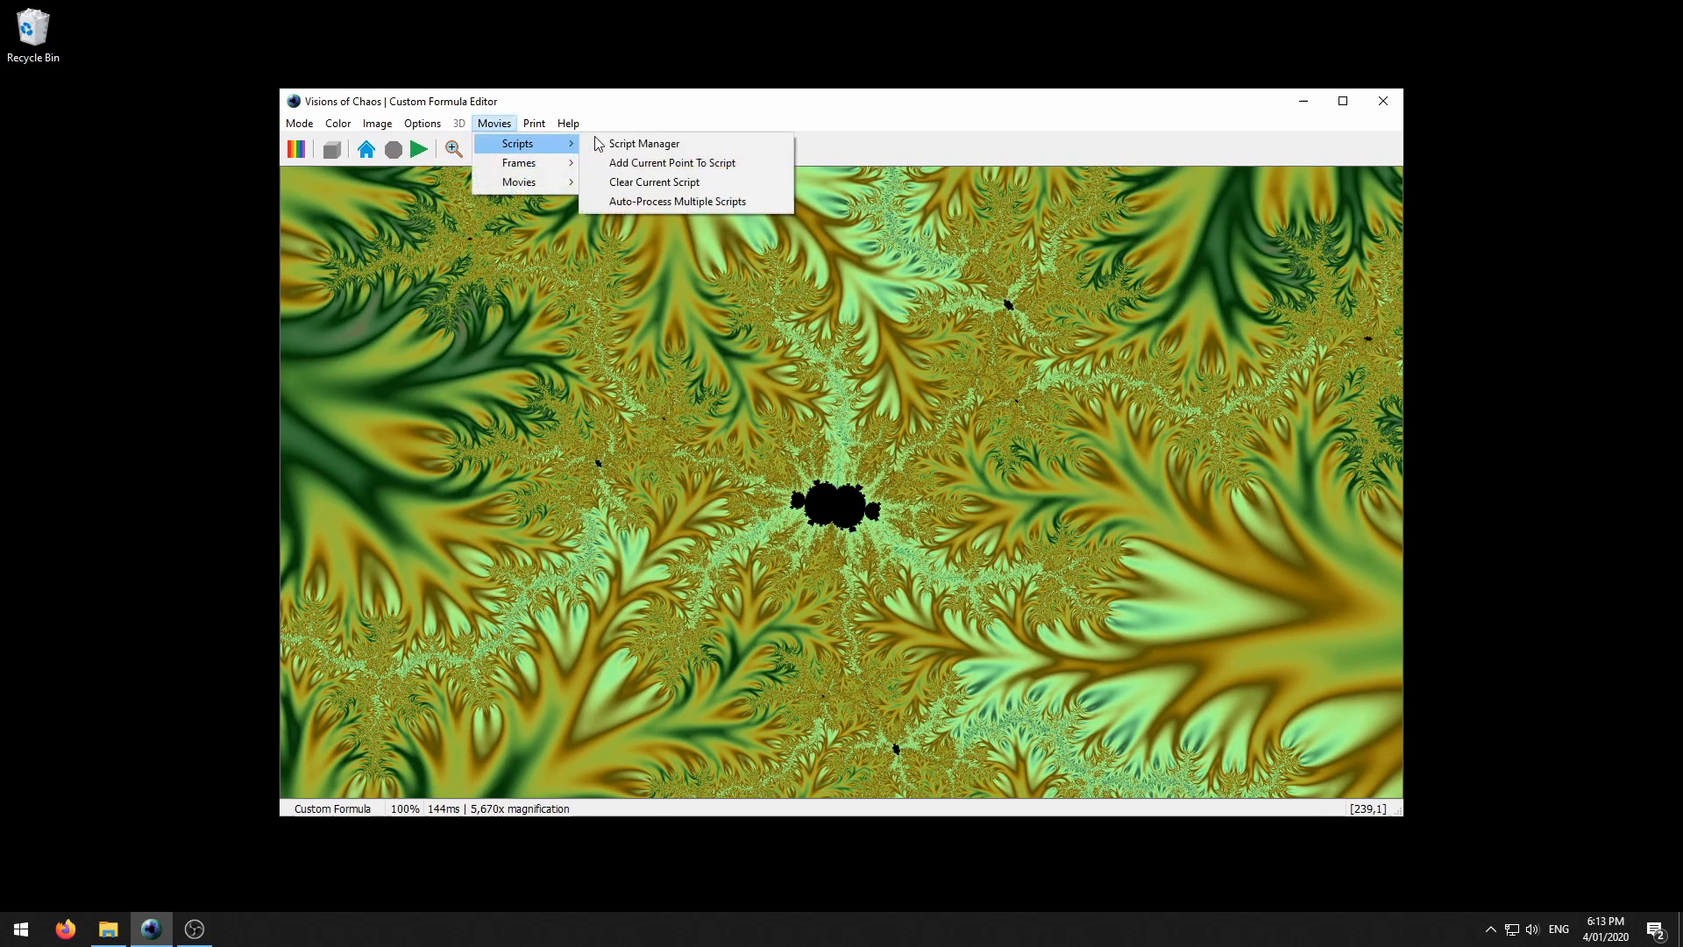
{"action": "left_click", "coordinate": [671, 162]}
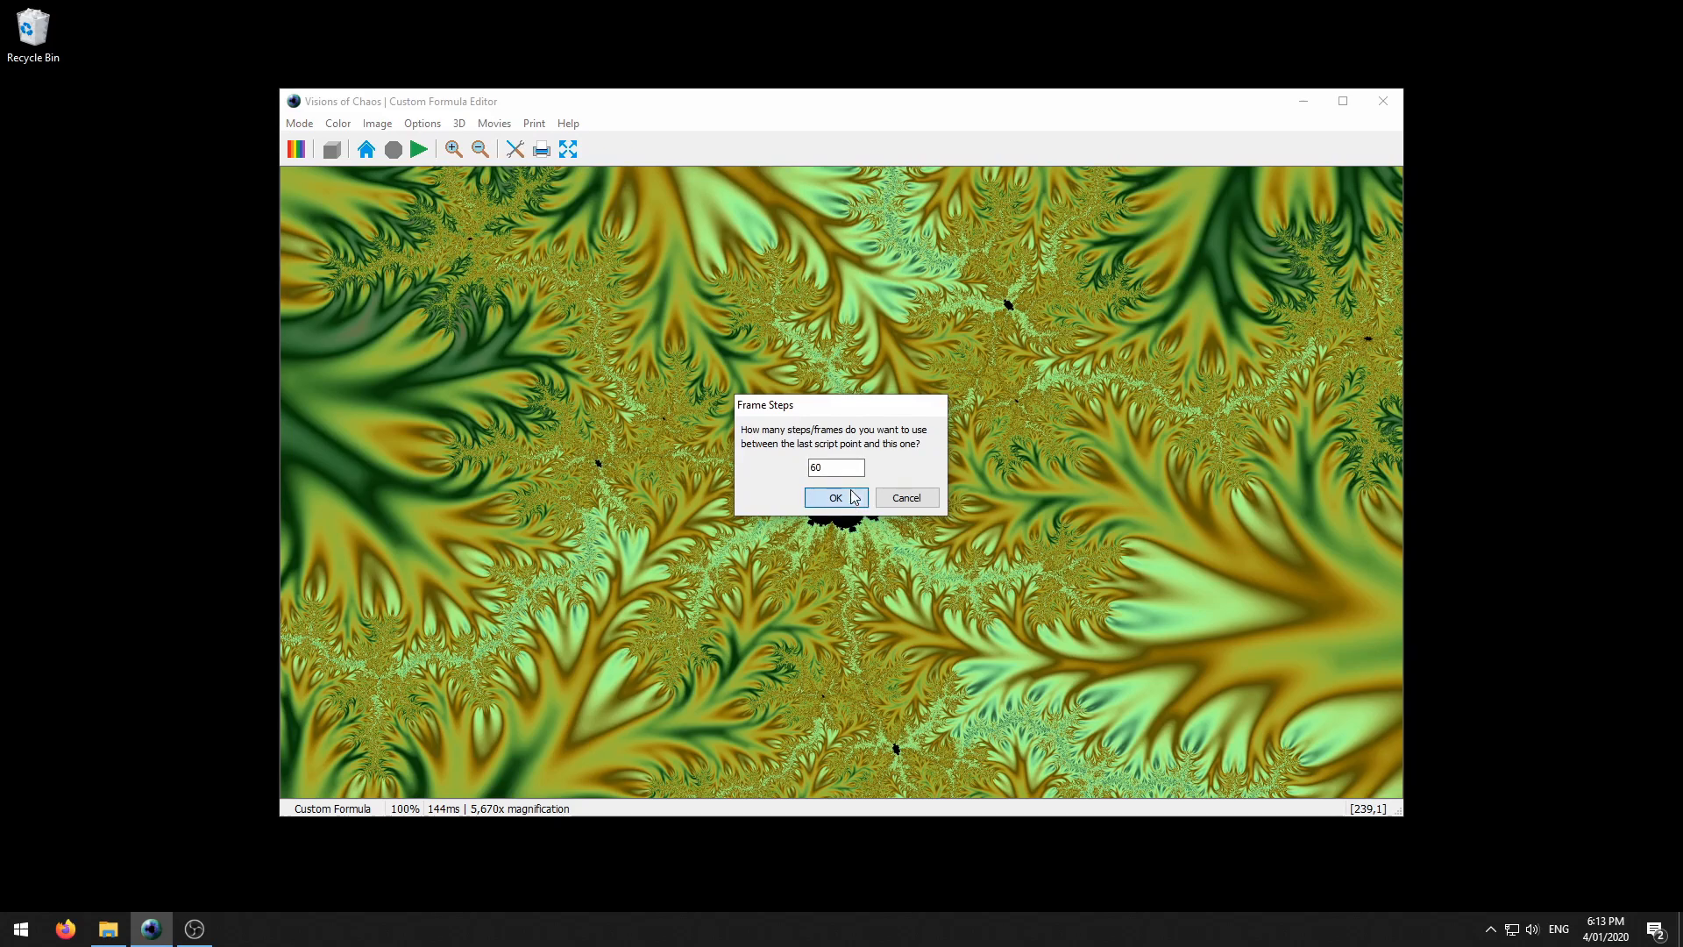
{"action": "left_click", "coordinate": [836, 497]}
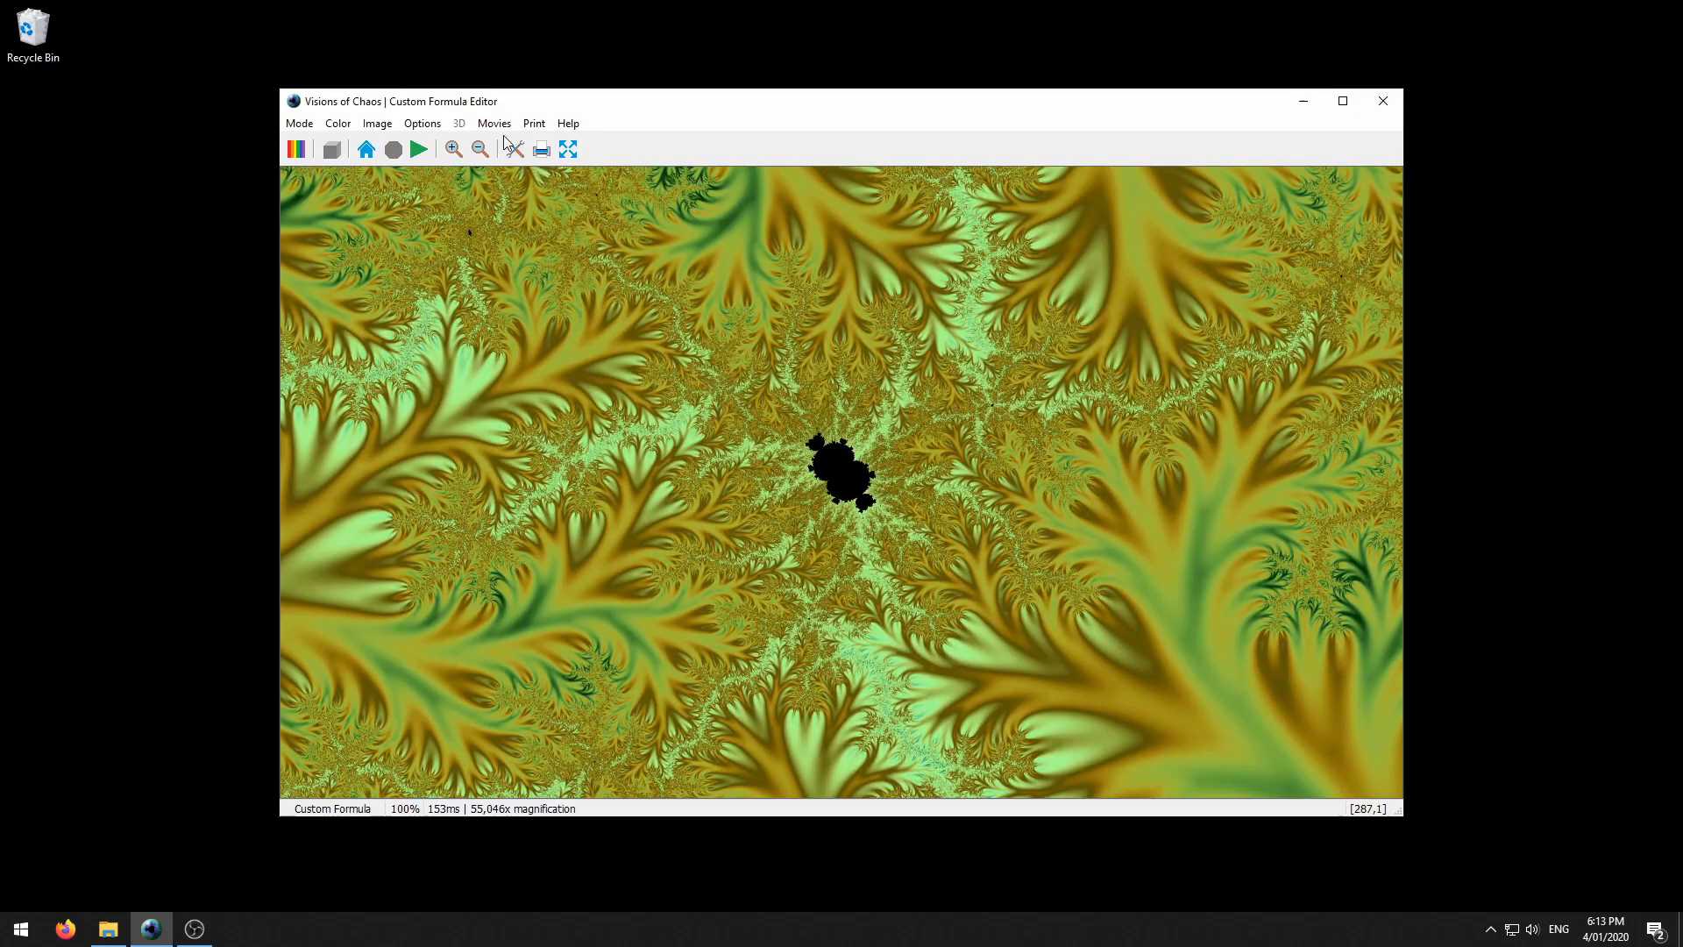
{"action": "left_click", "coordinate": [492, 123]}
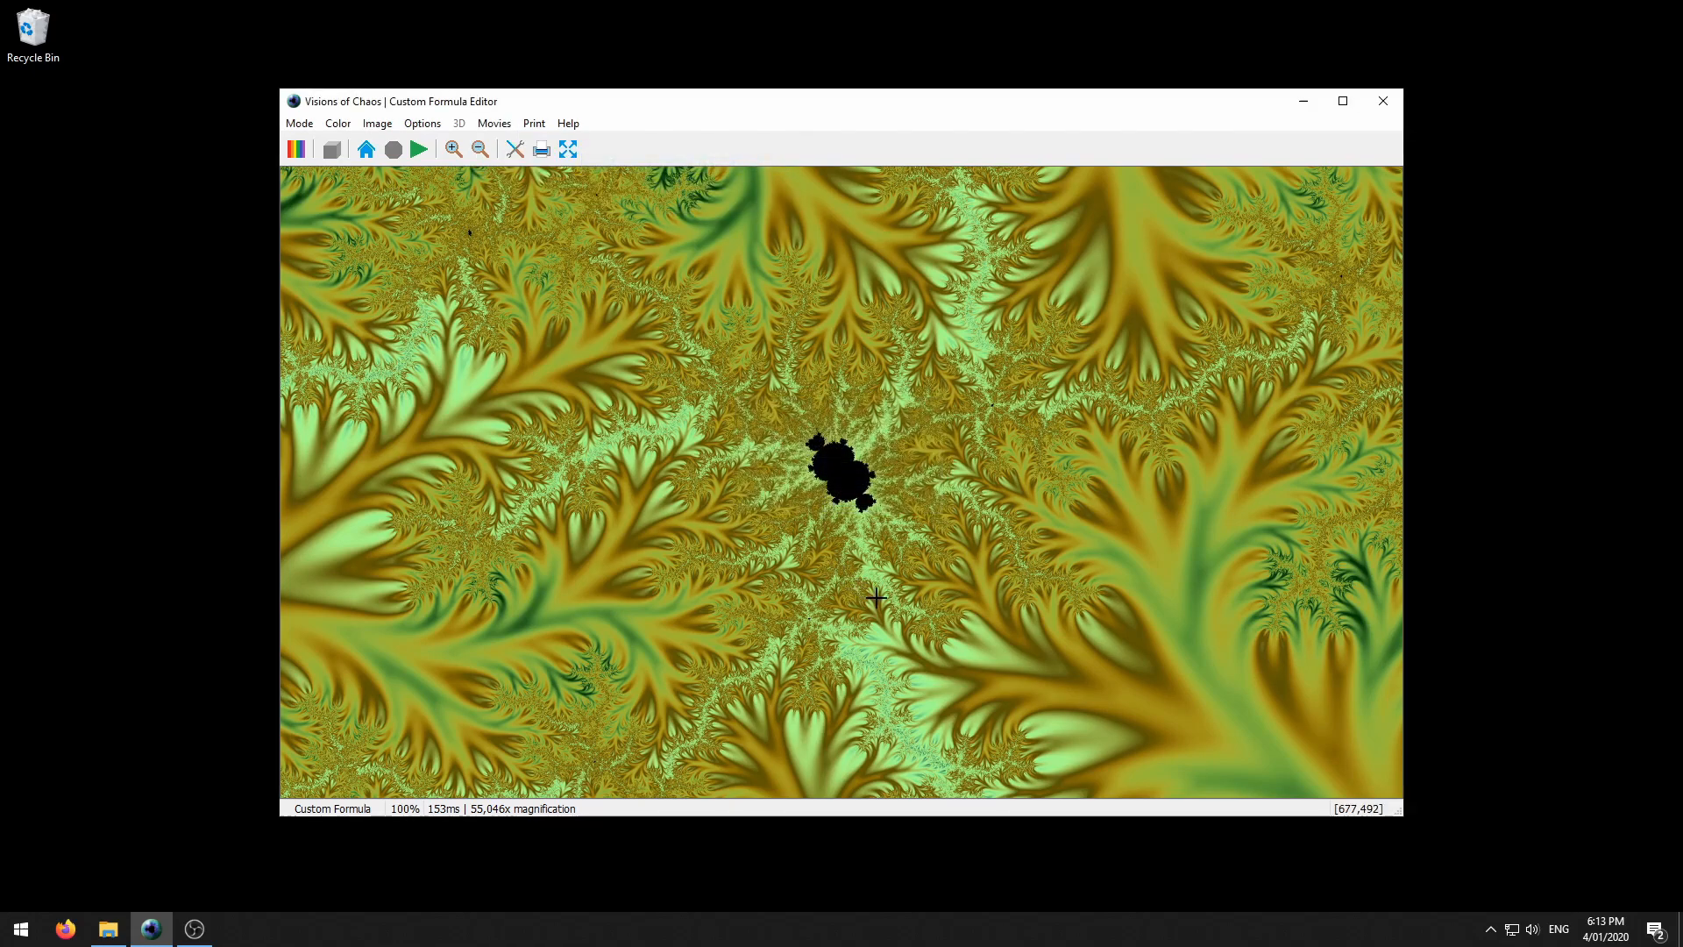
{"action": "mouse_move", "coordinate": [636, 294]}
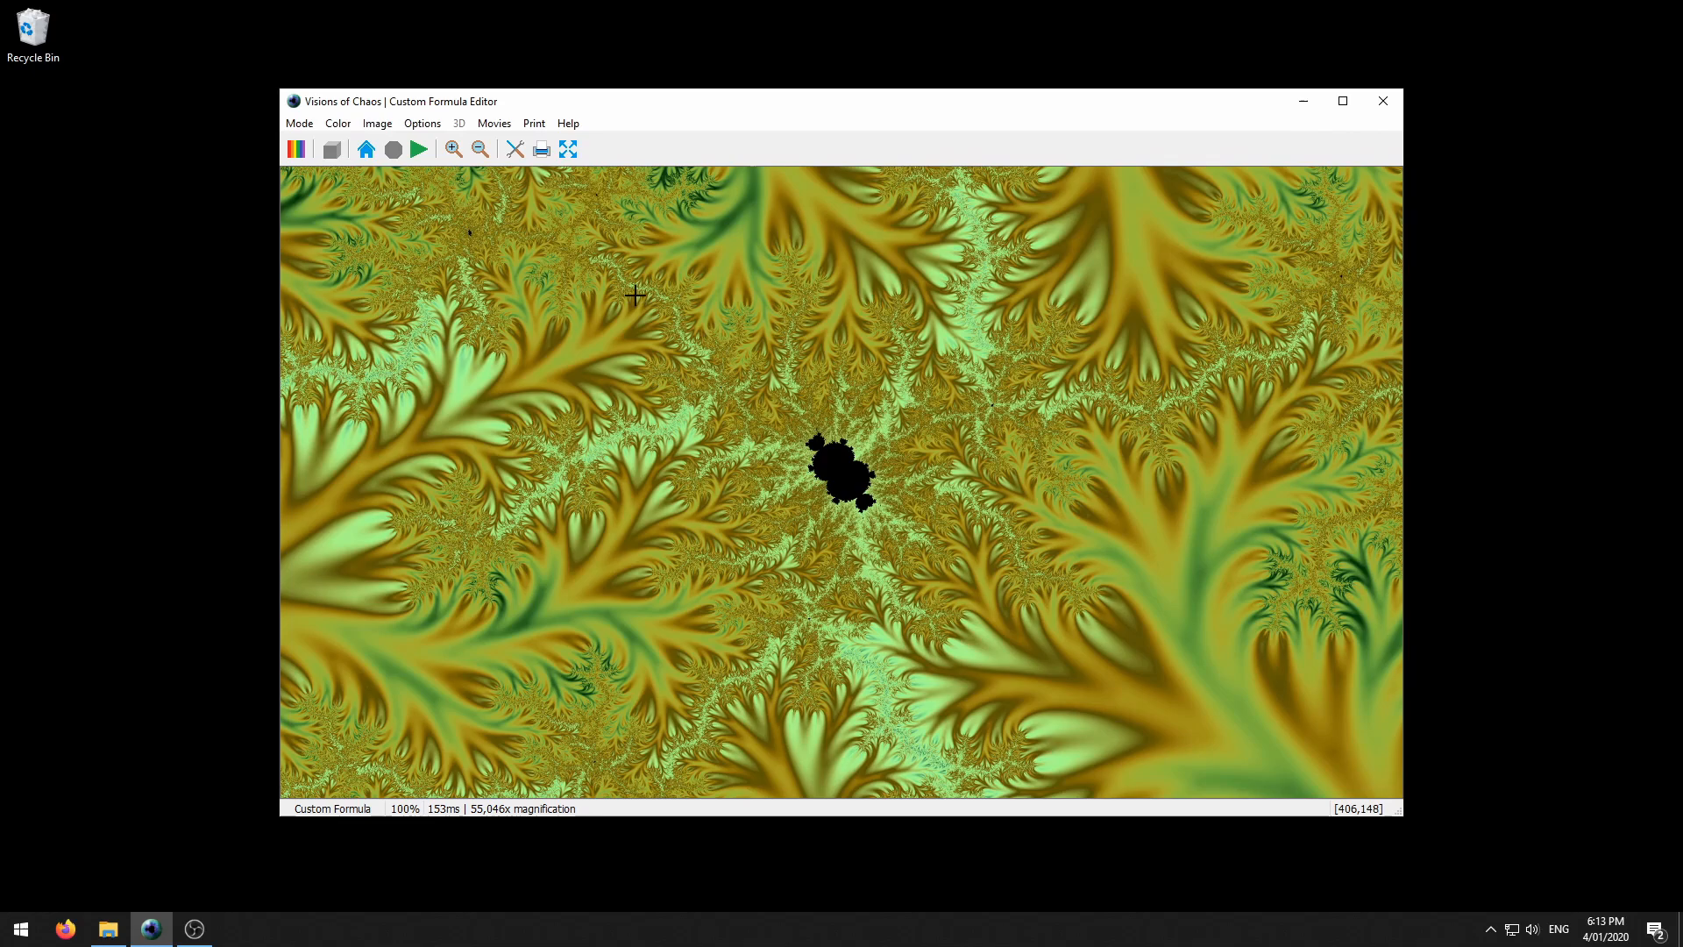
{"action": "left_click", "coordinate": [493, 123]}
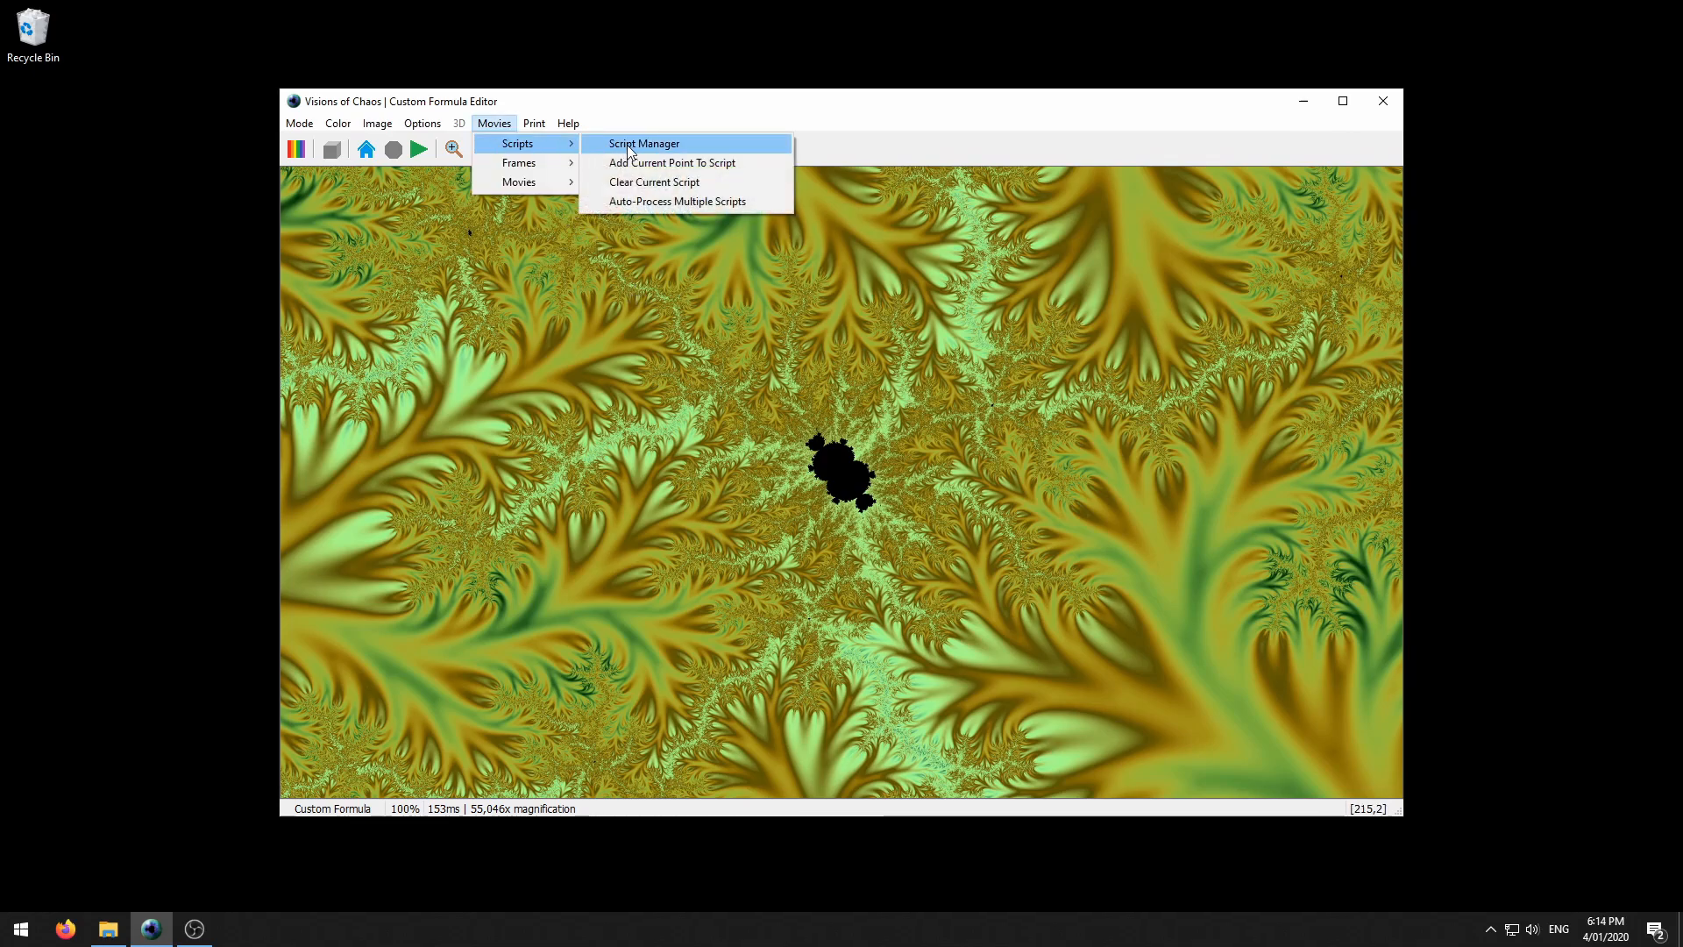
Open the Script Manager and review Point 1 and the Global Script Settings.
{"action": "left_click", "coordinate": [642, 142]}
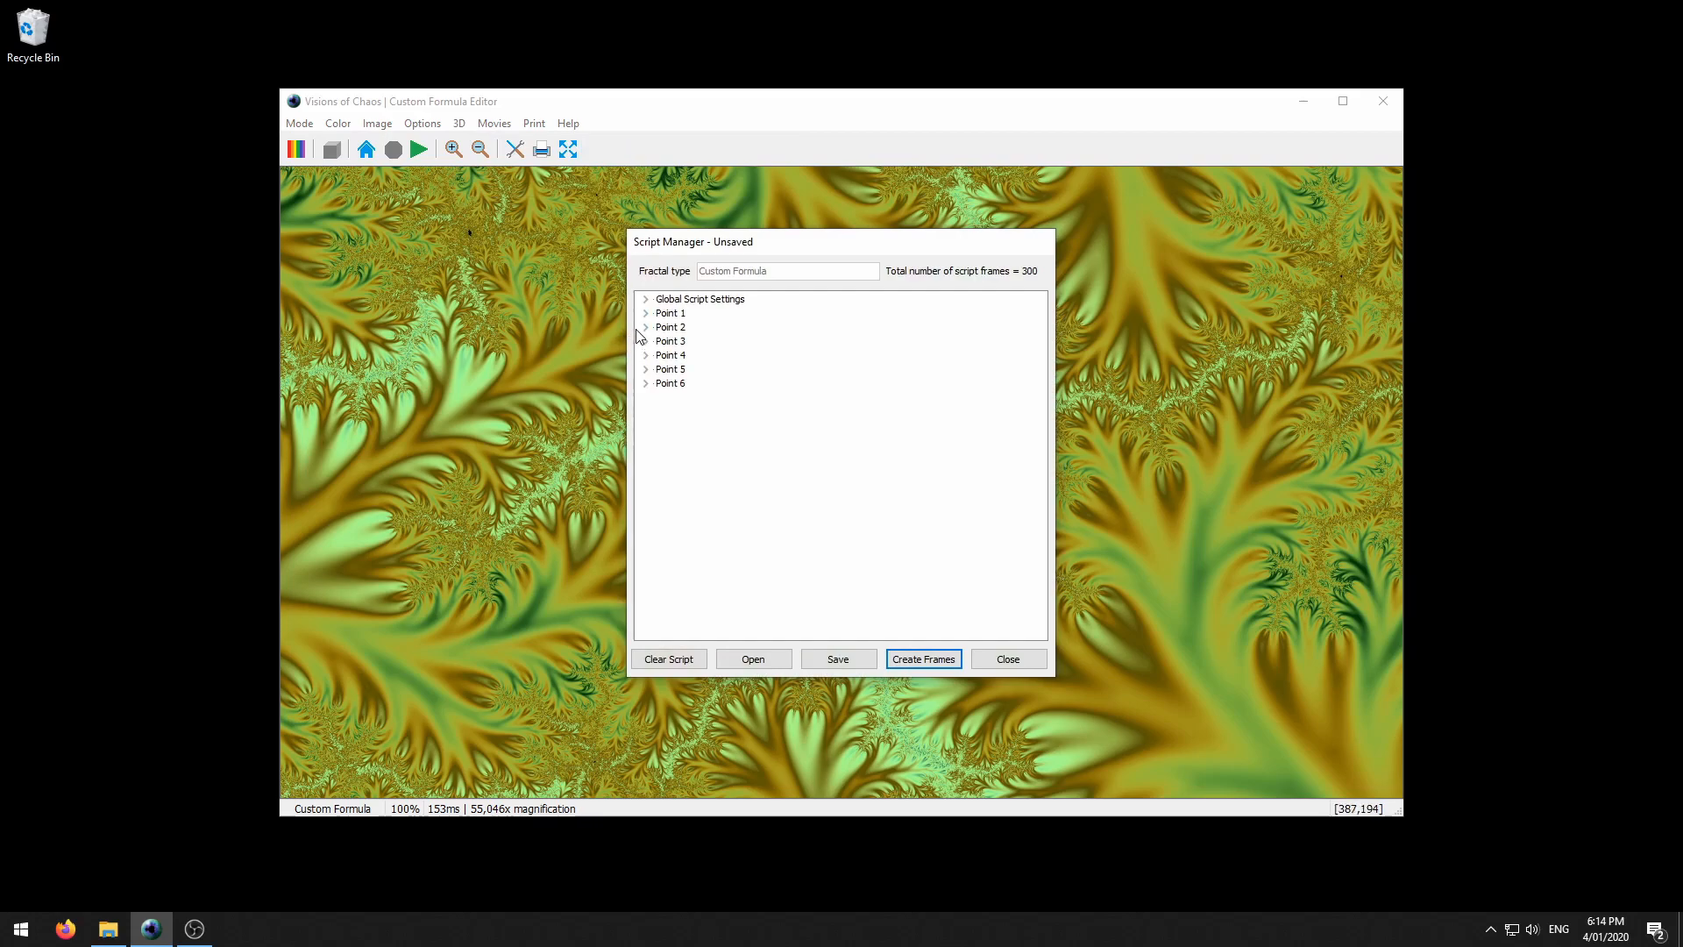
{"action": "left_click", "coordinate": [645, 298]}
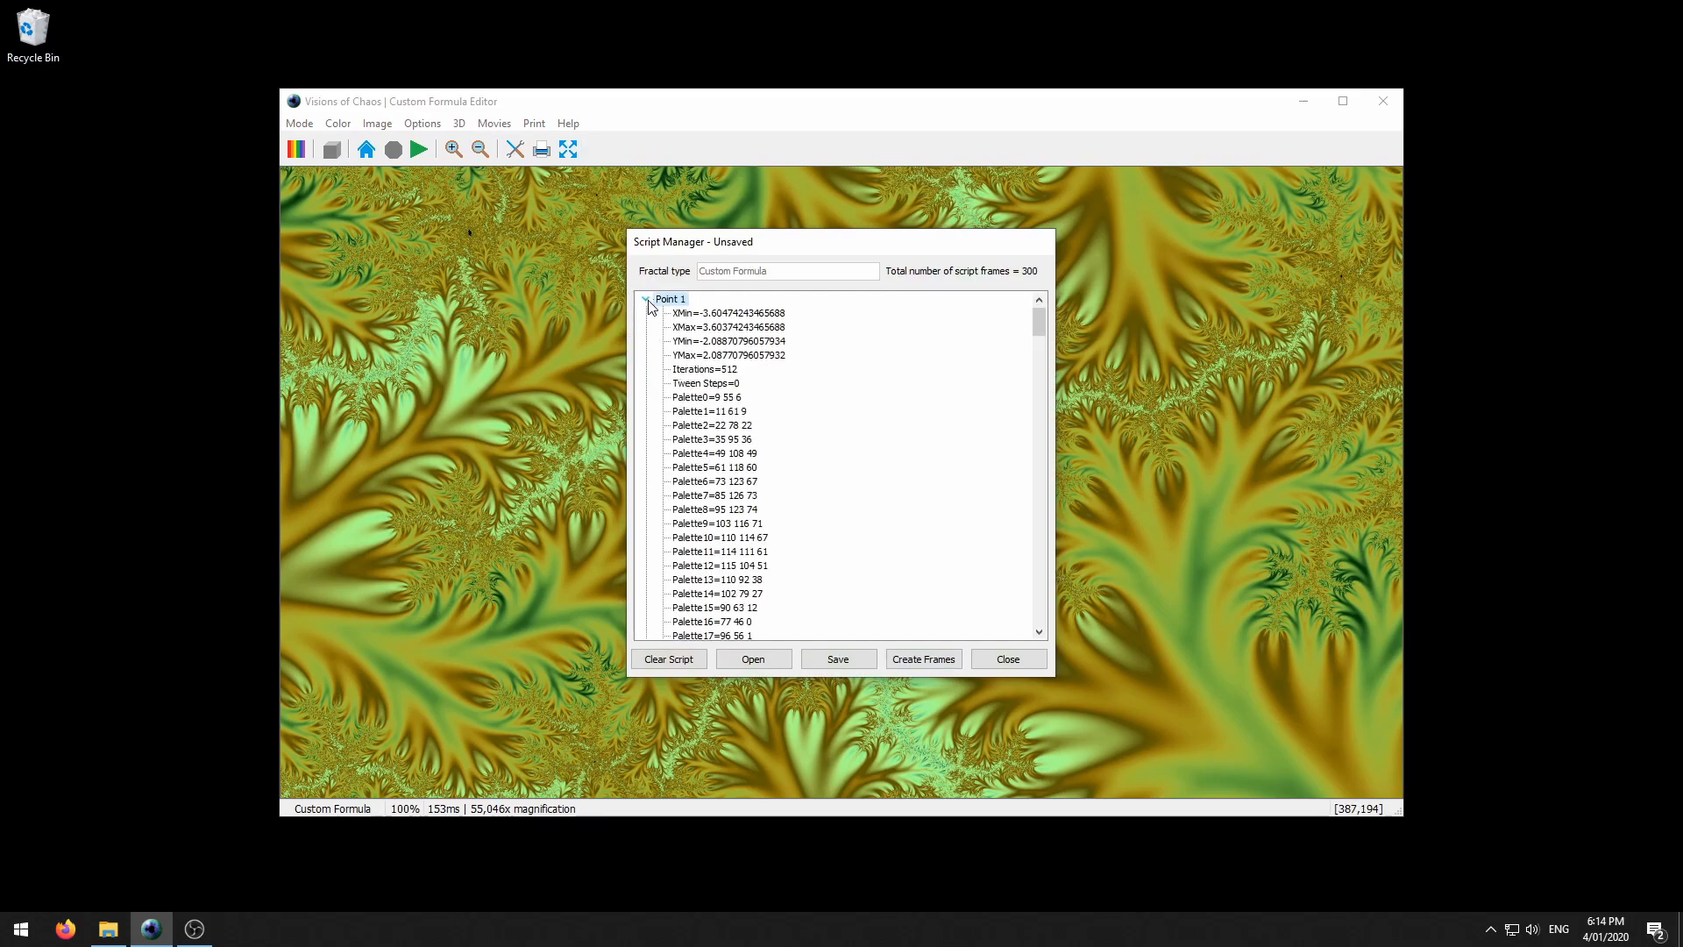
{"action": "left_click", "coordinate": [646, 298]}
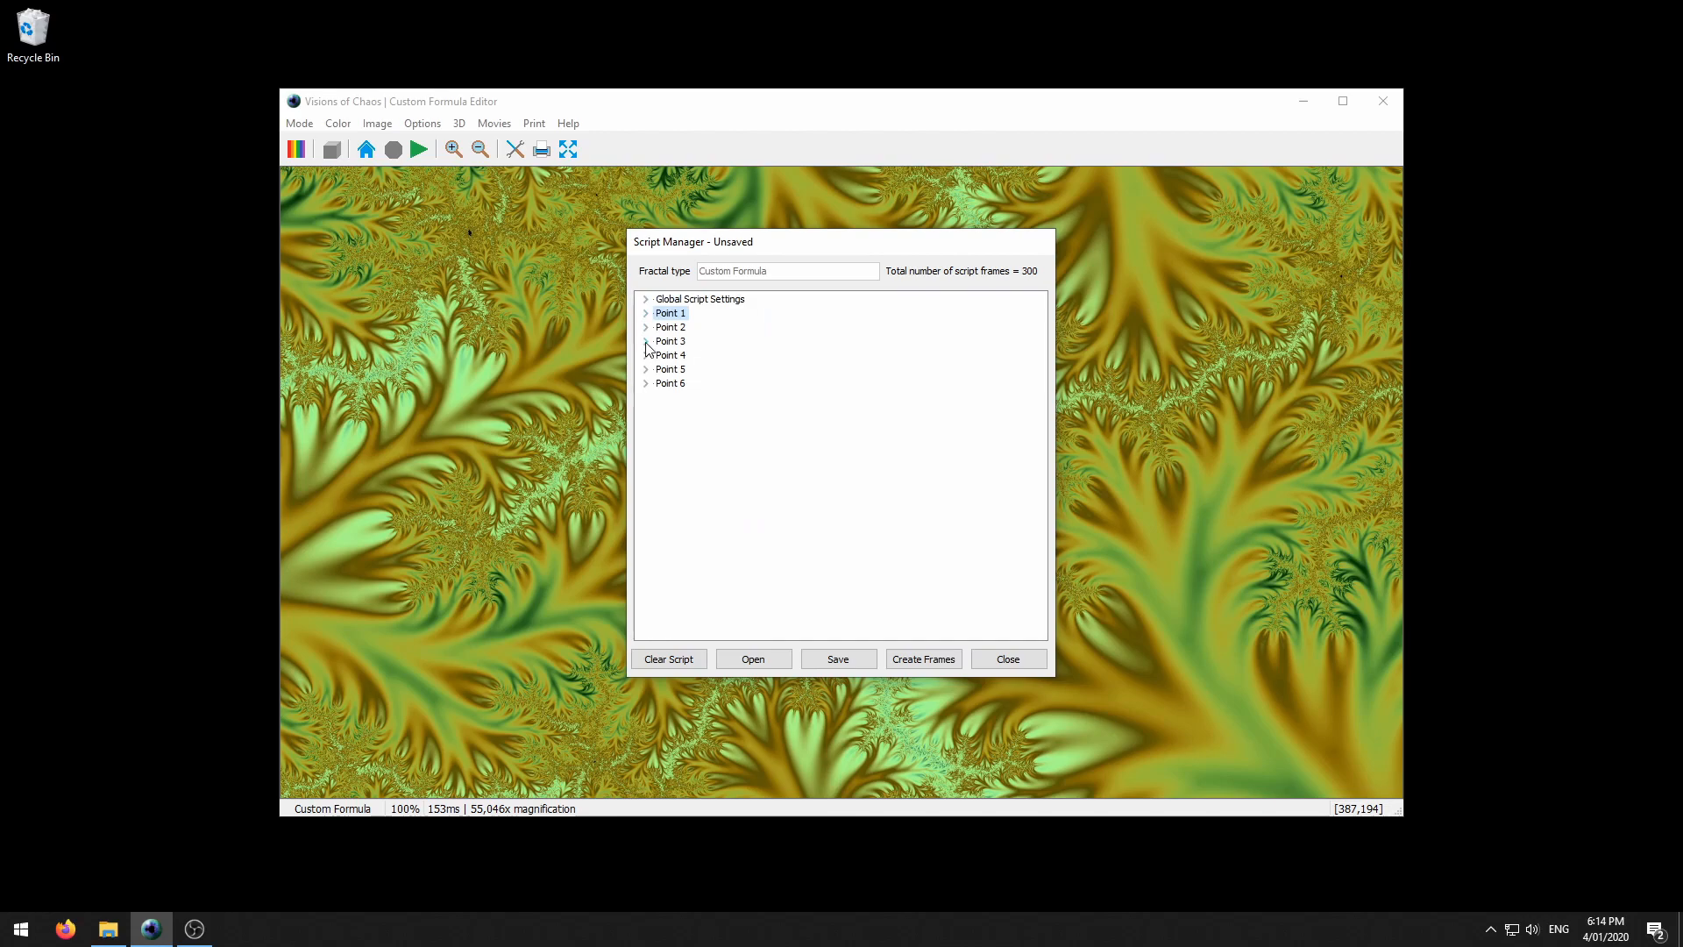
{"action": "left_click", "coordinate": [646, 298]}
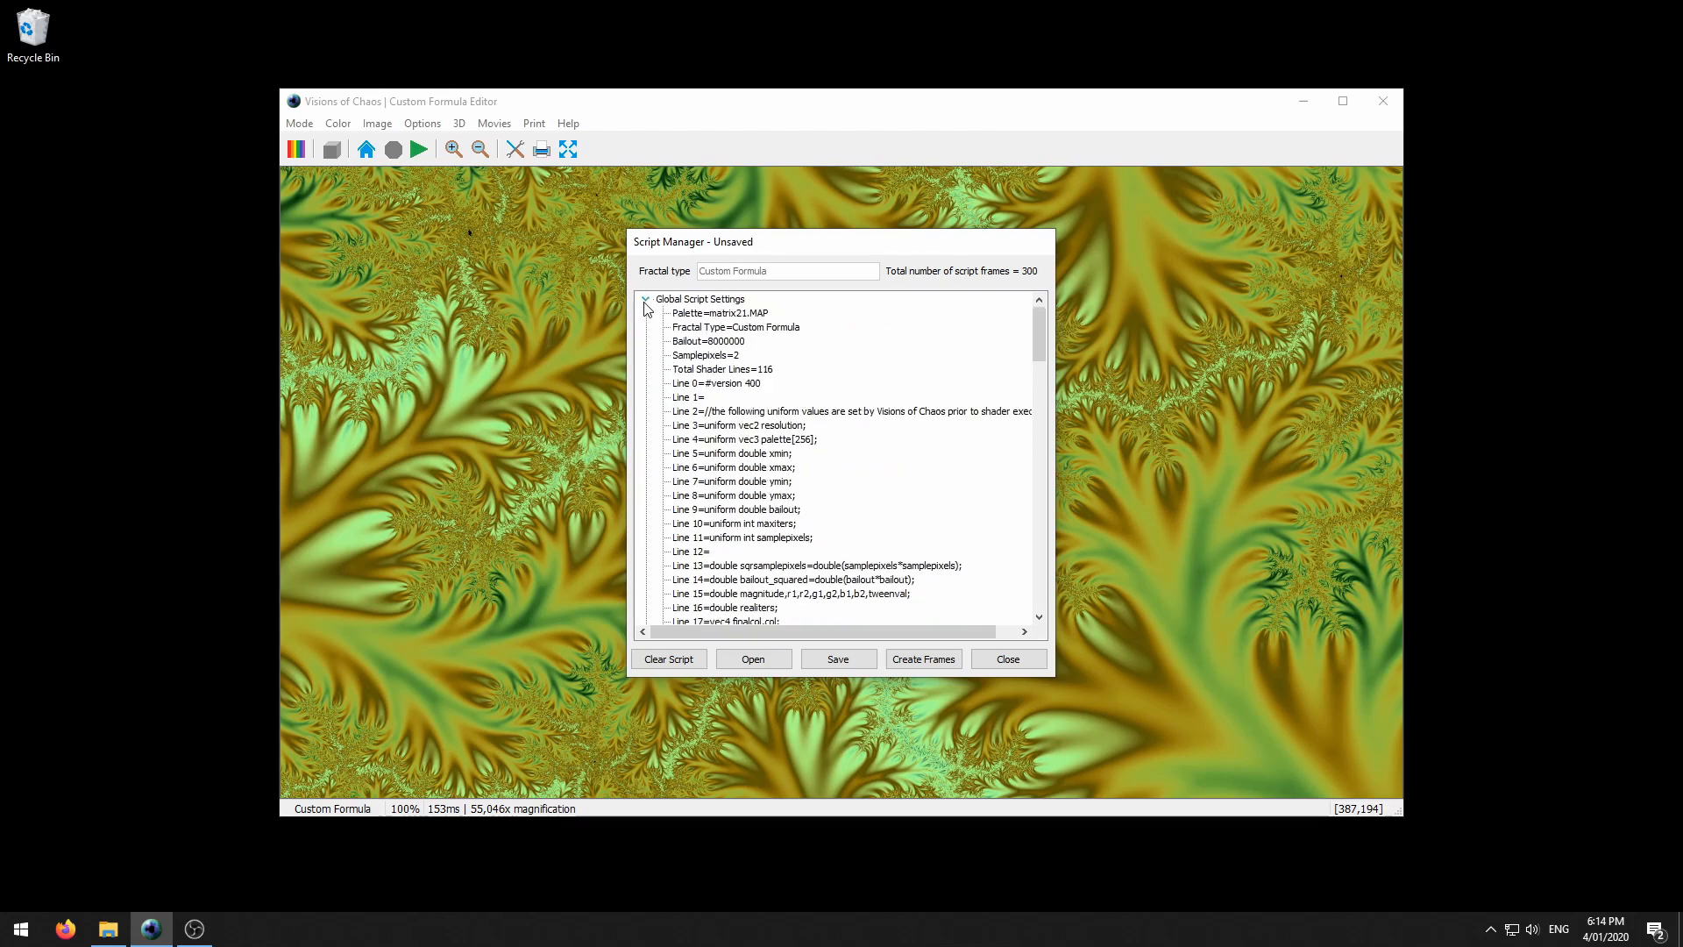
{"action": "left_click", "coordinate": [645, 298]}
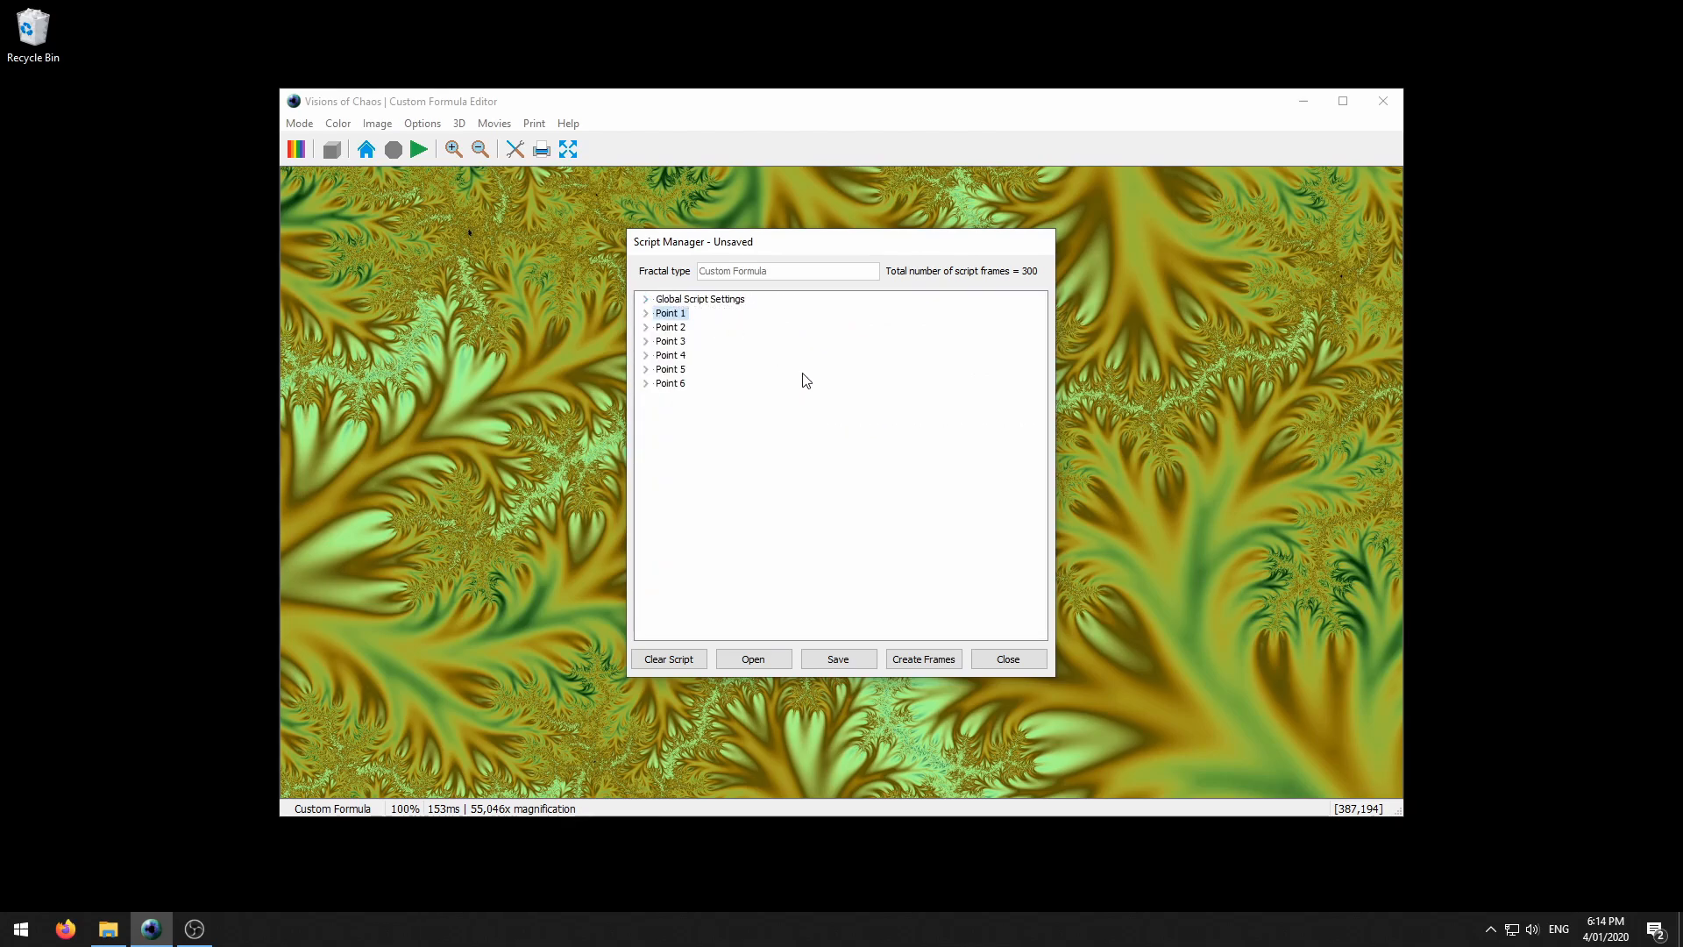
Create frames from the script, deleting 418 old BMP frames and not saving the script.
{"action": "left_click", "coordinate": [922, 658]}
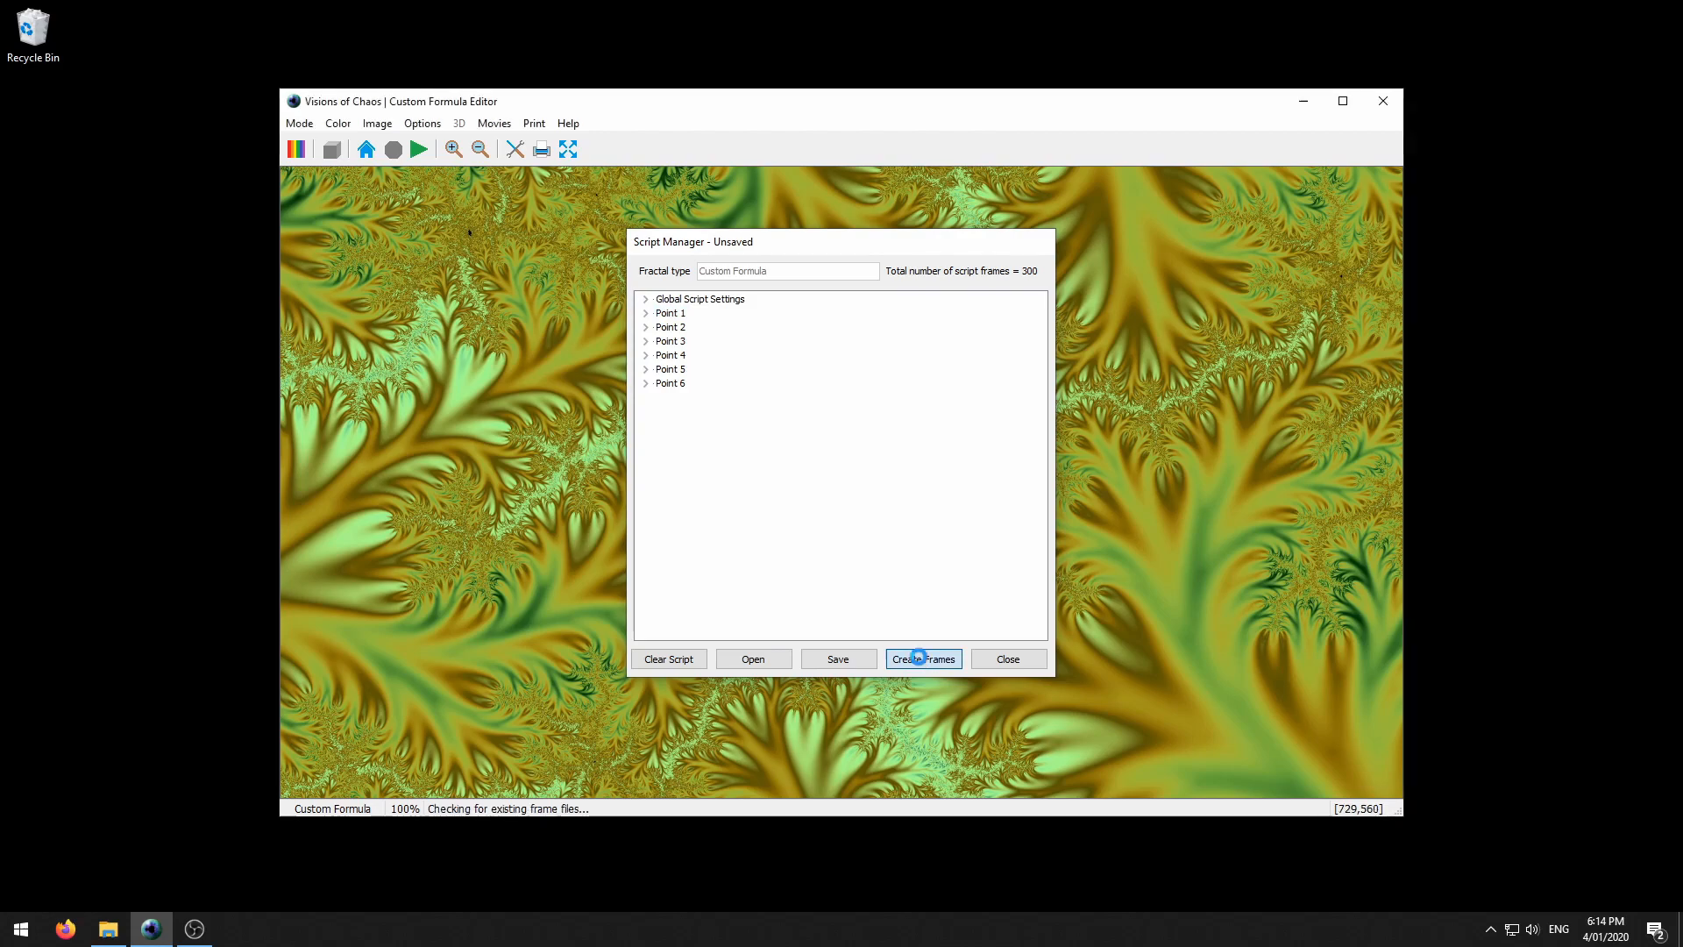
{"action": "left_click", "coordinate": [921, 659]}
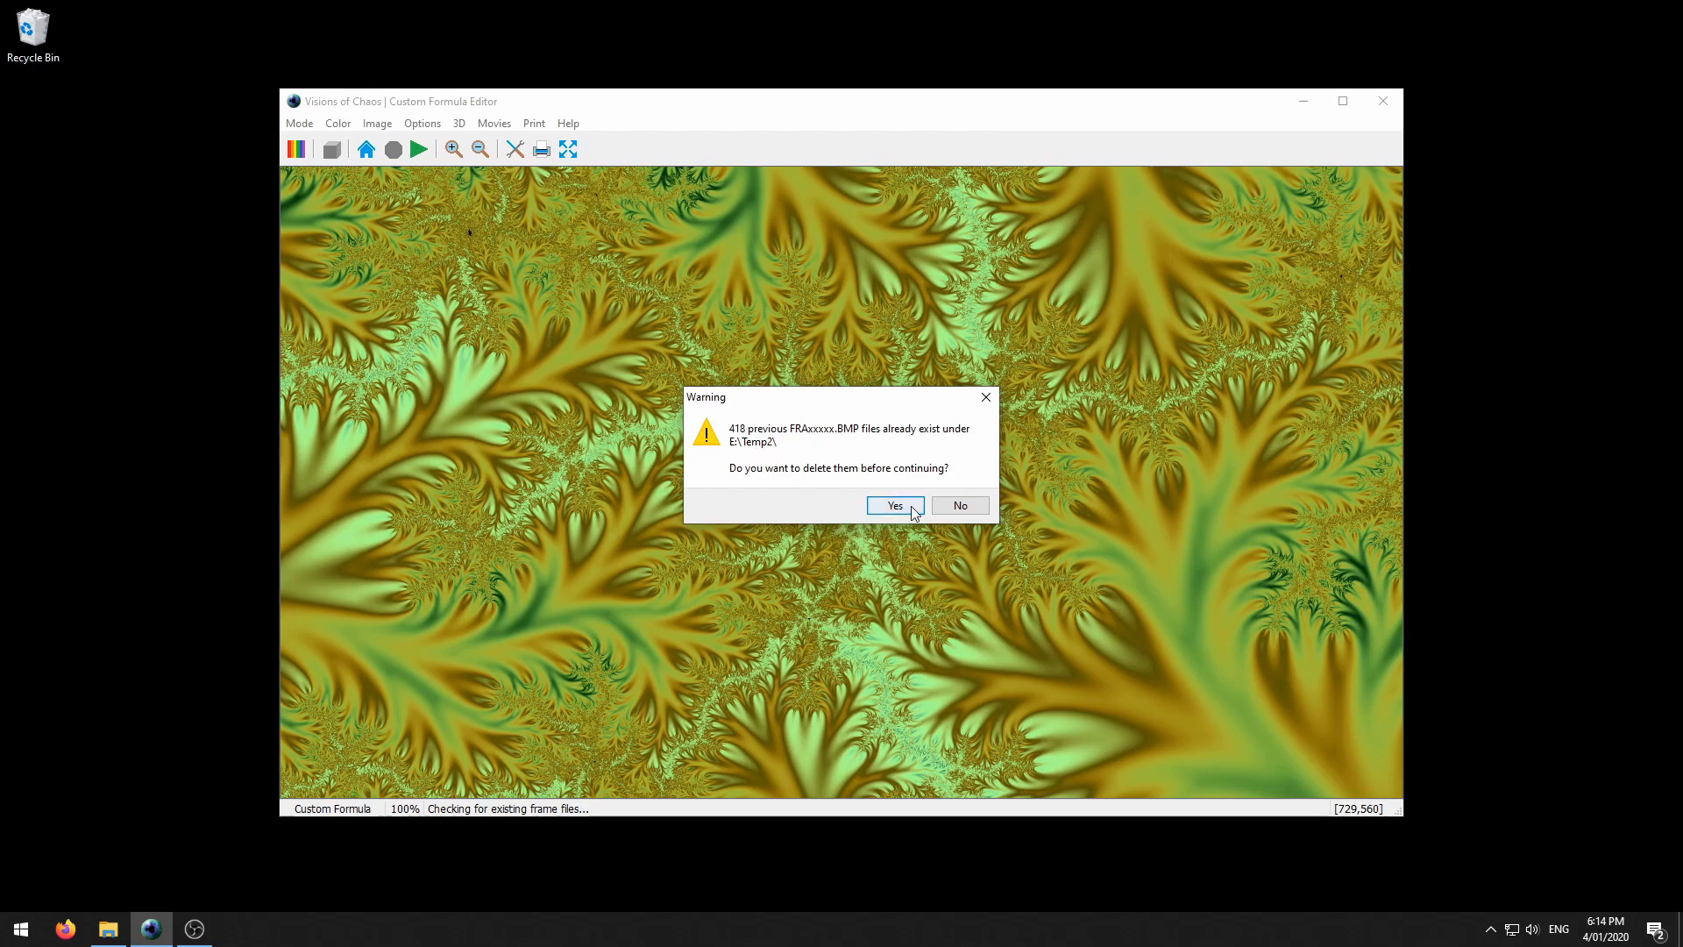
{"action": "left_click", "coordinate": [894, 505]}
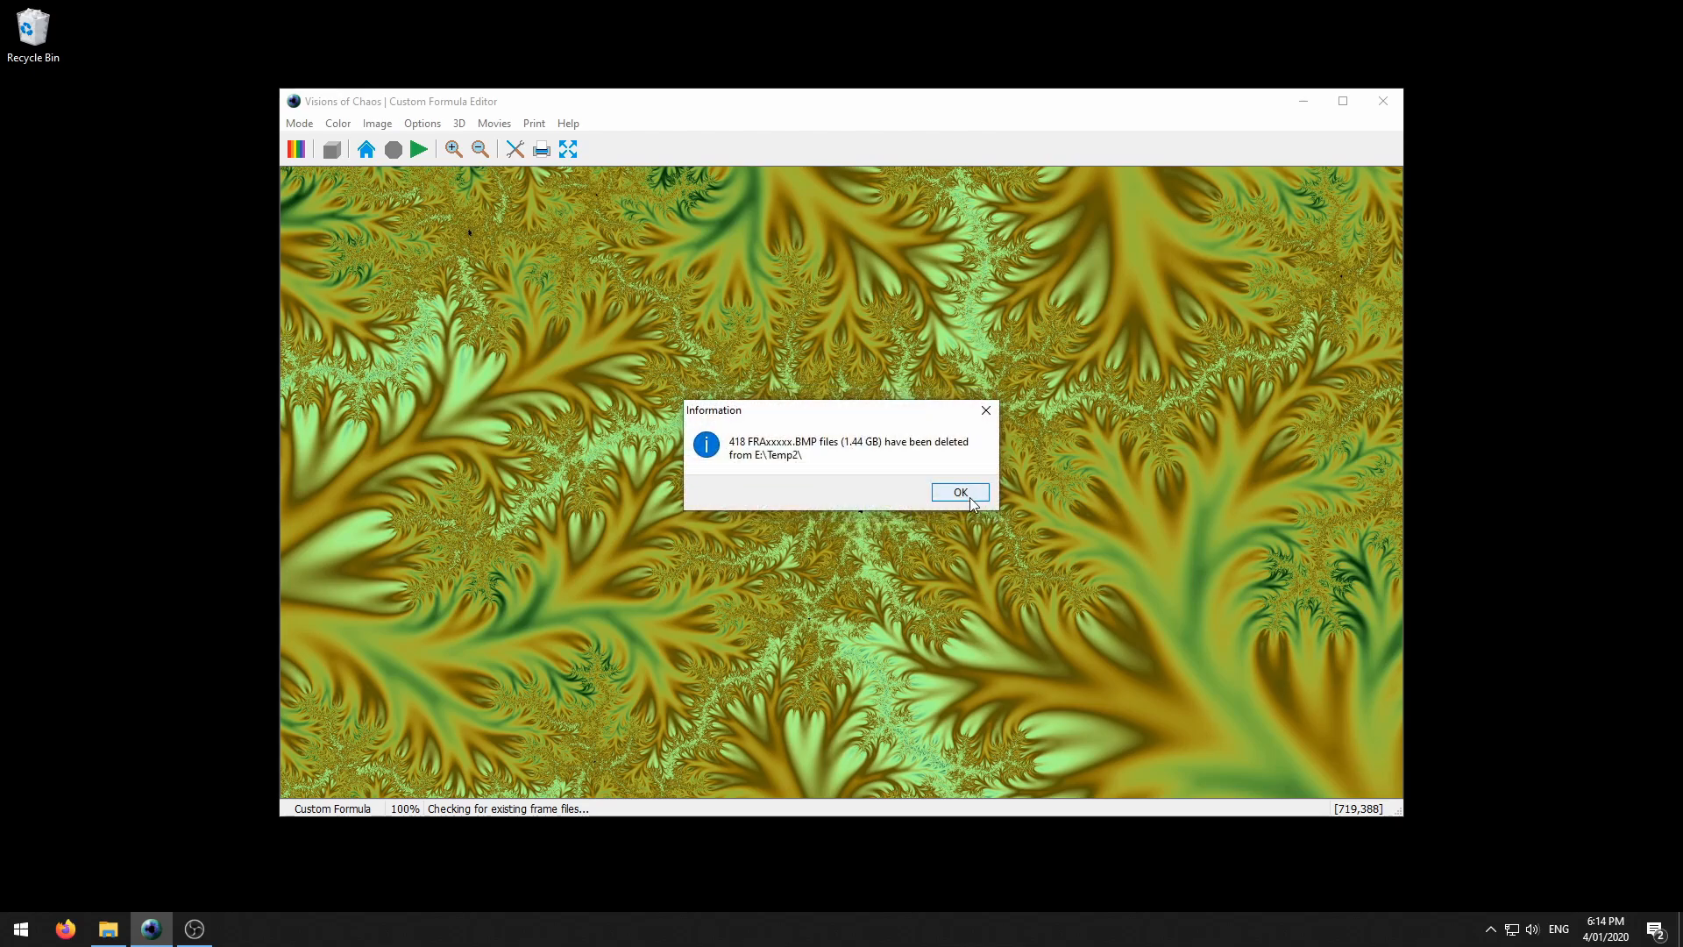
{"action": "left_click", "coordinate": [958, 492]}
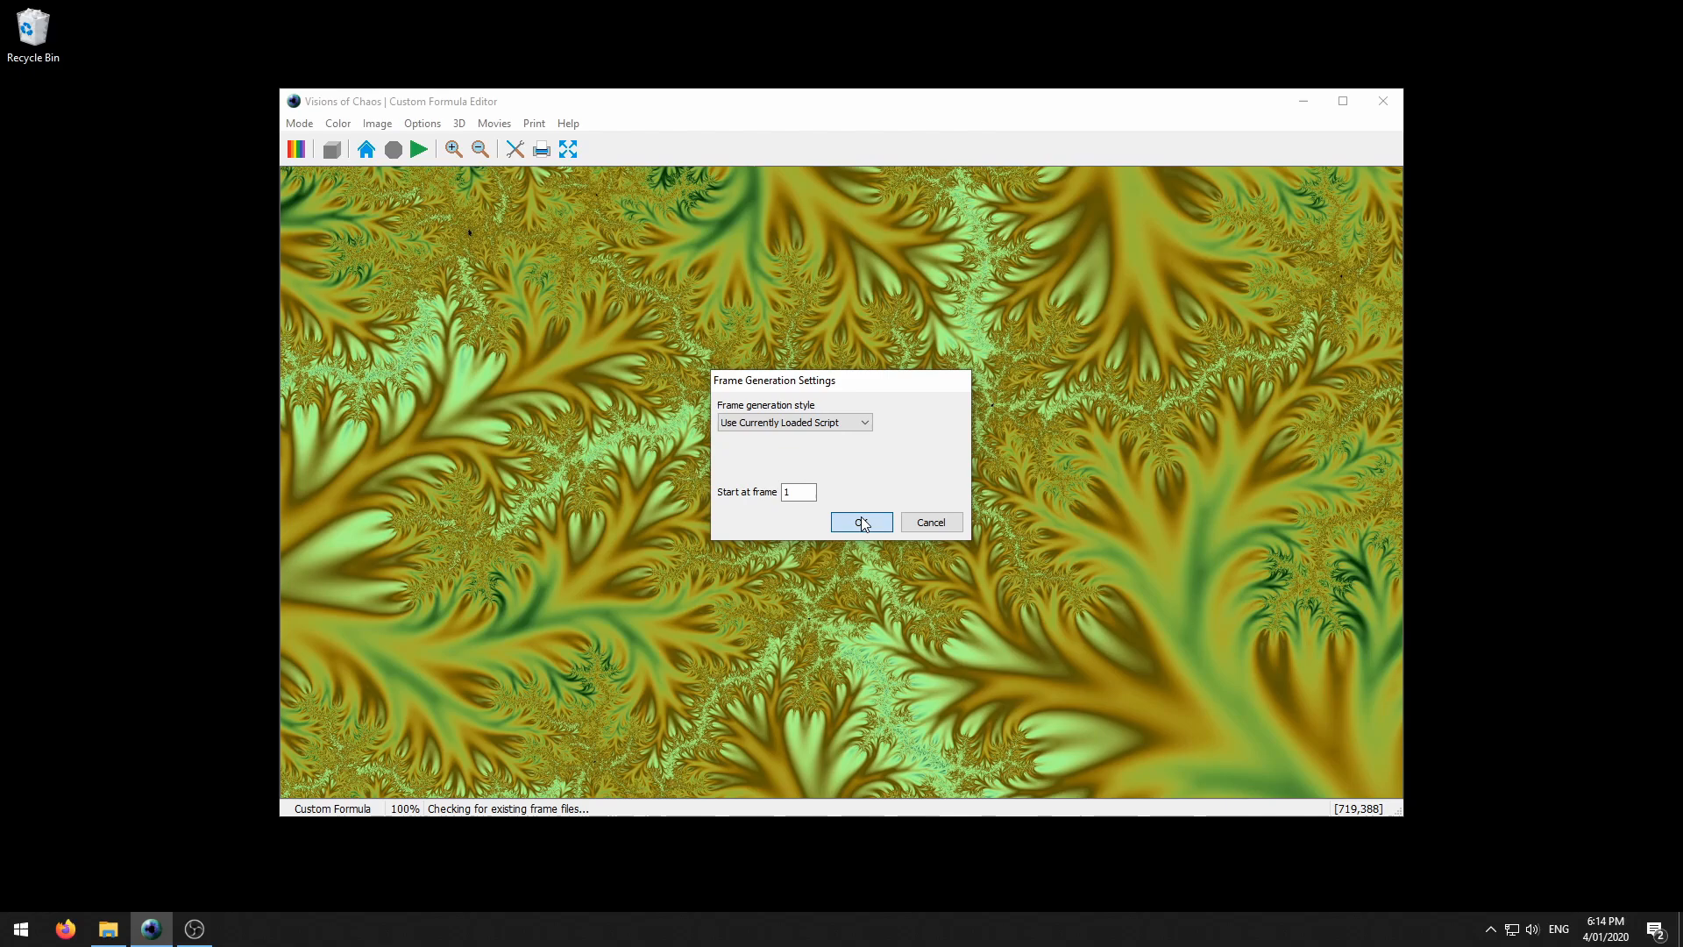
{"action": "left_click", "coordinate": [860, 521]}
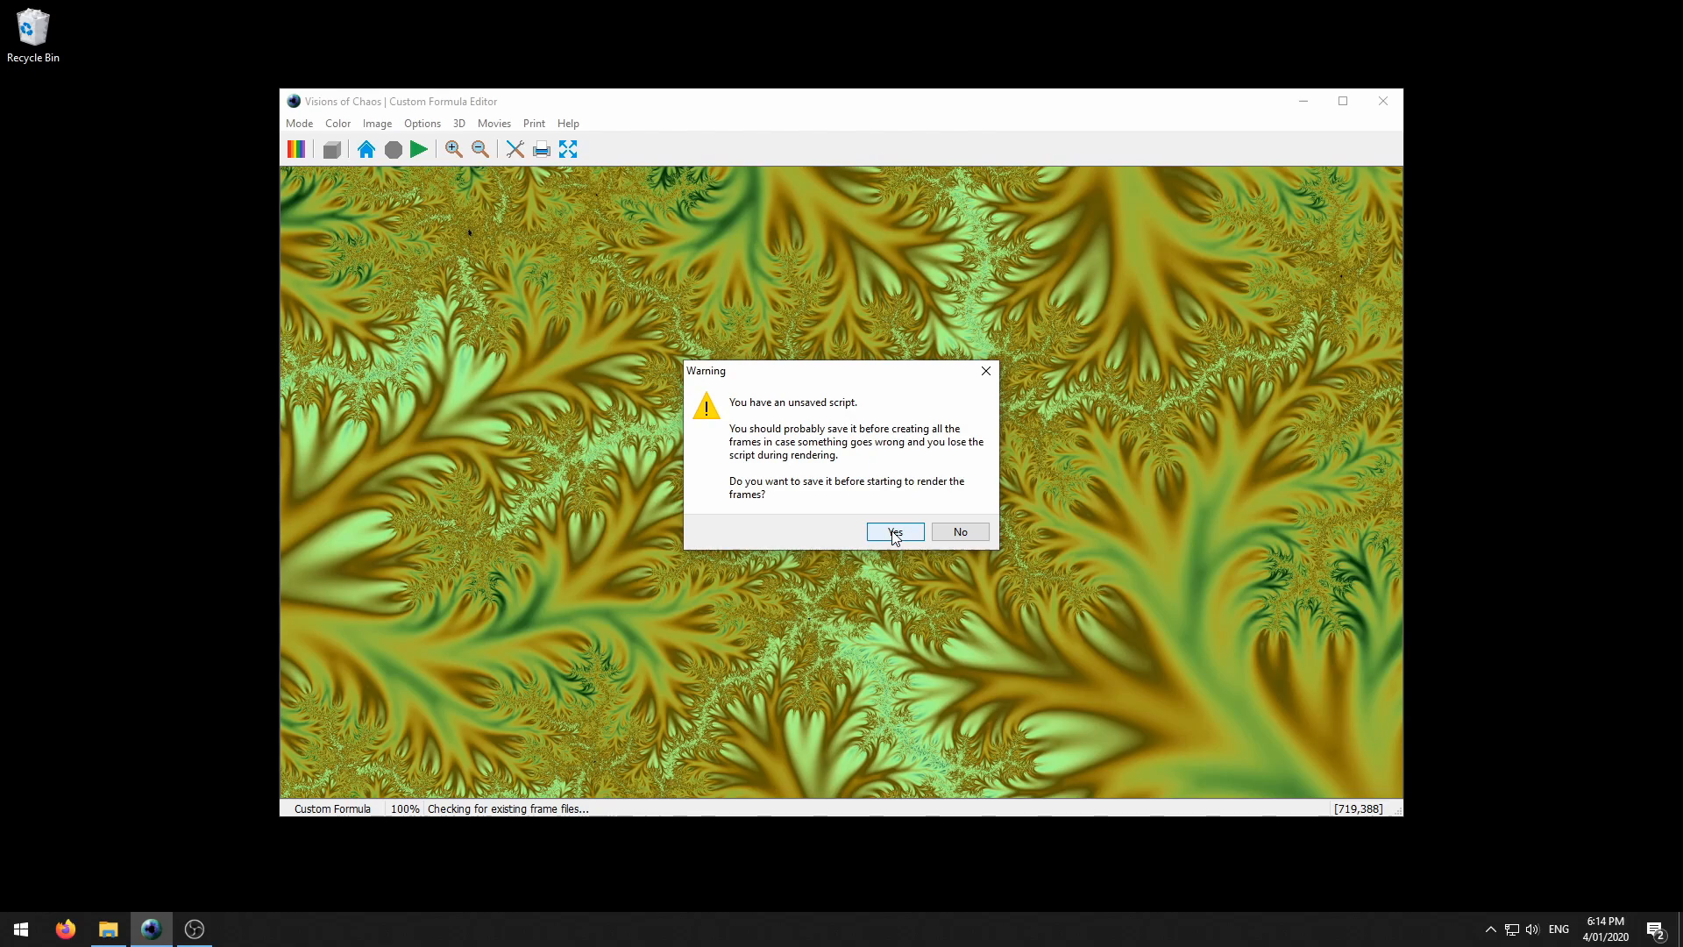
{"action": "mouse_move", "coordinate": [943, 487]}
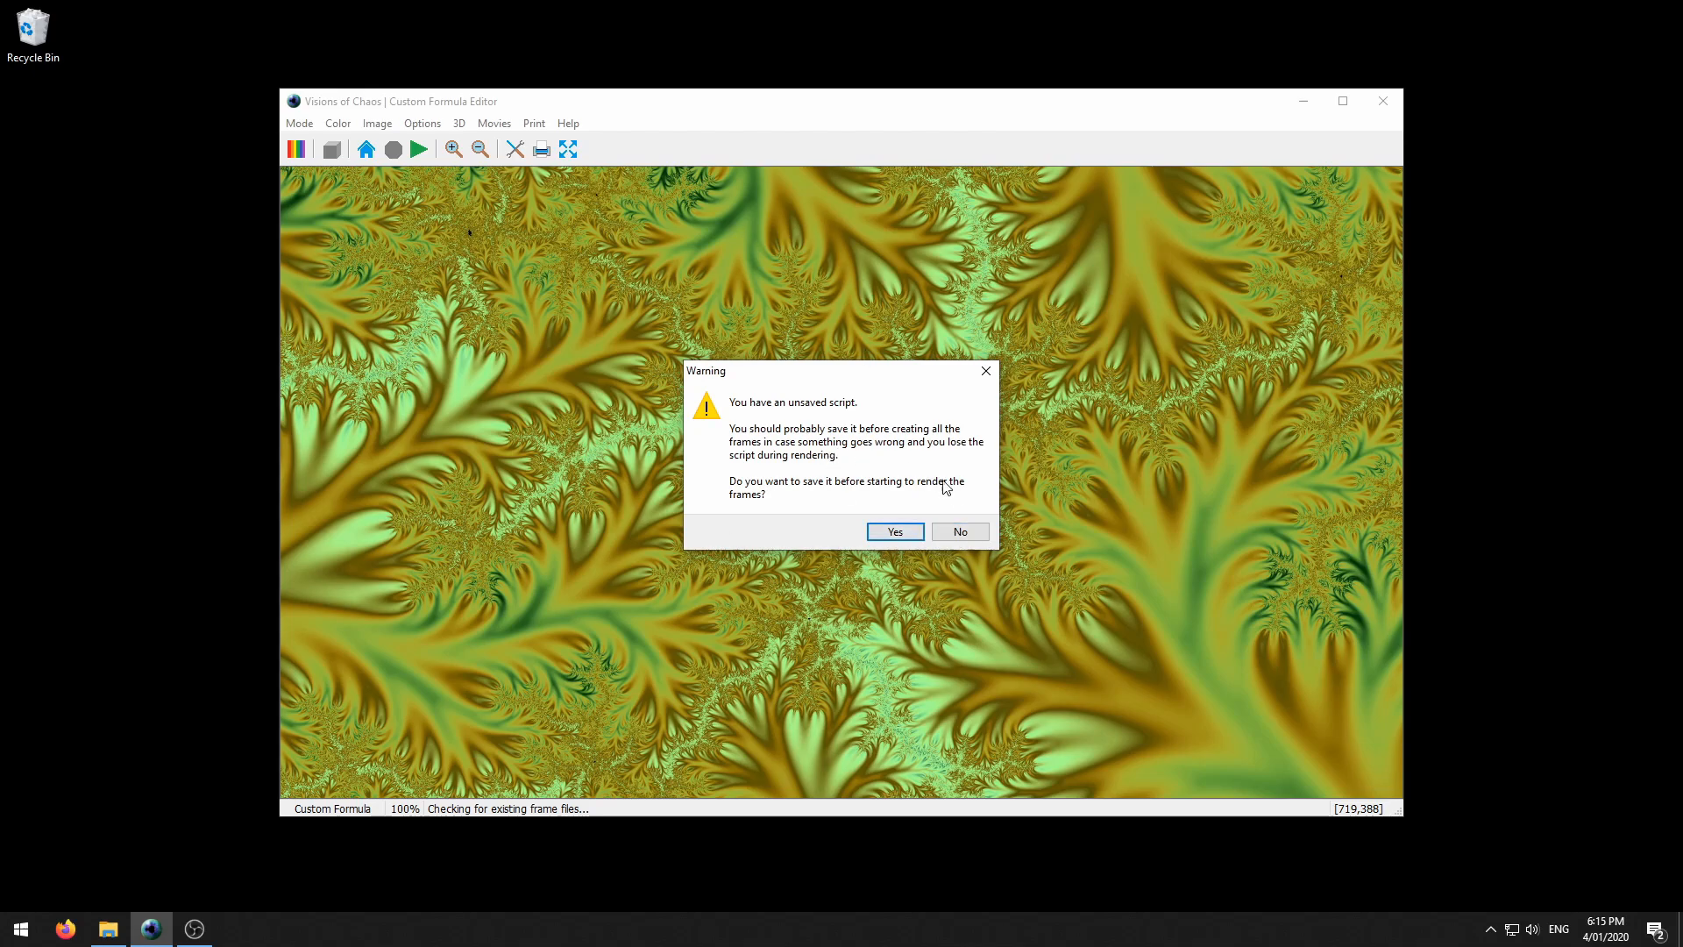
{"action": "left_click", "coordinate": [958, 532]}
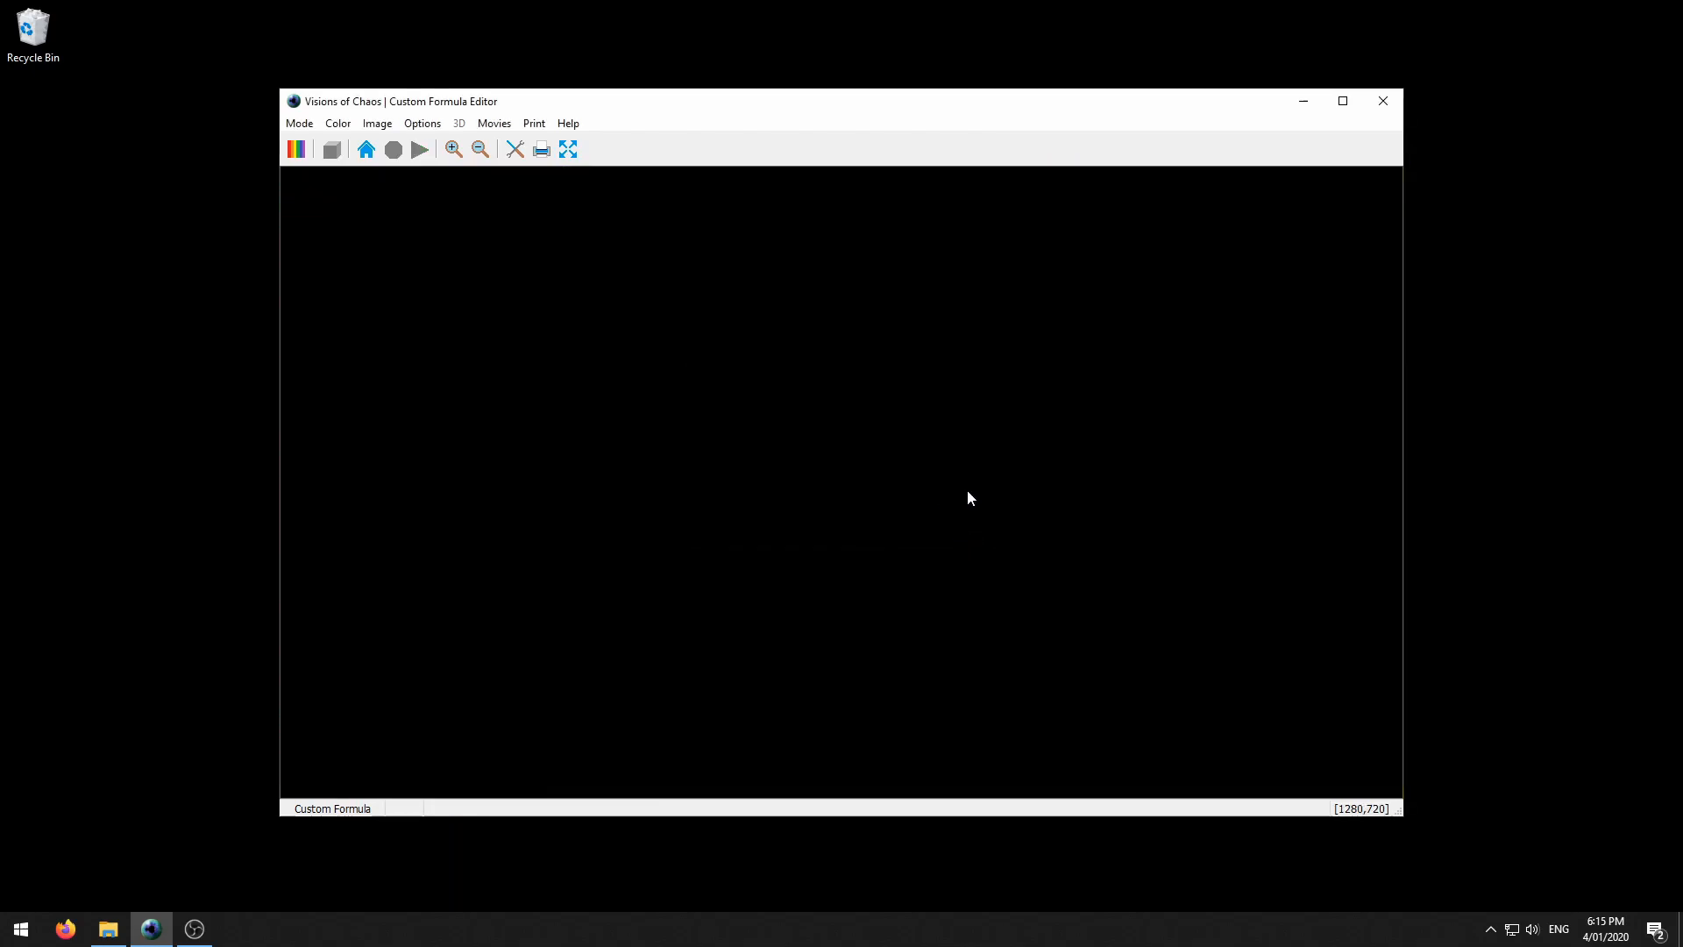
Let the script frames finish rendering into Build Movie Settings for VOC00002.AVI at 60 FPS.
{"action": "left_click", "coordinate": [419, 149]}
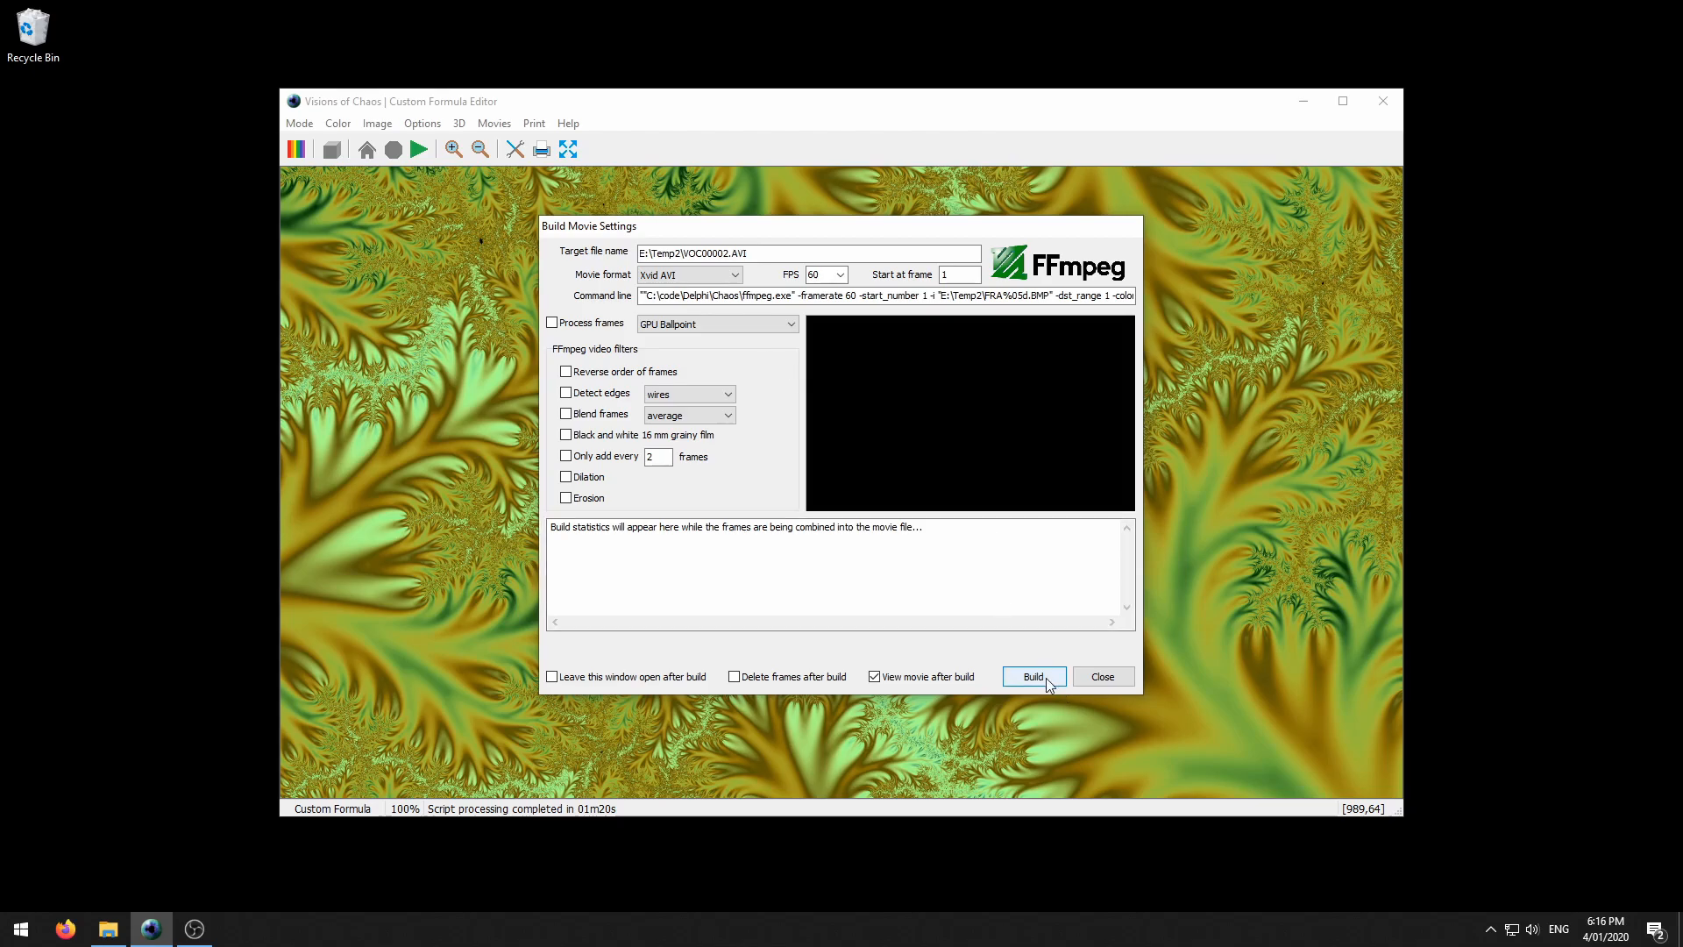
Build the zoom movie VOC00002.AVI, watch it play, then close the player.
{"action": "left_click", "coordinate": [1032, 675]}
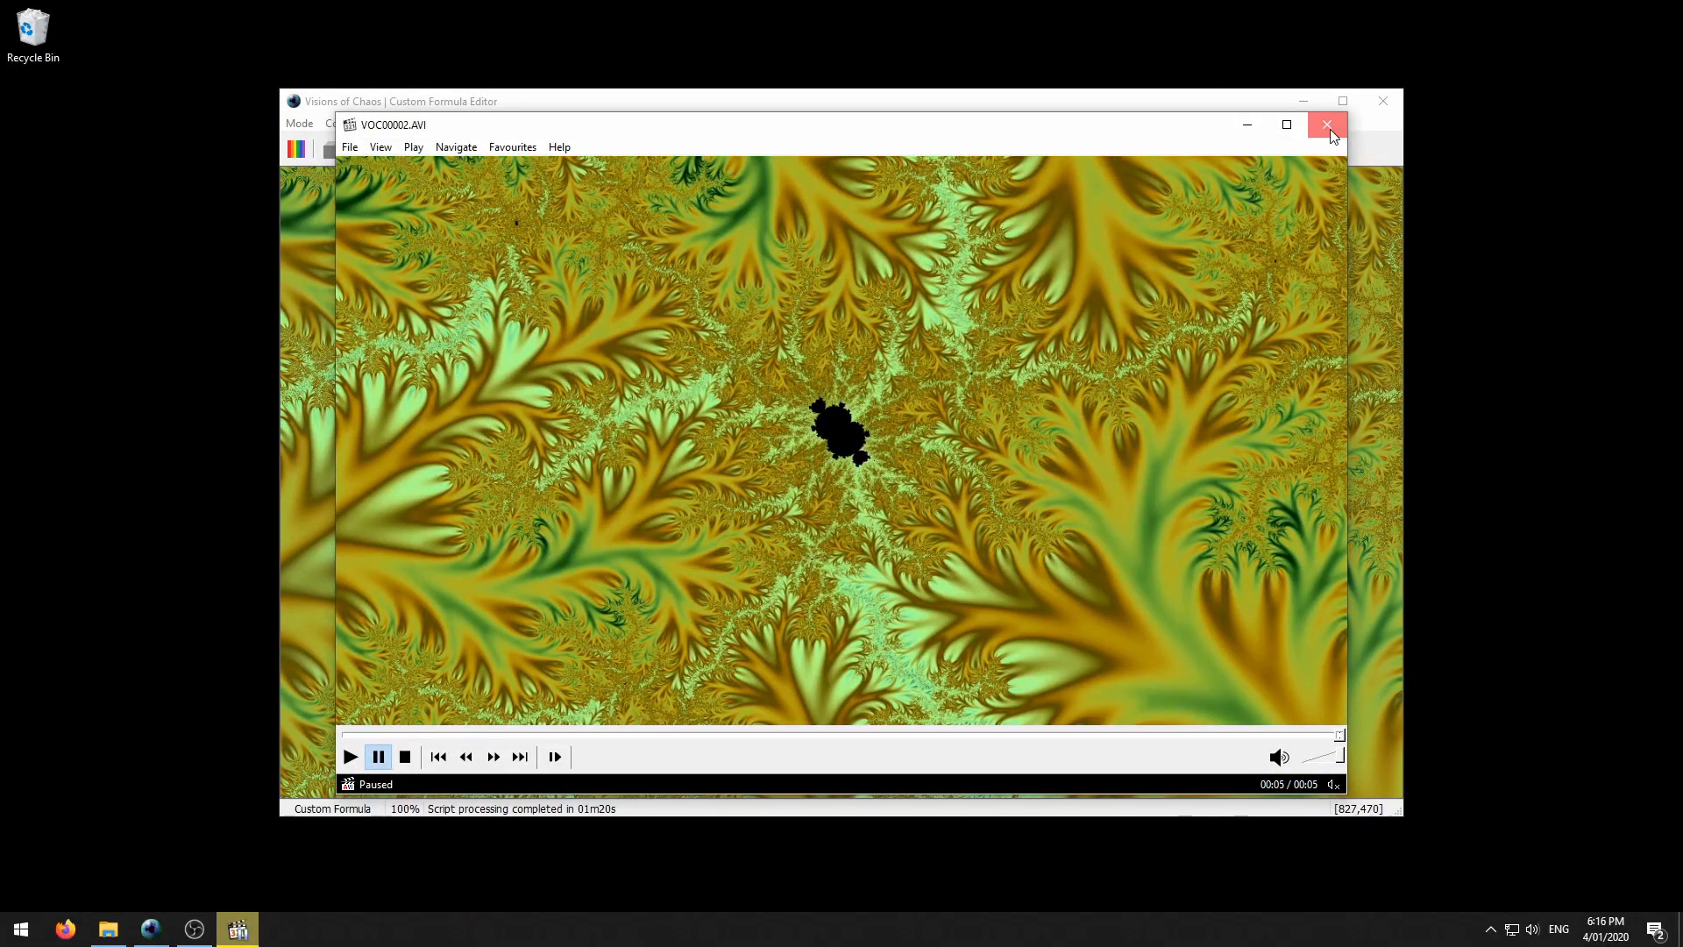
{"action": "left_click", "coordinate": [1328, 125]}
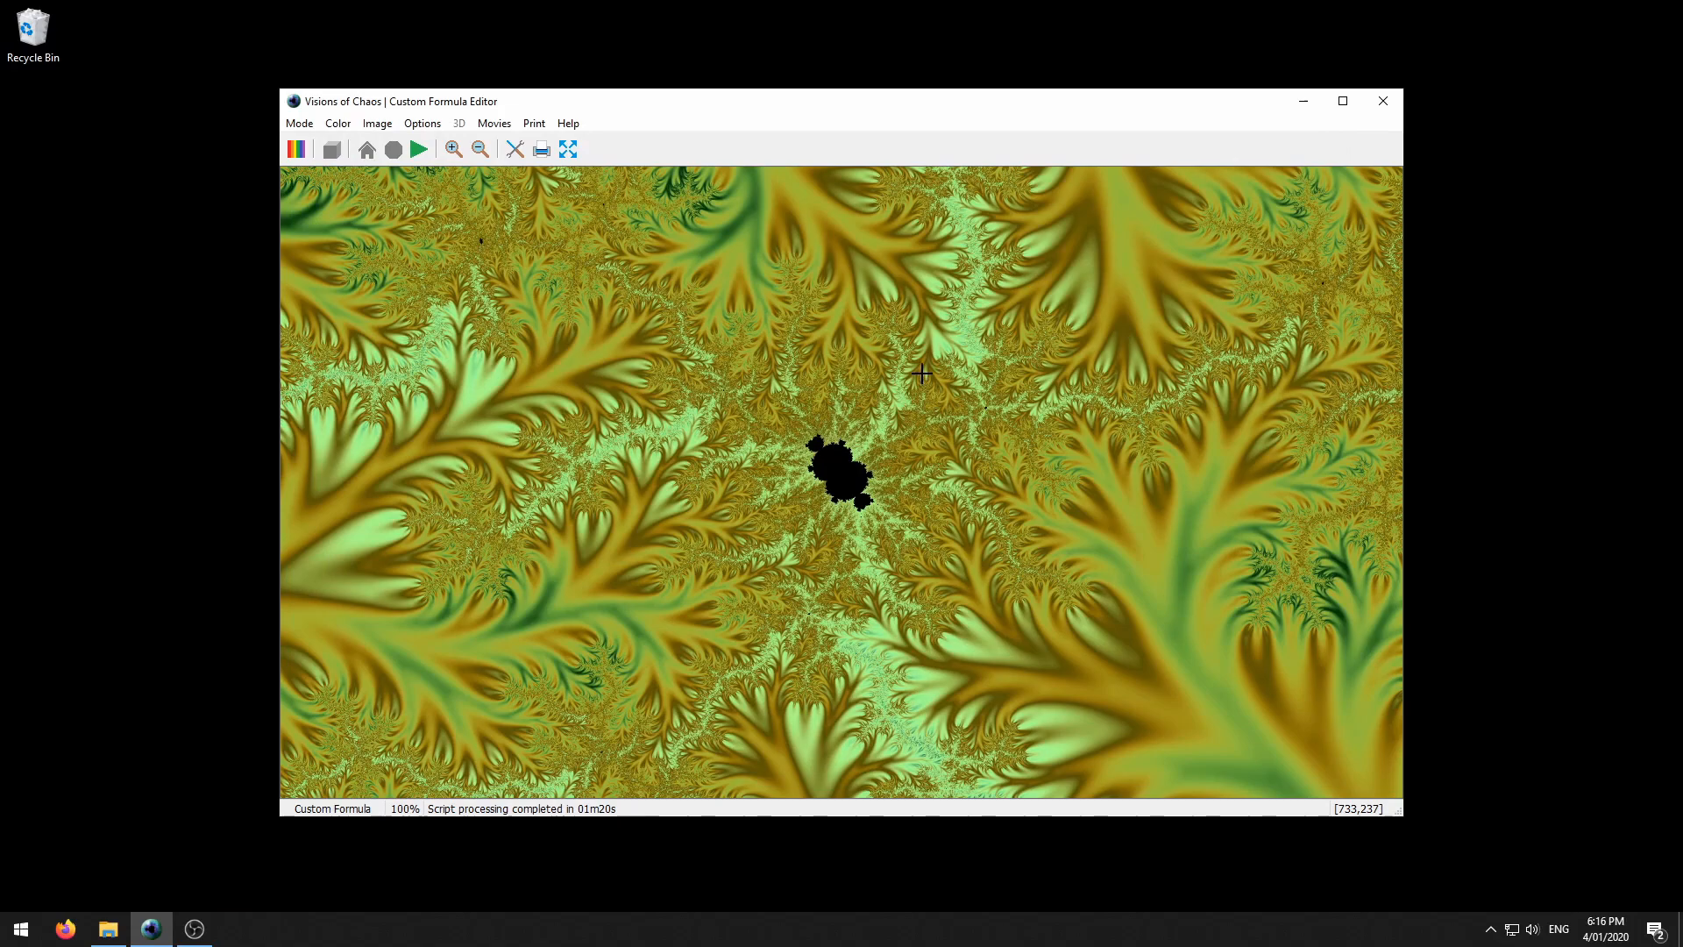
{"action": "mouse_move", "coordinate": [607, 387]}
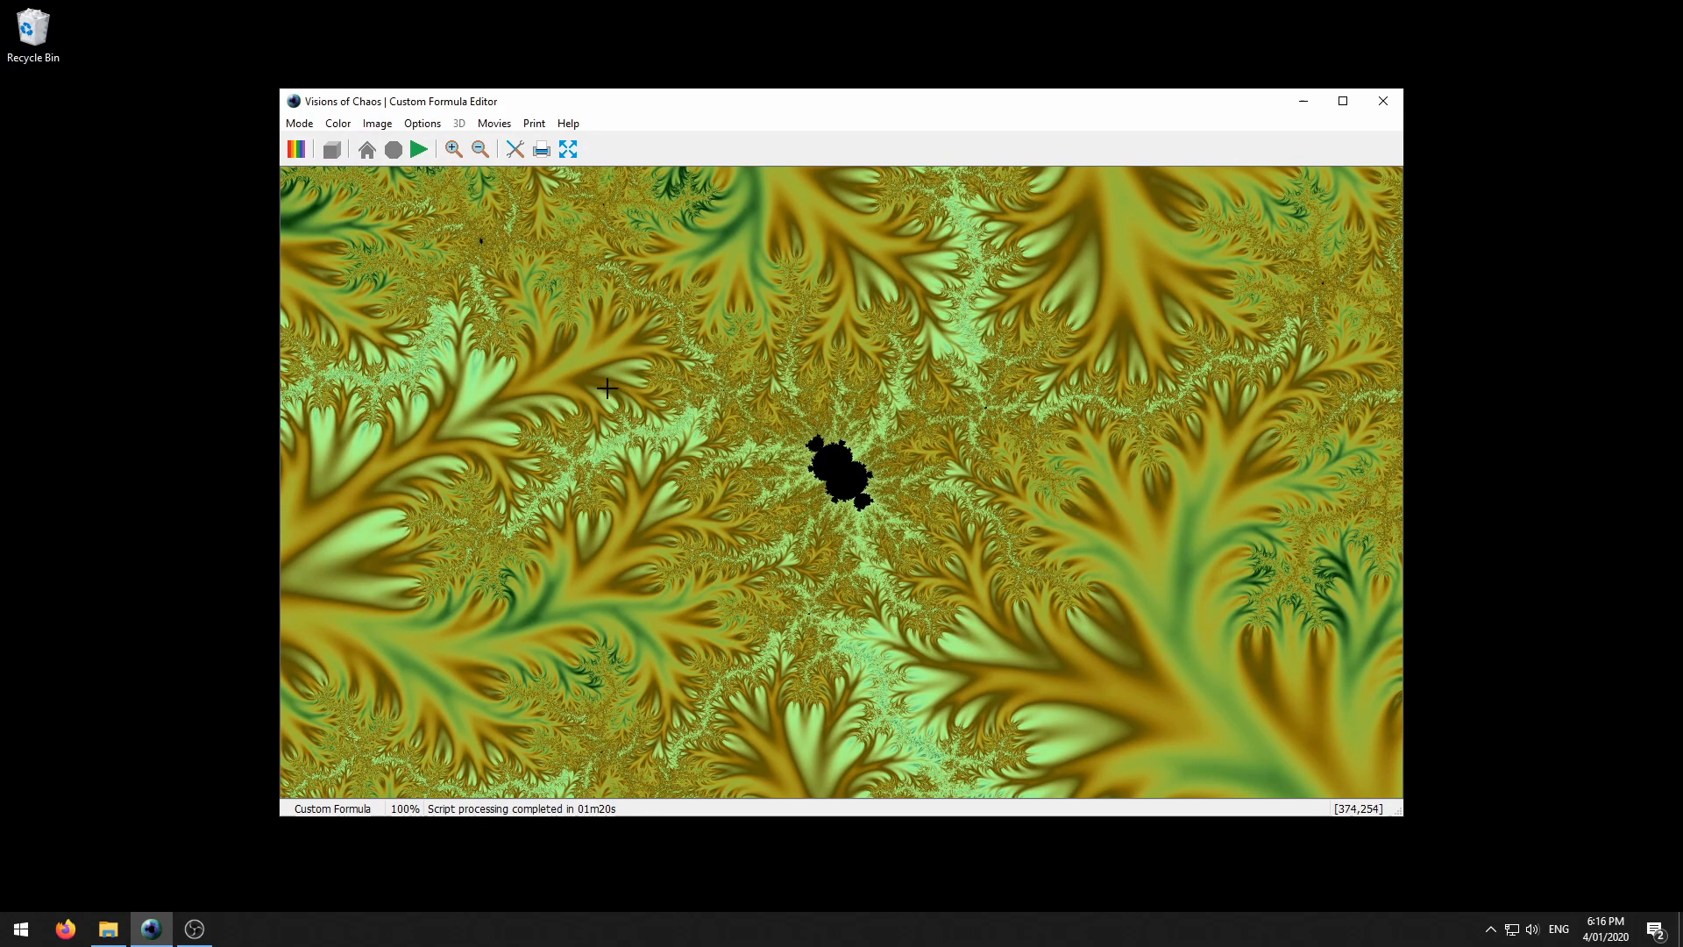
{"action": "mouse_move", "coordinate": [498, 339]}
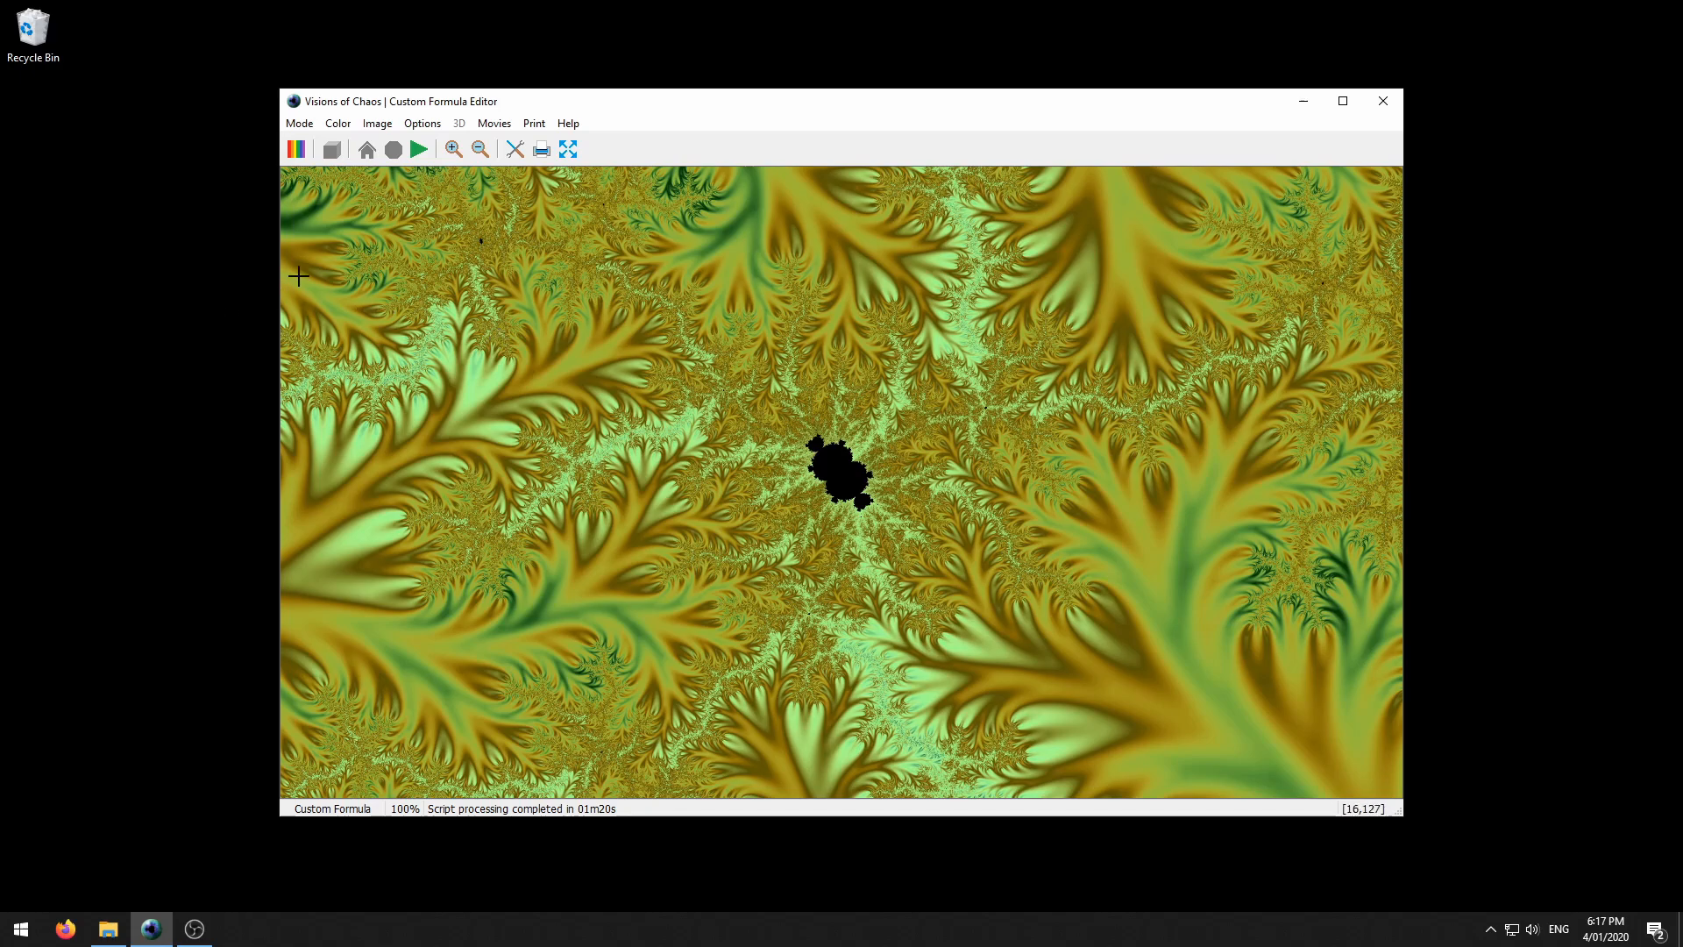
{"action": "mouse_move", "coordinate": [350, 249]}
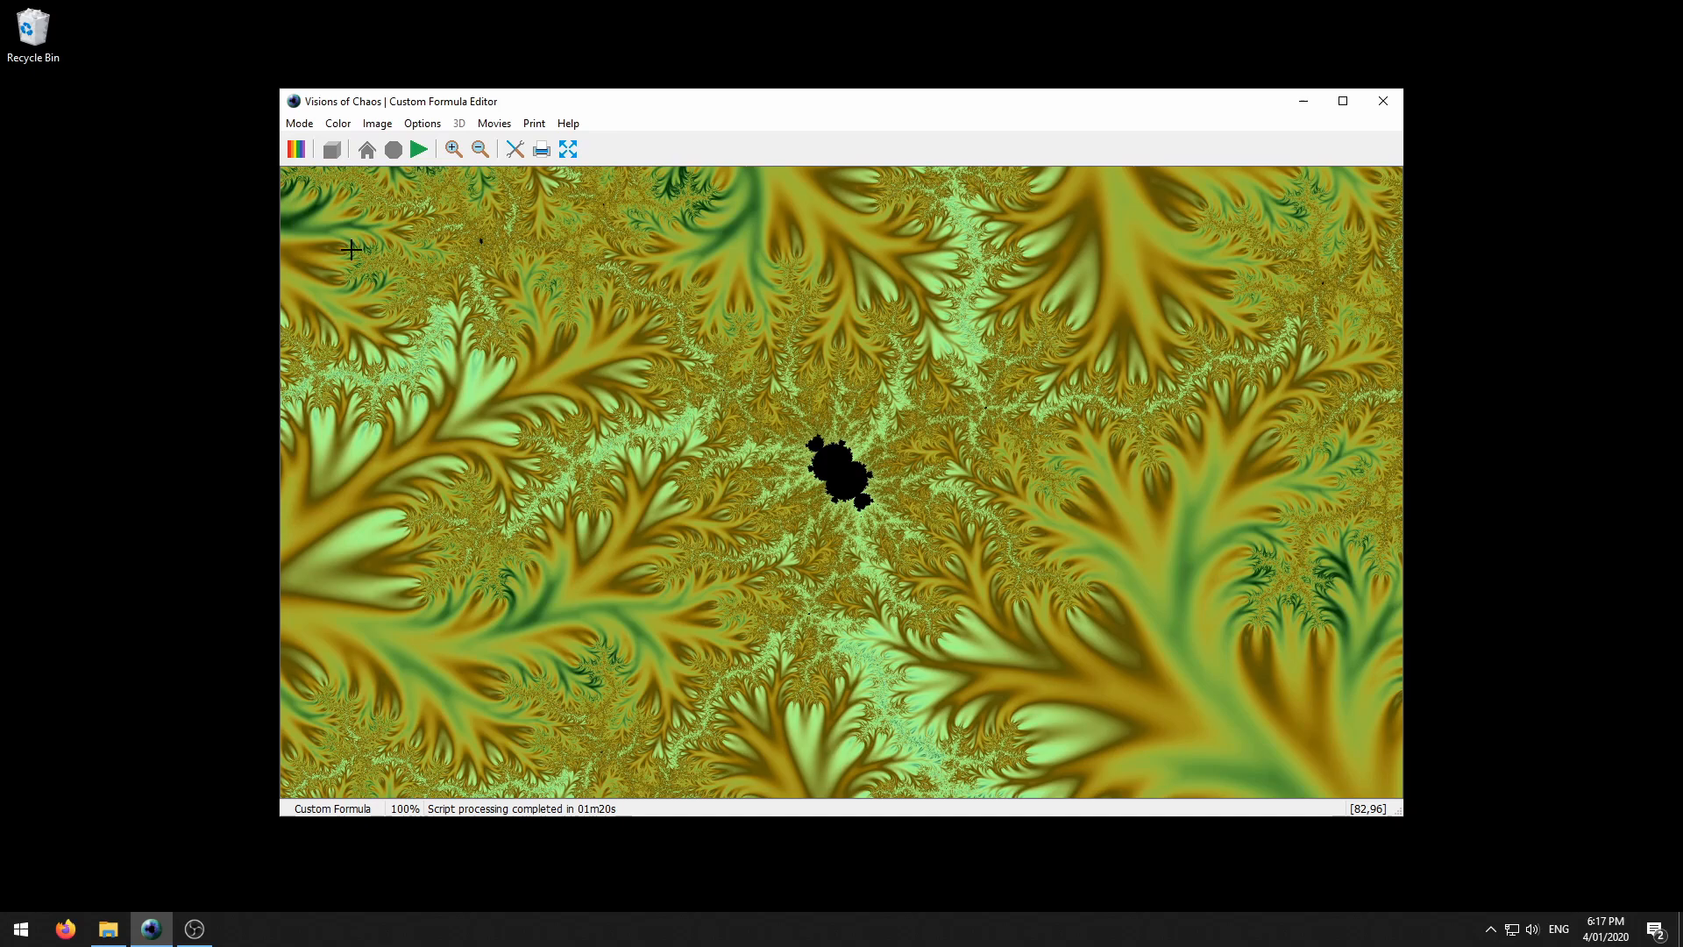
{"action": "mouse_move", "coordinate": [1119, 102]}
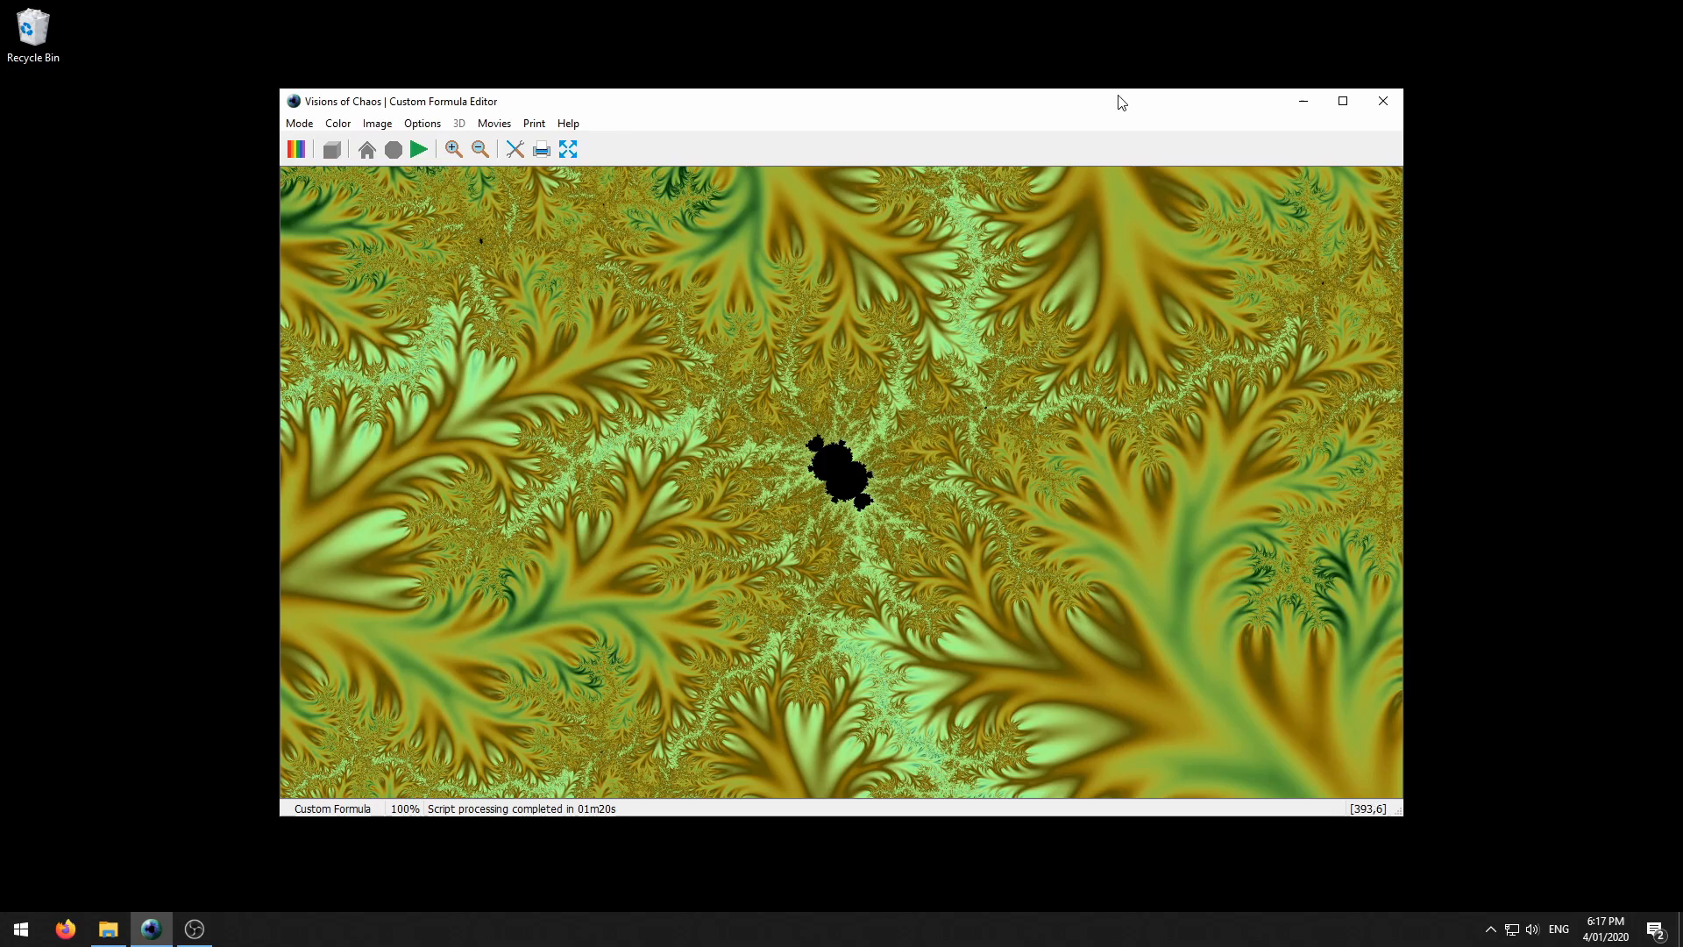